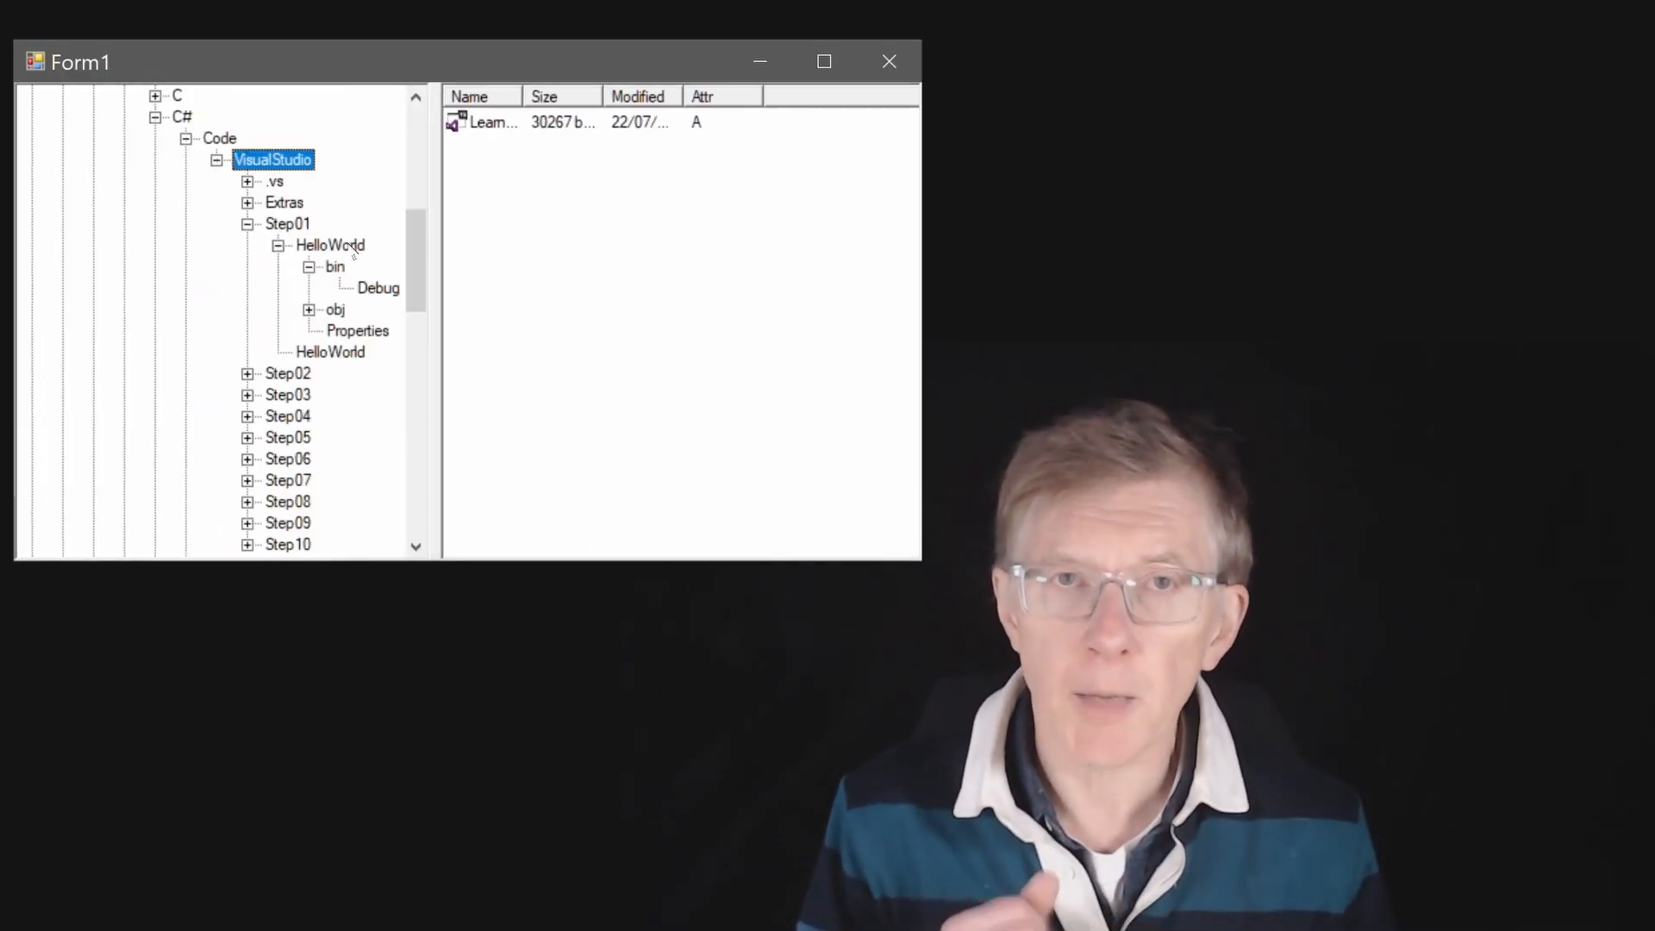
Step: List the files of the HelloWorld, Properties and Debug folders from the tree view, returning to HelloWorld
{"action": "left_click", "coordinate": [330, 245]}
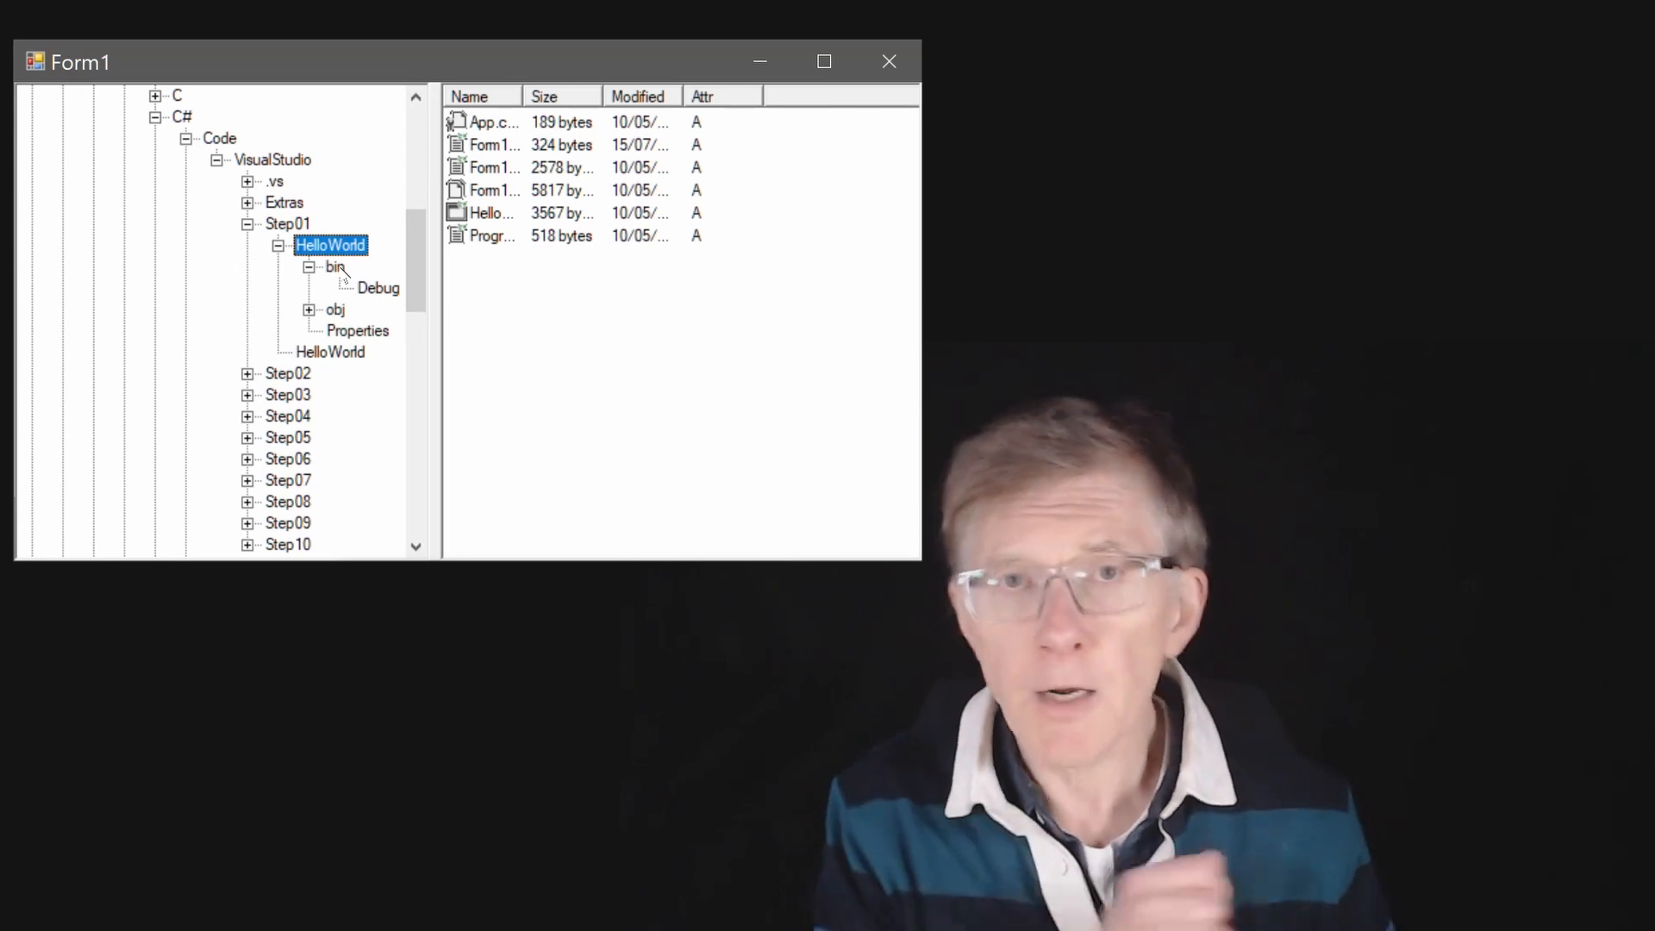
{"action": "left_click", "coordinate": [359, 331]}
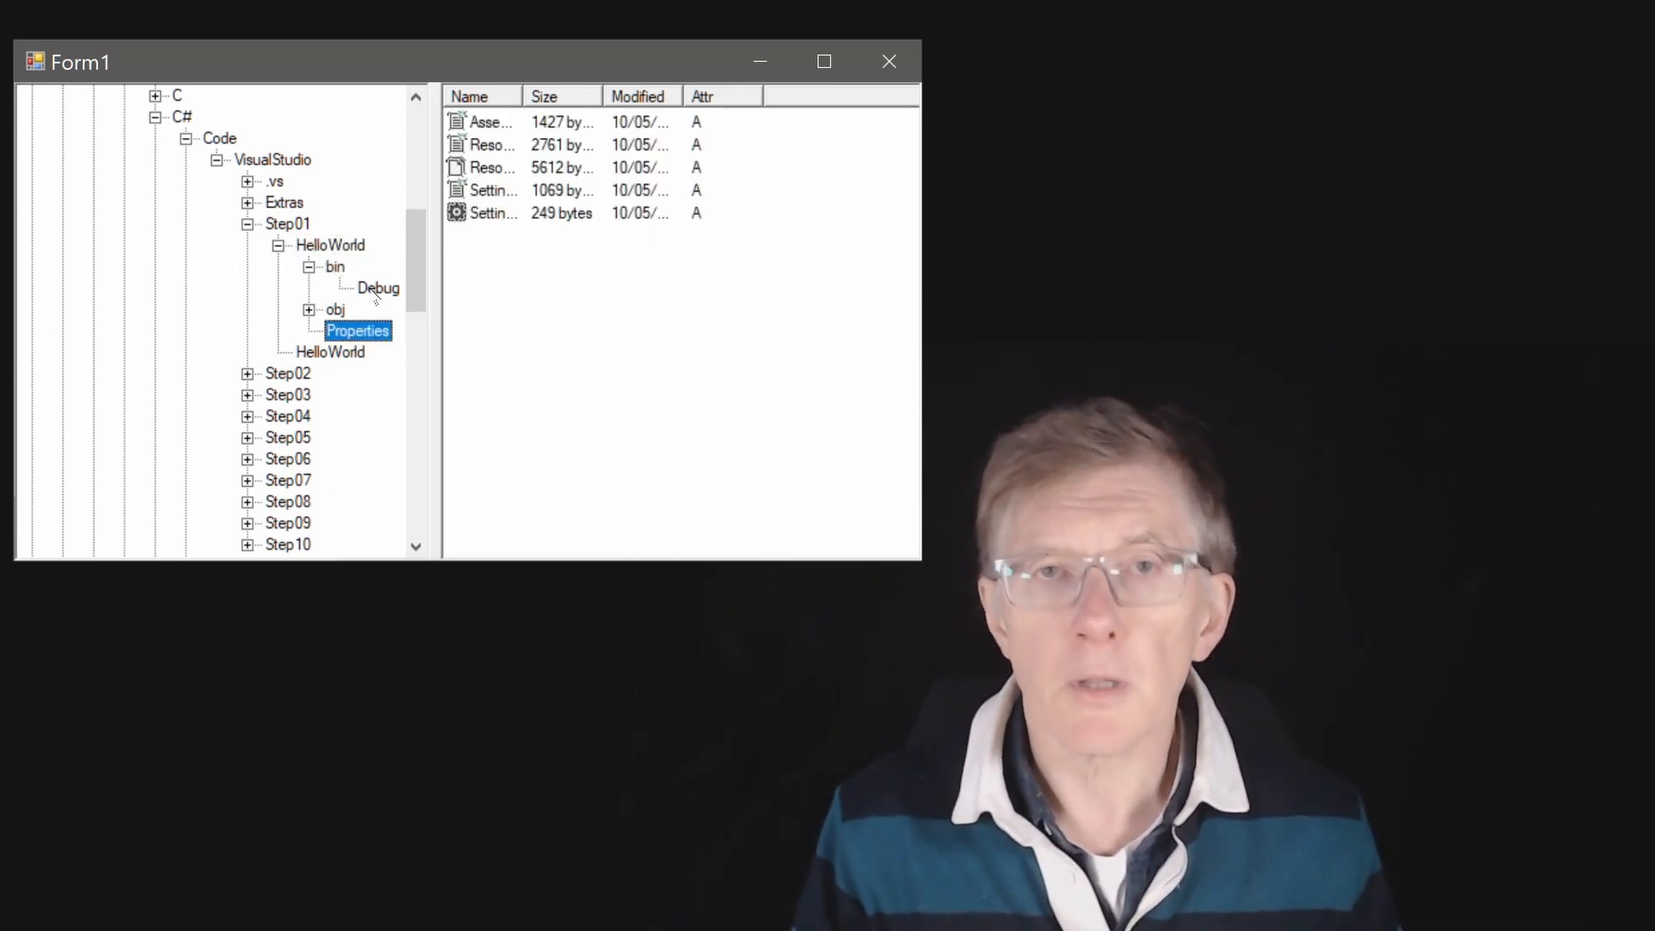
{"action": "left_click", "coordinate": [377, 288]}
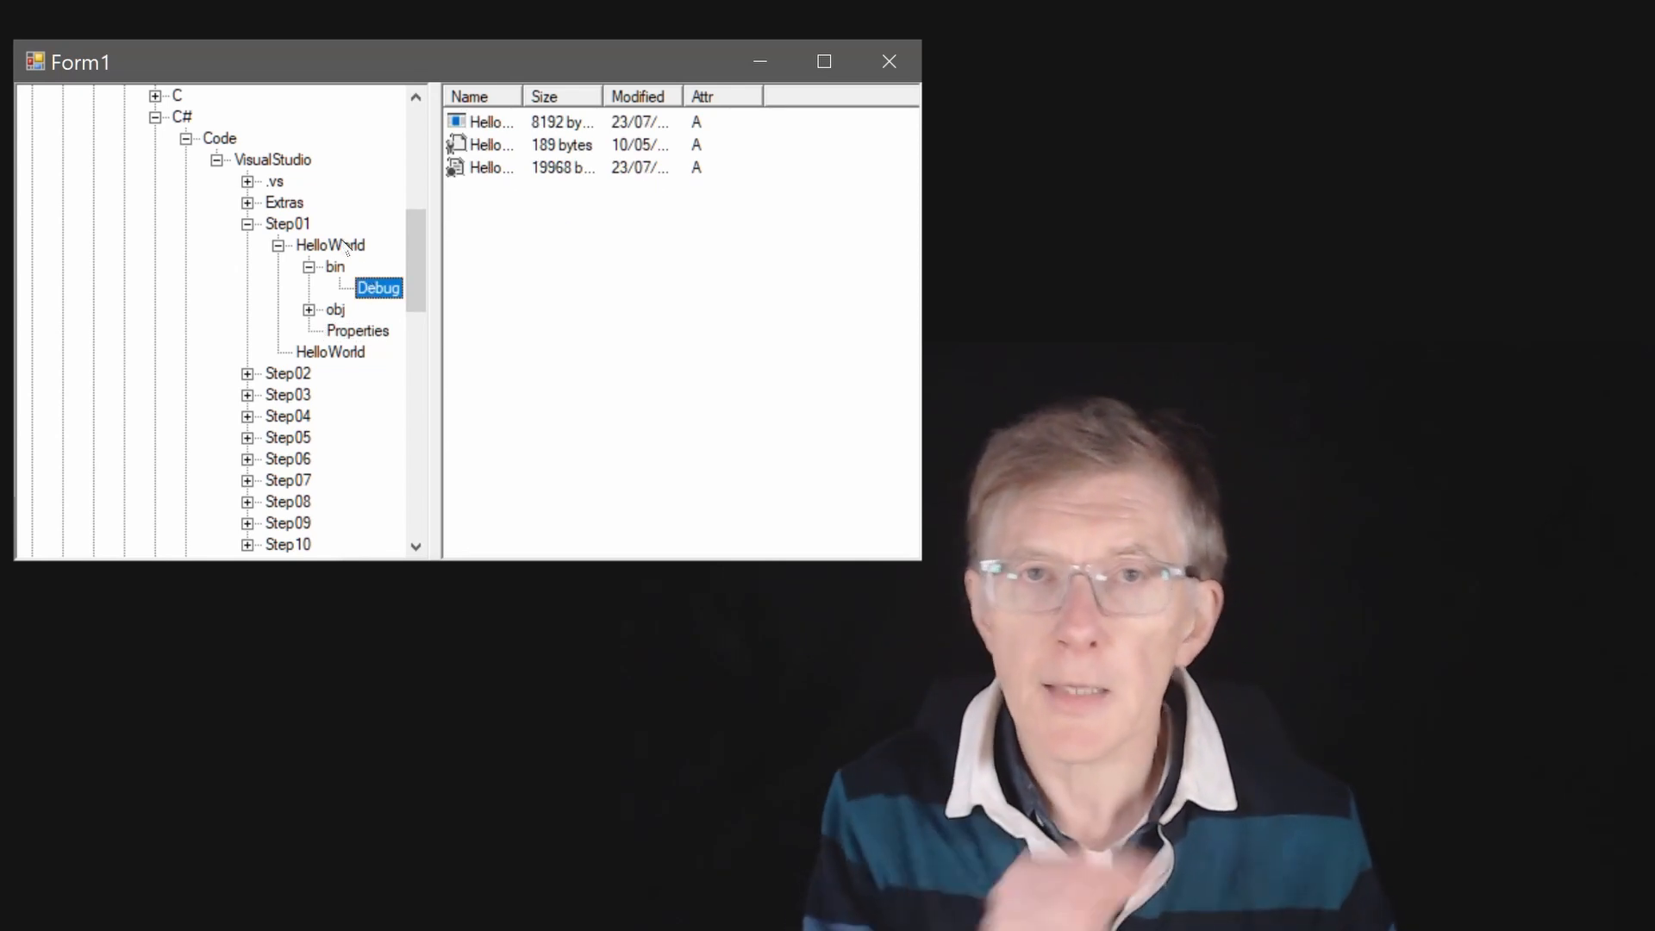
{"action": "left_click", "coordinate": [331, 245]}
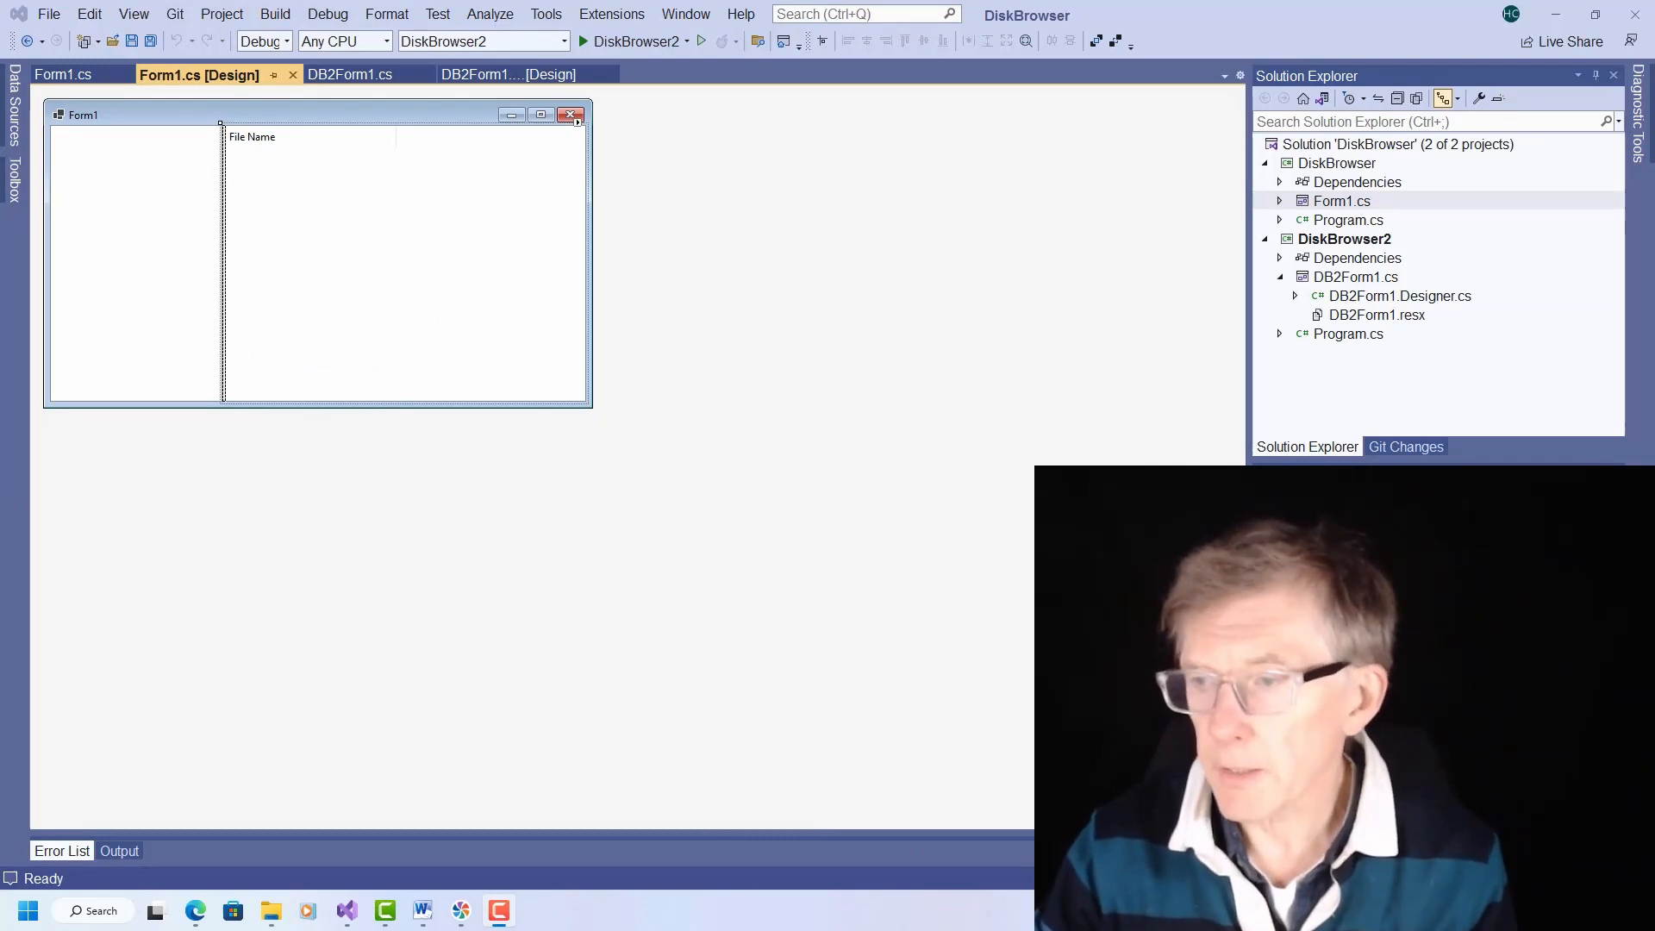
{"action": "mouse_move", "coordinate": [390, 319]}
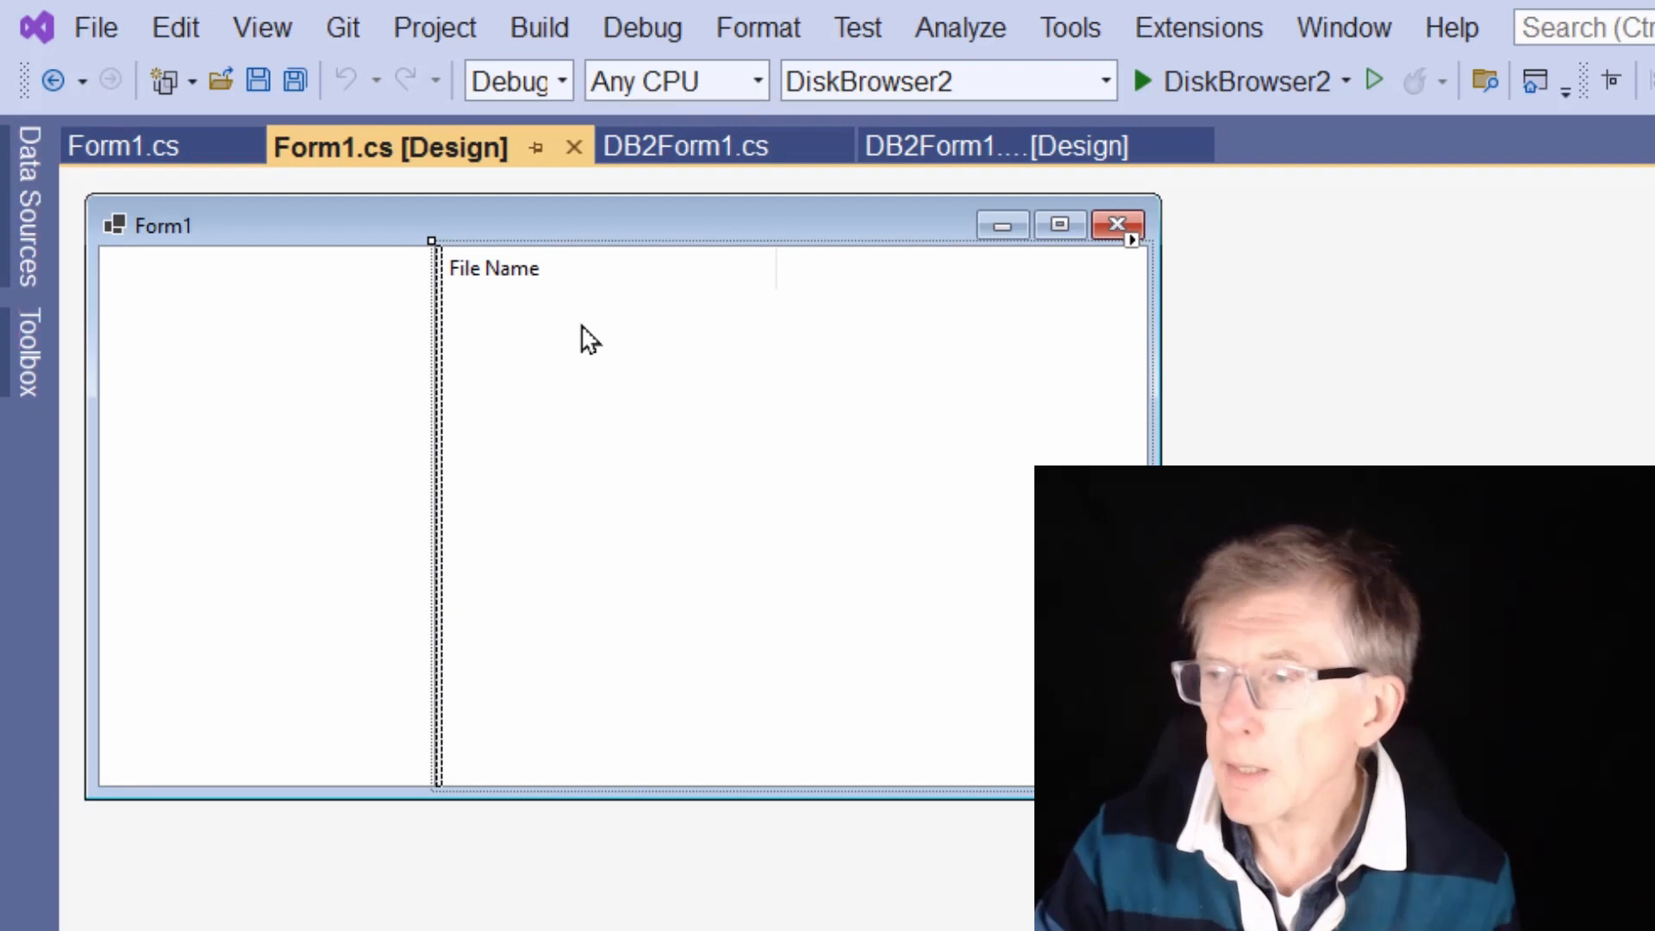
{"action": "mouse_move", "coordinate": [921, 179]}
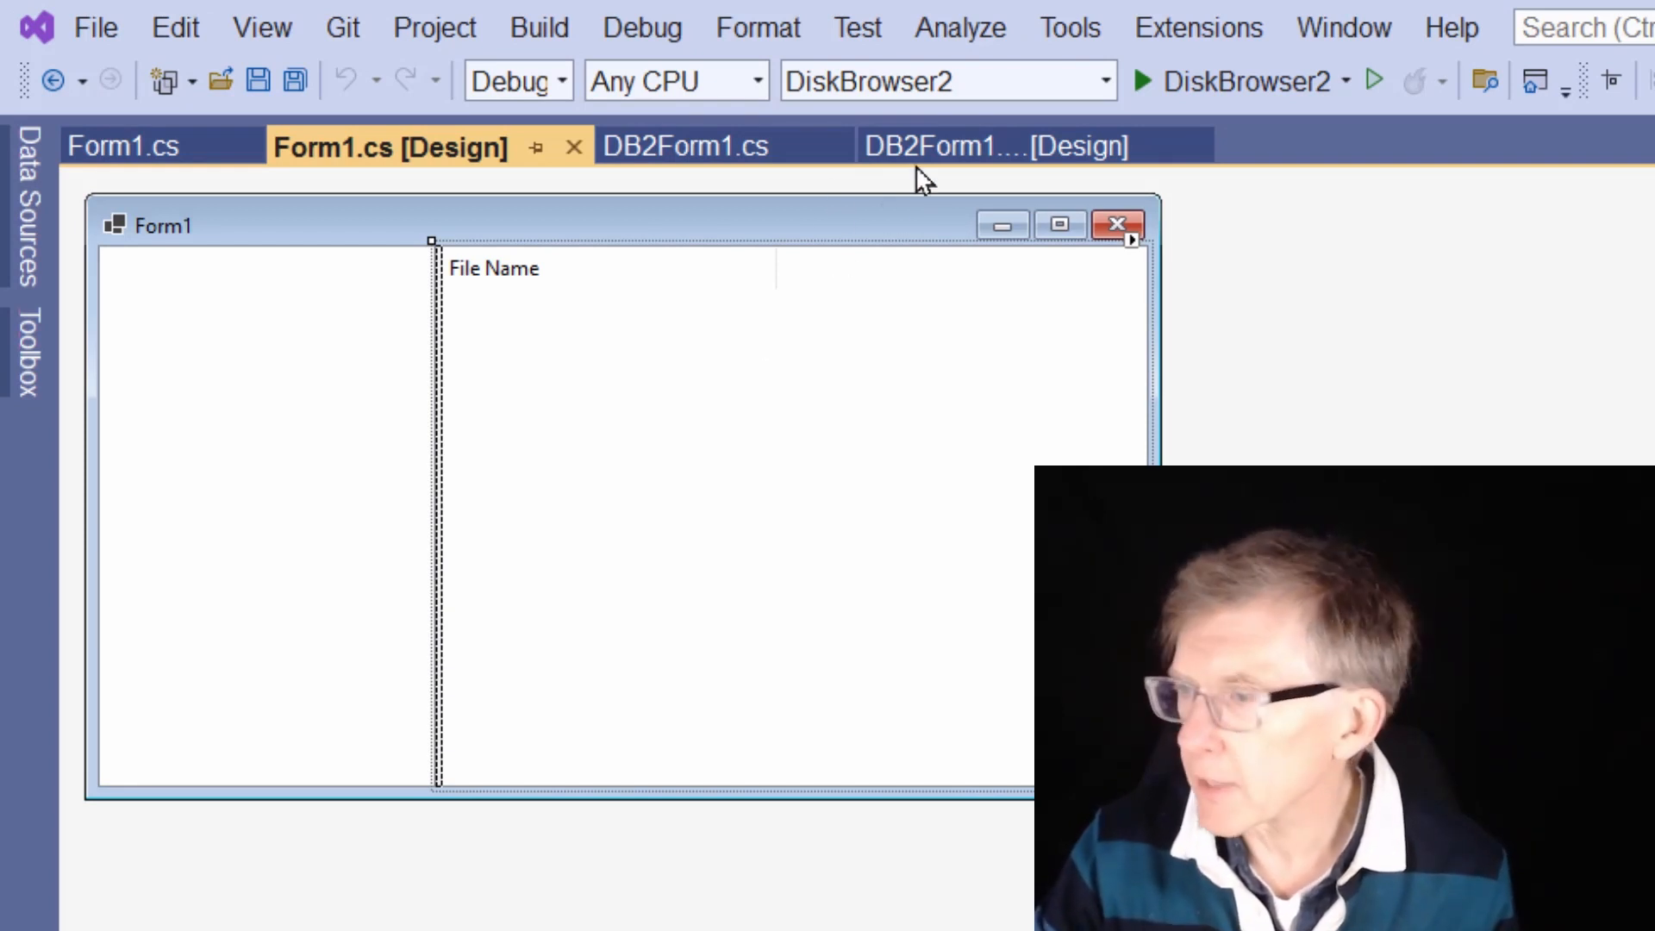
{"action": "mouse_move", "coordinate": [939, 145]}
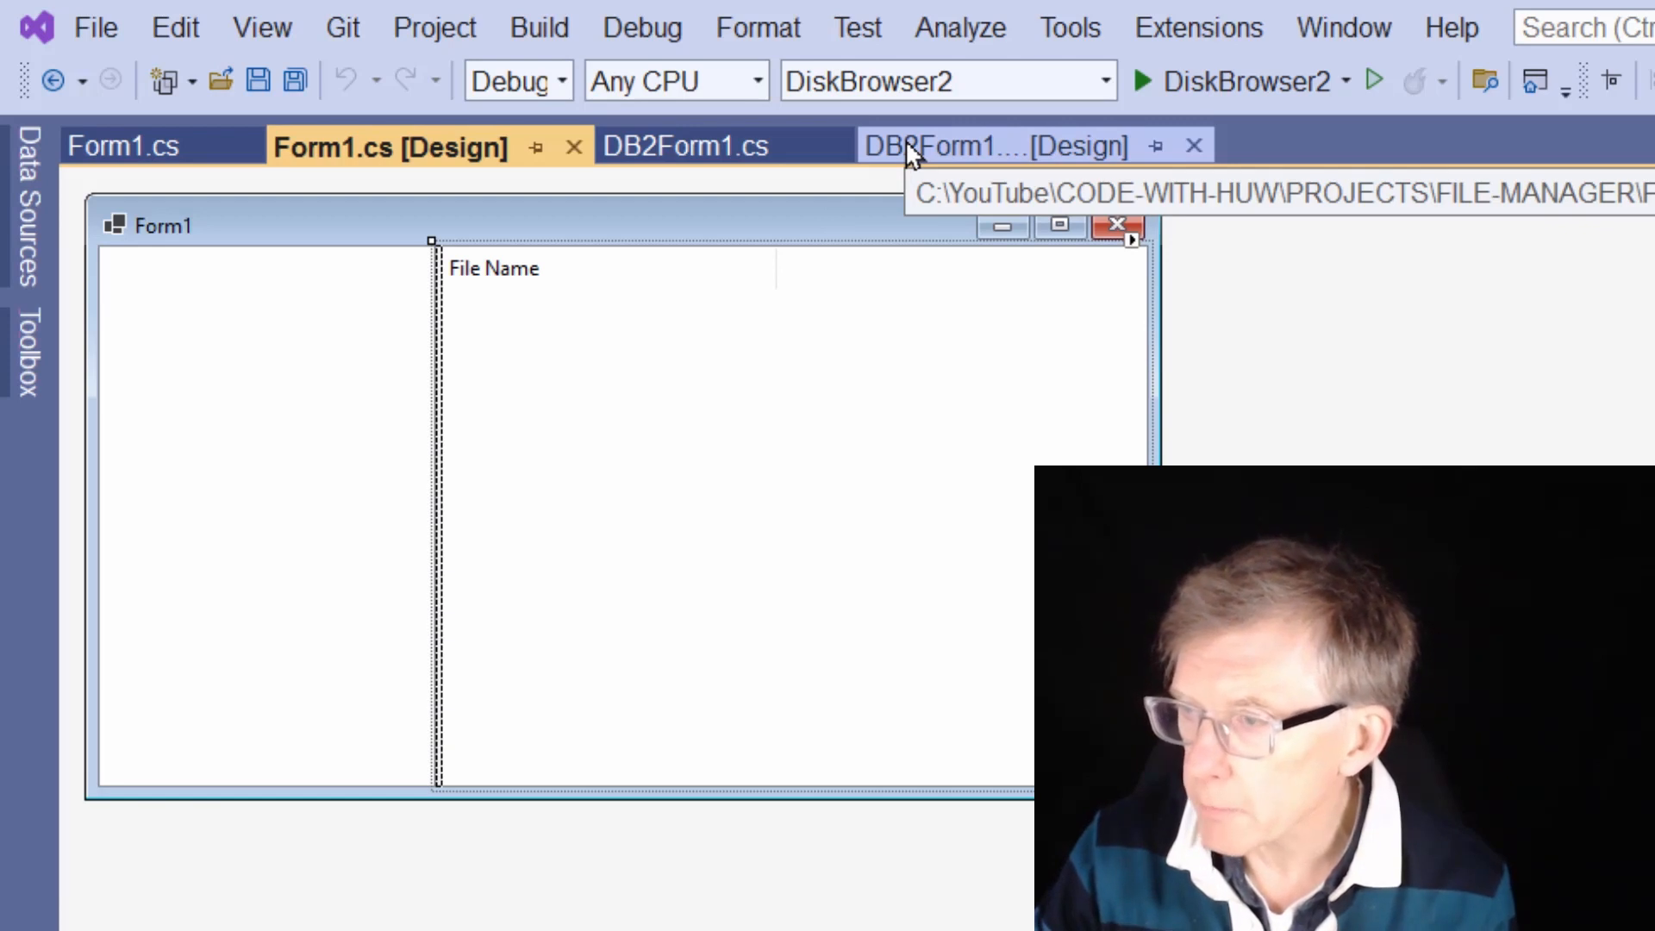
Step: Show the DB2Form1 design with its File Name, Size, Modified and Attr list columns
{"action": "left_click", "coordinate": [971, 144]}
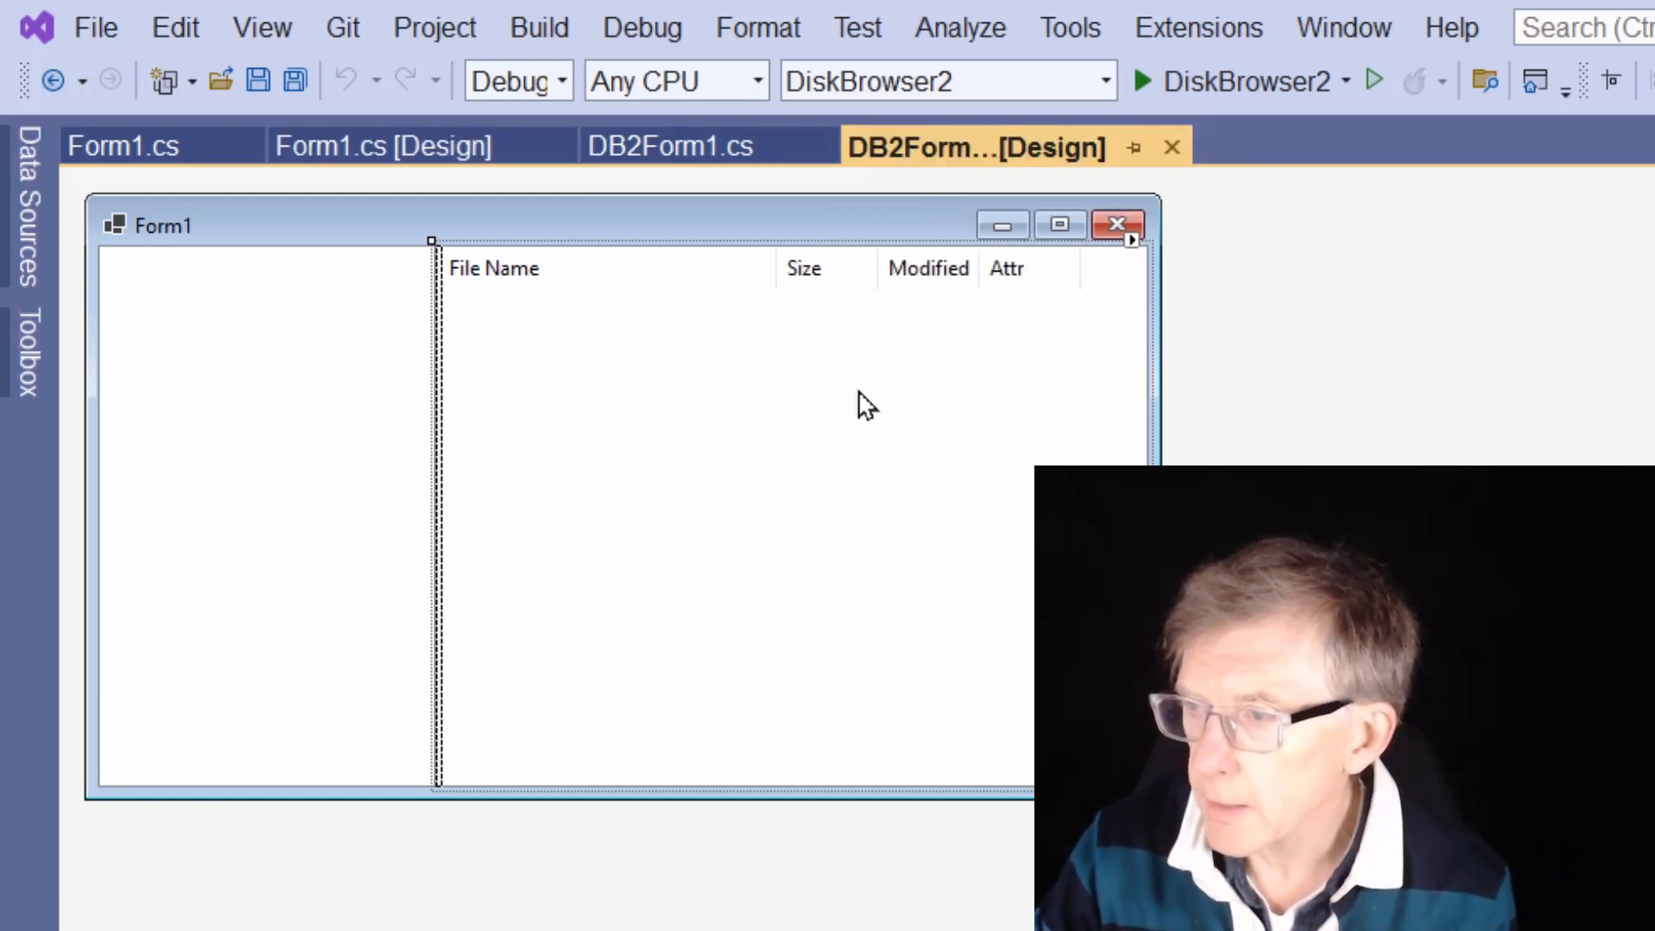
{"action": "mouse_move", "coordinate": [826, 476]}
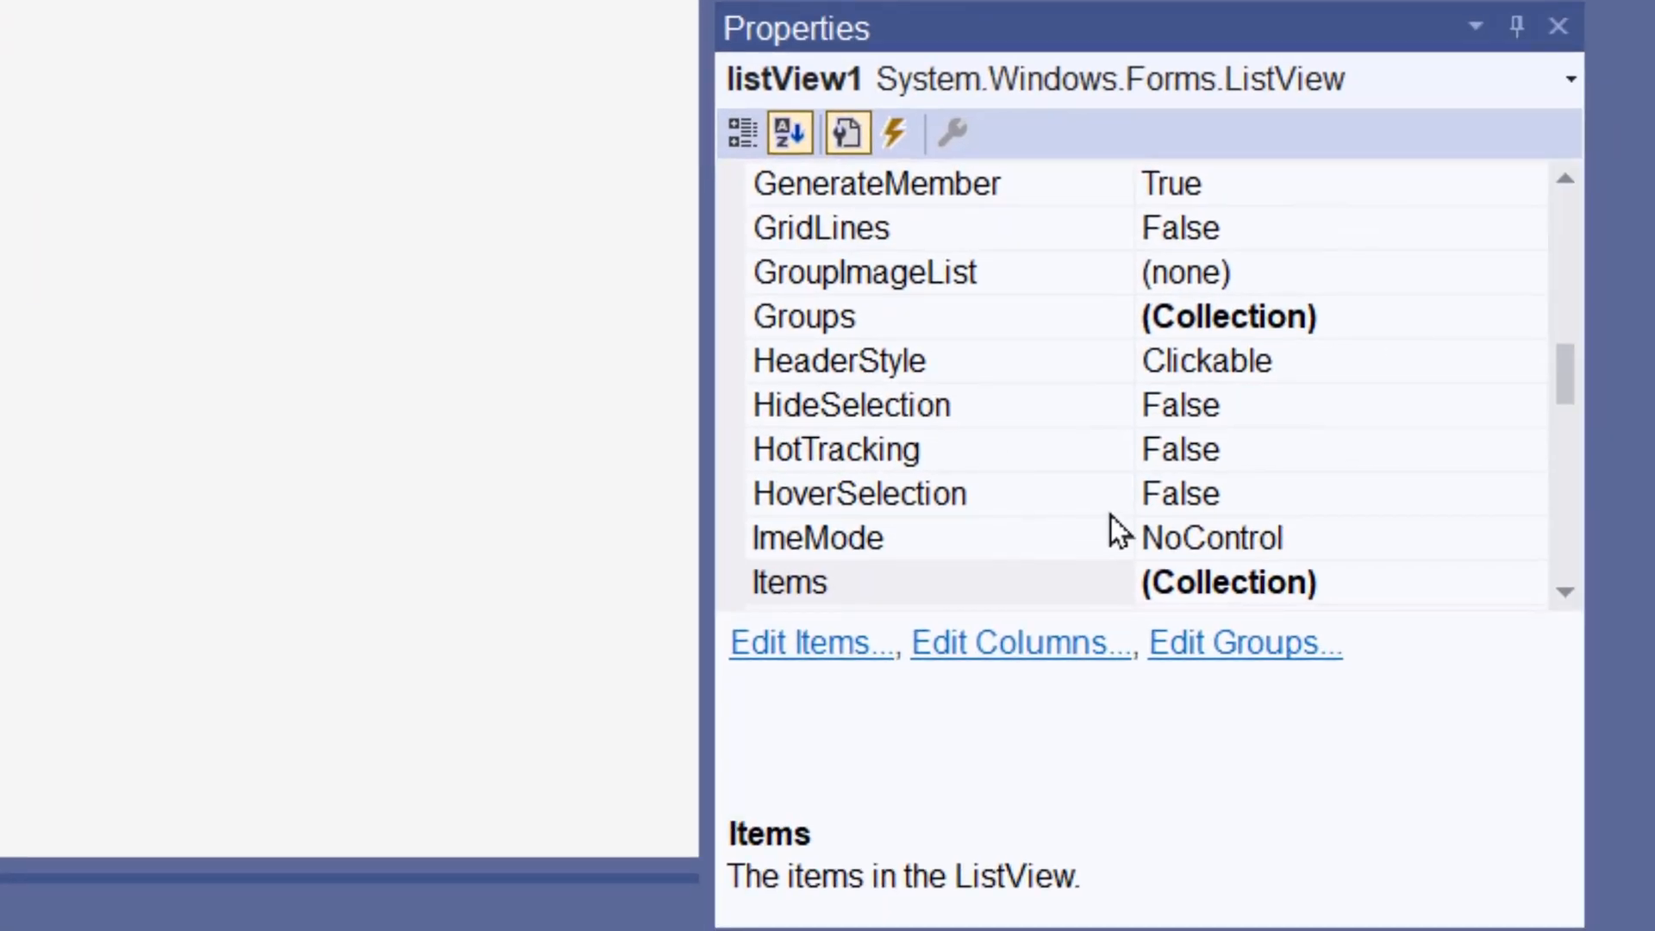
{"action": "scroll", "scroll_direction": "up", "scroll_amount": 3}
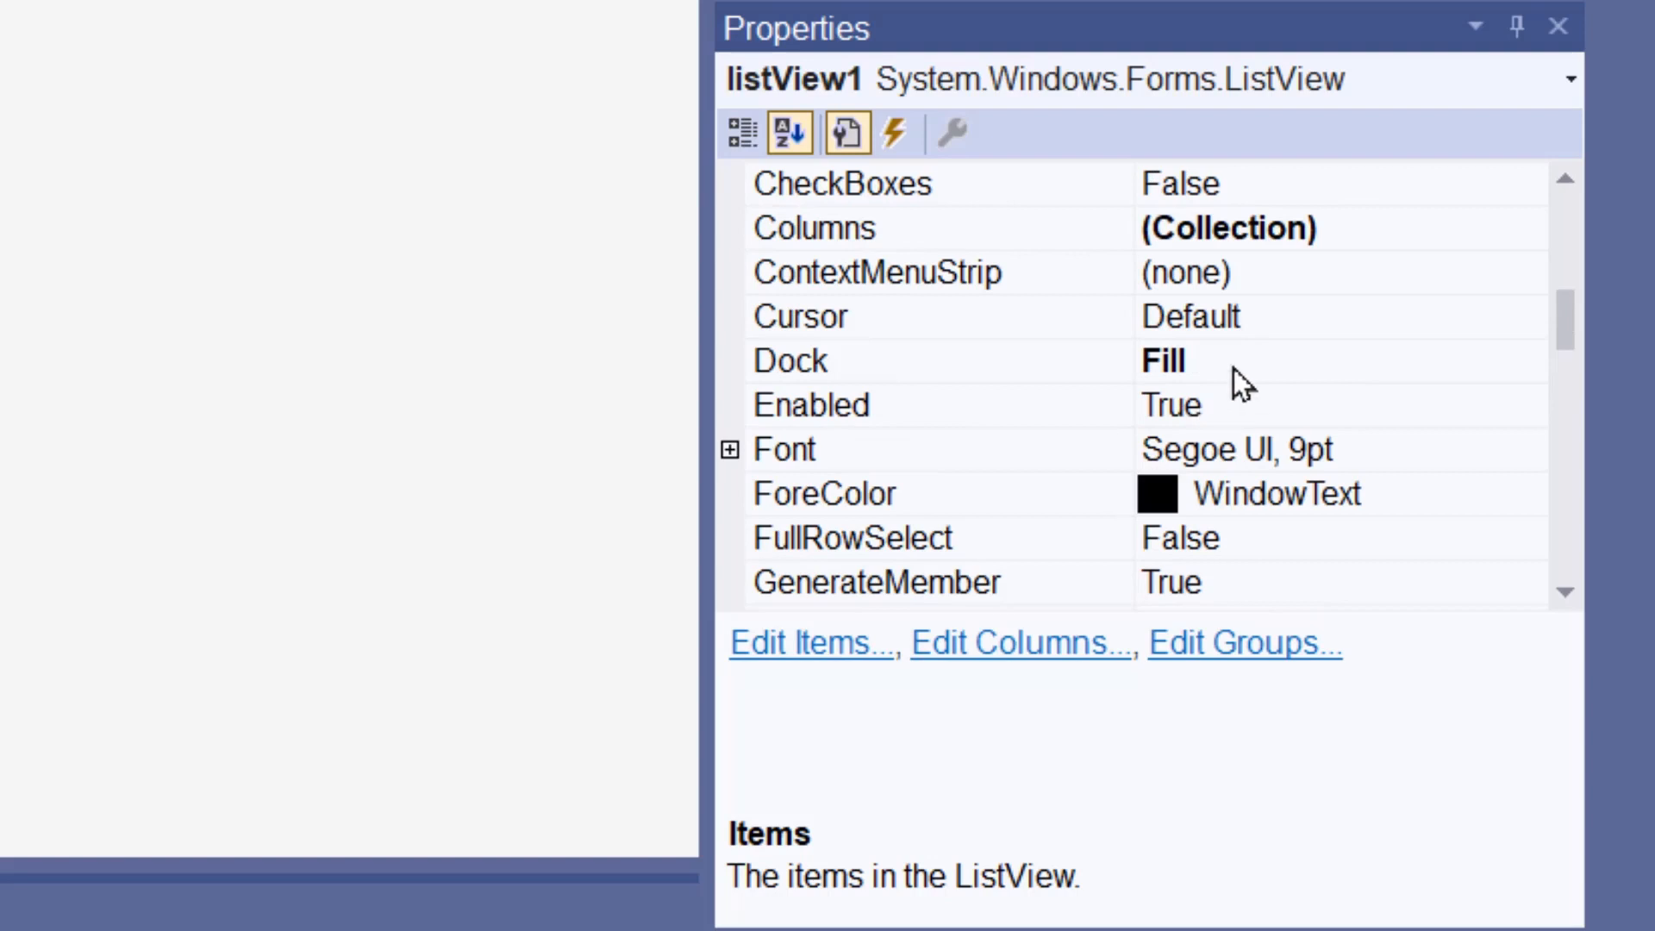
{"action": "mouse_move", "coordinate": [1158, 272]}
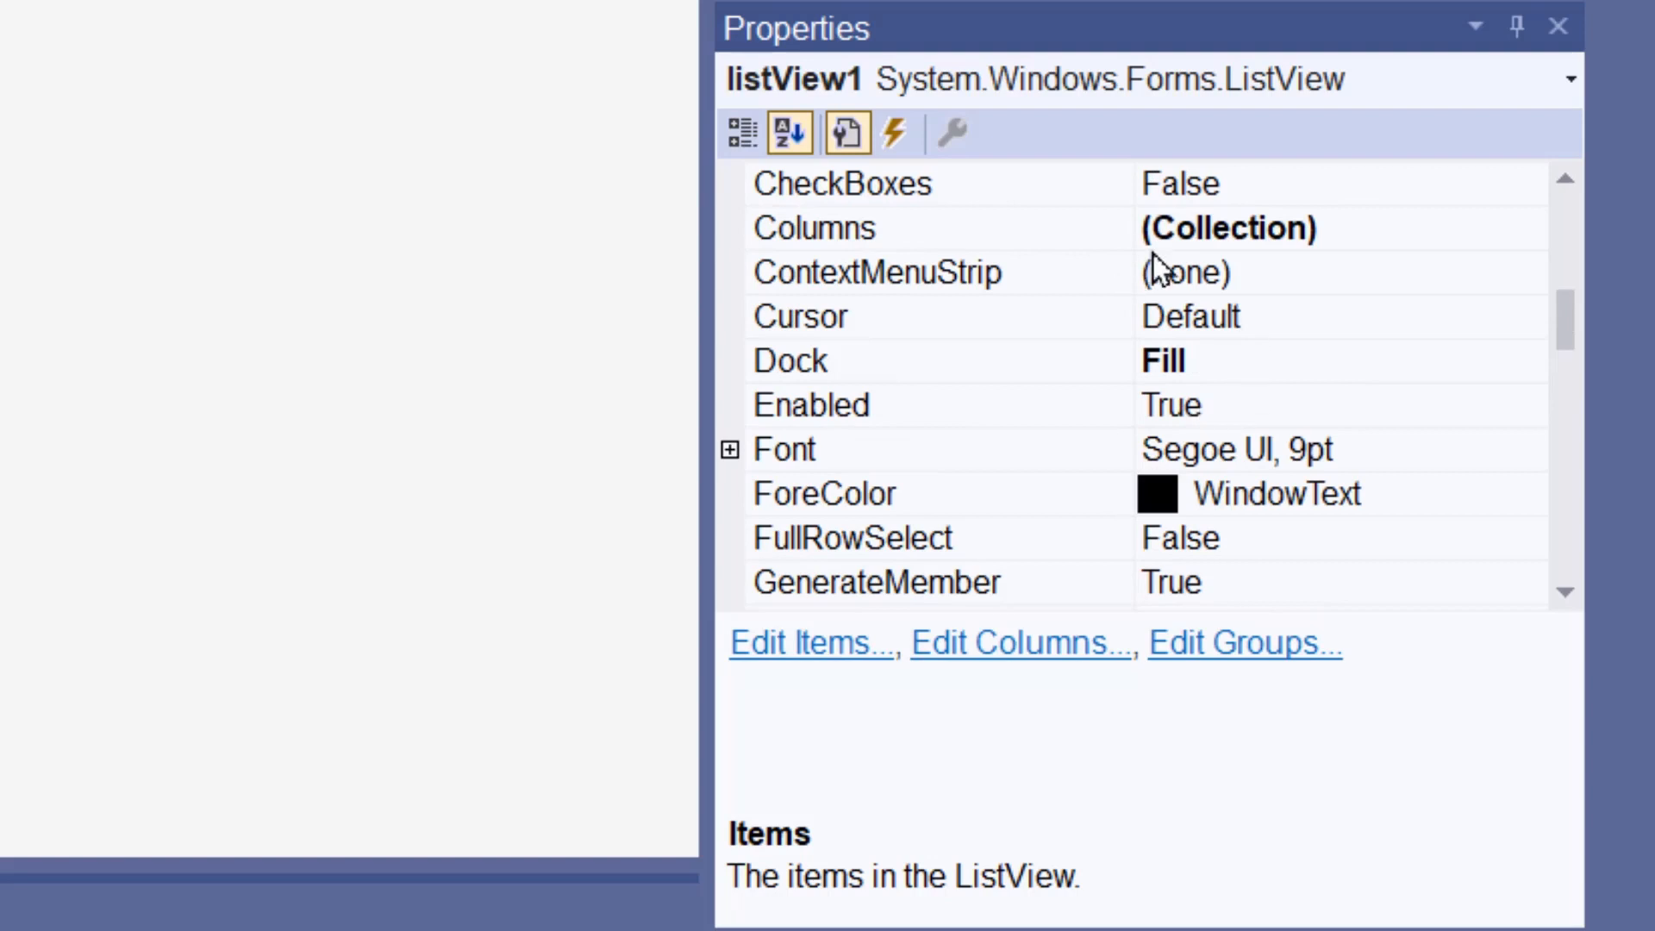
{"action": "left_click", "coordinate": [814, 227]}
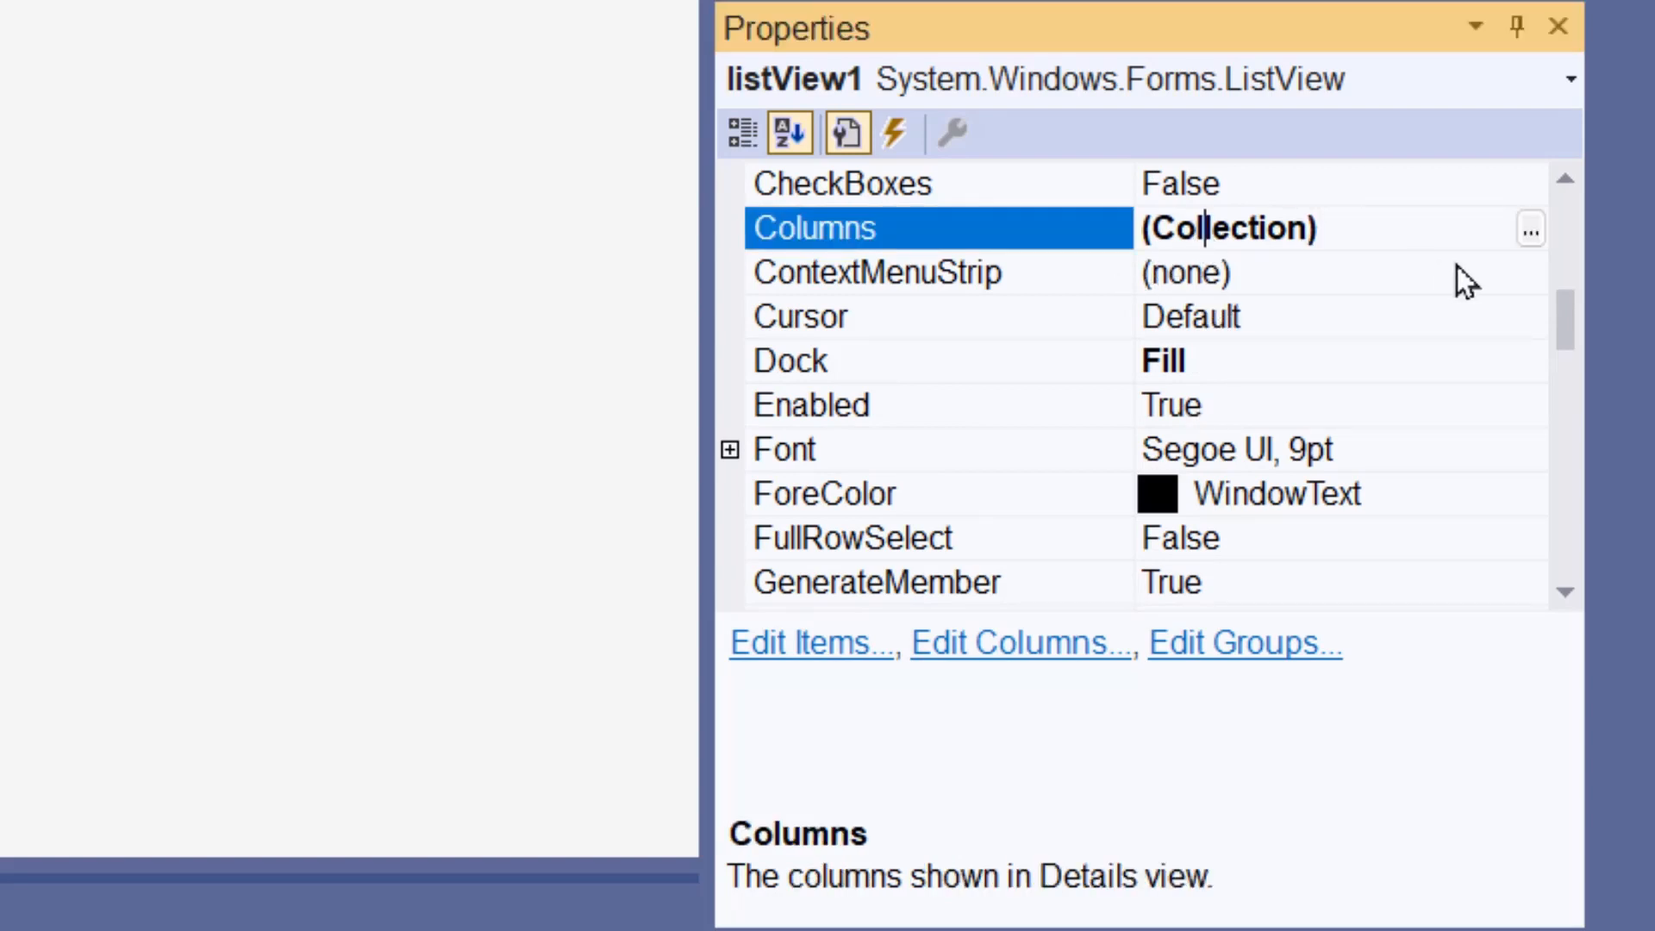
{"action": "left_click", "coordinate": [1529, 229]}
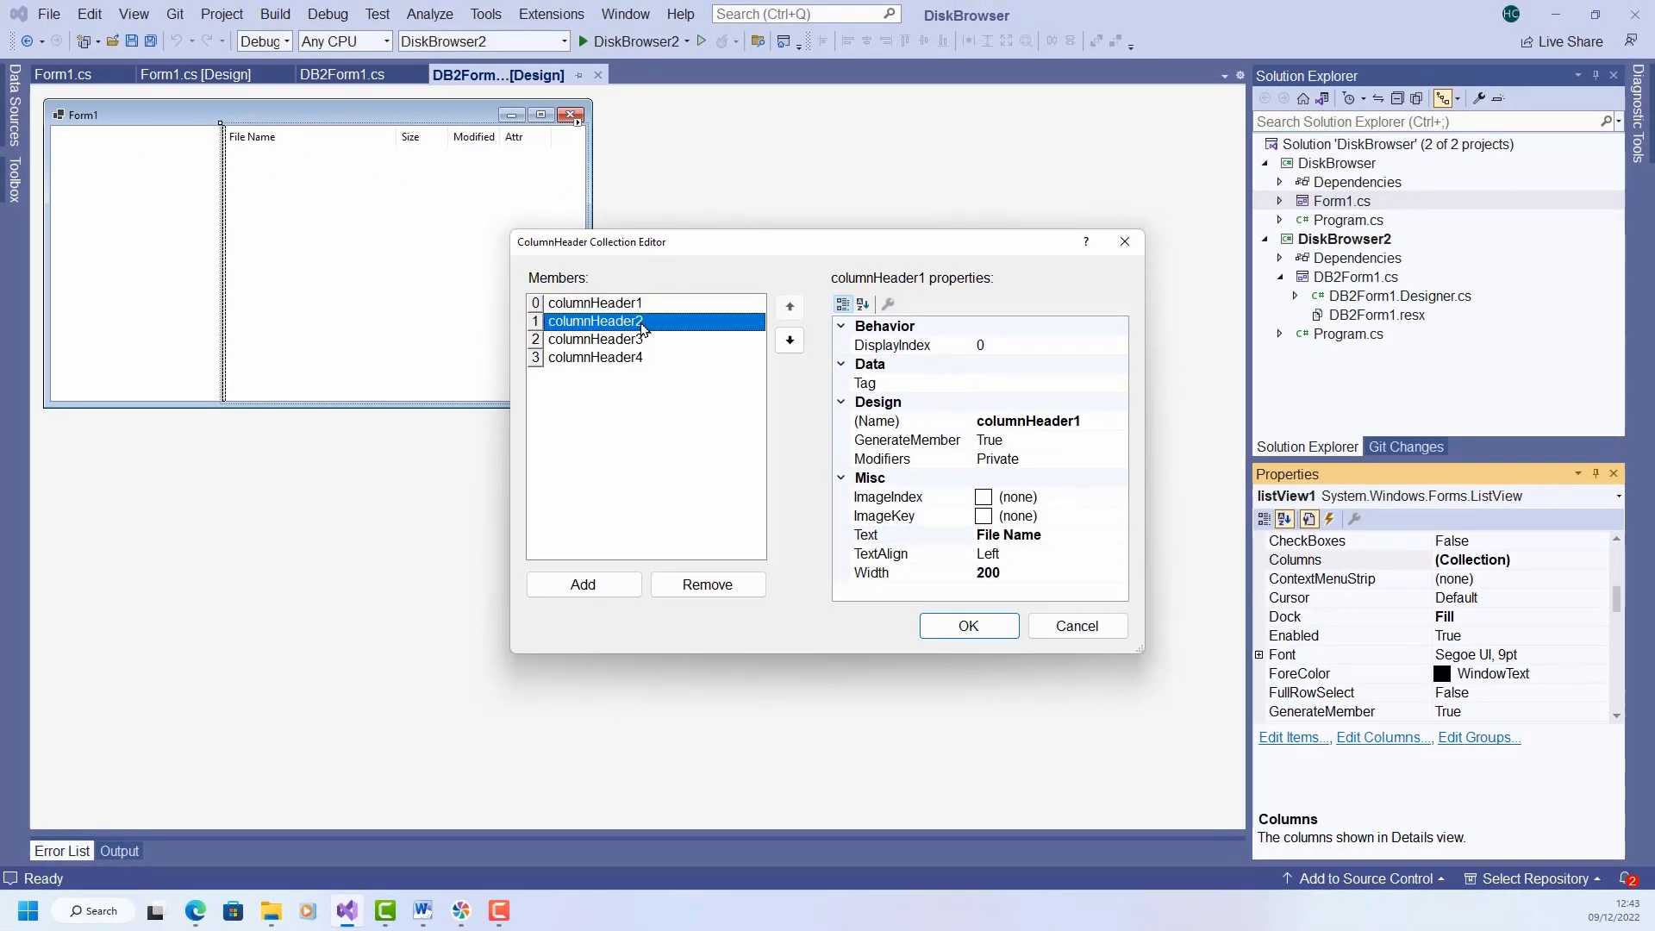
{"action": "left_click", "coordinate": [597, 339]}
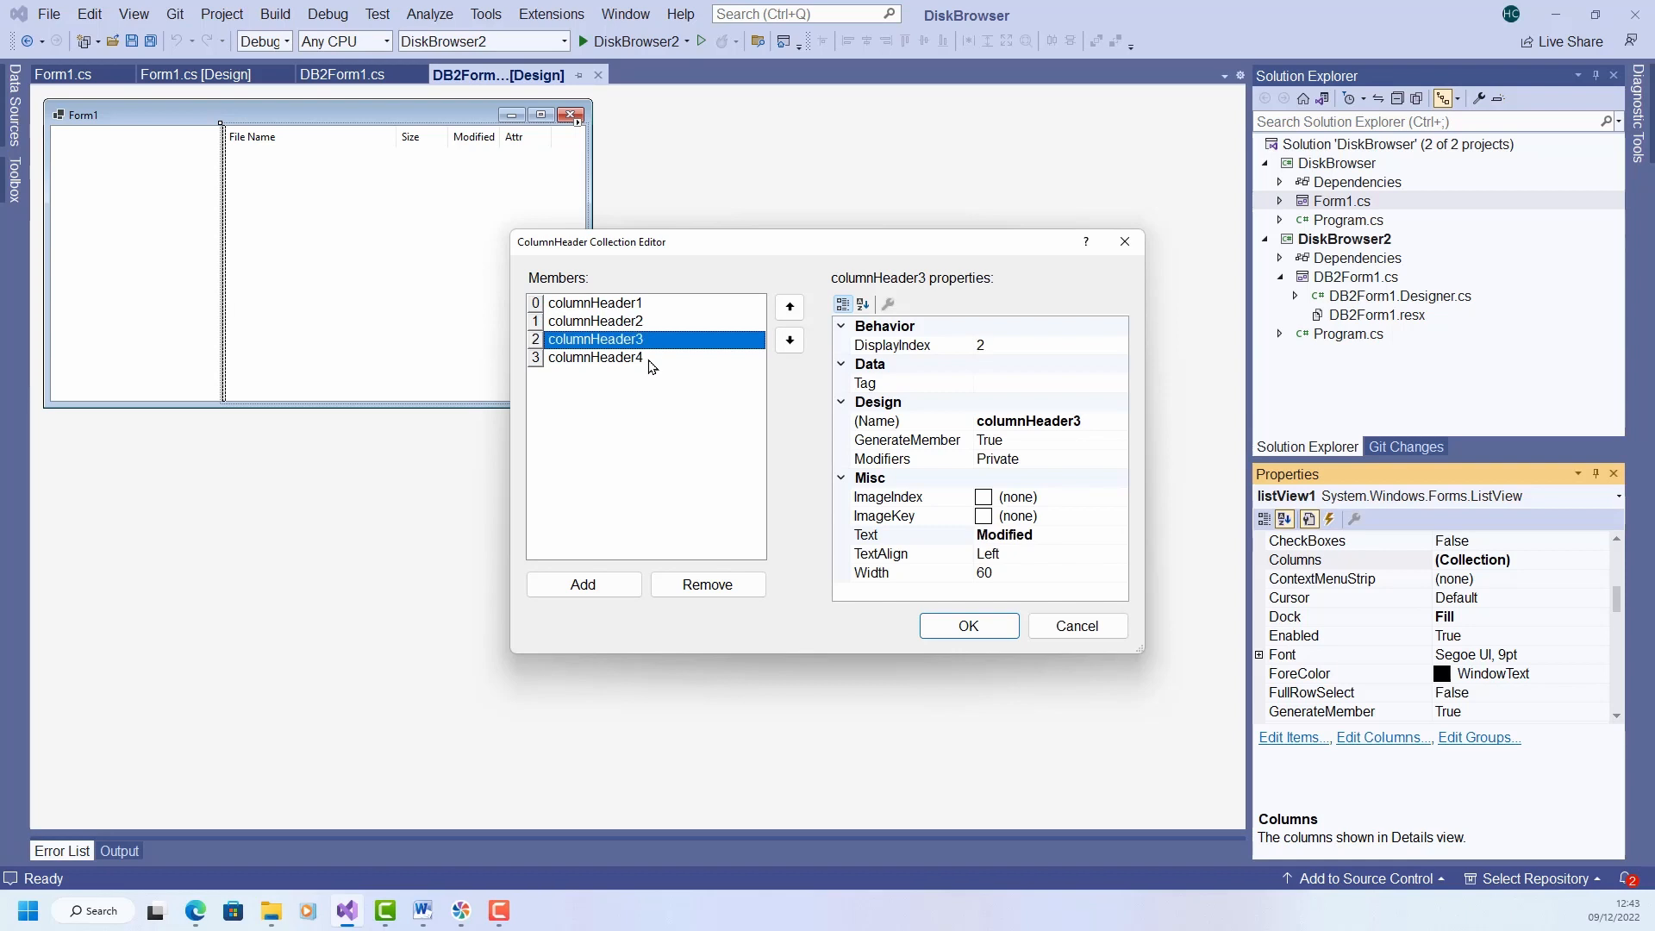
{"action": "left_click", "coordinate": [595, 321]}
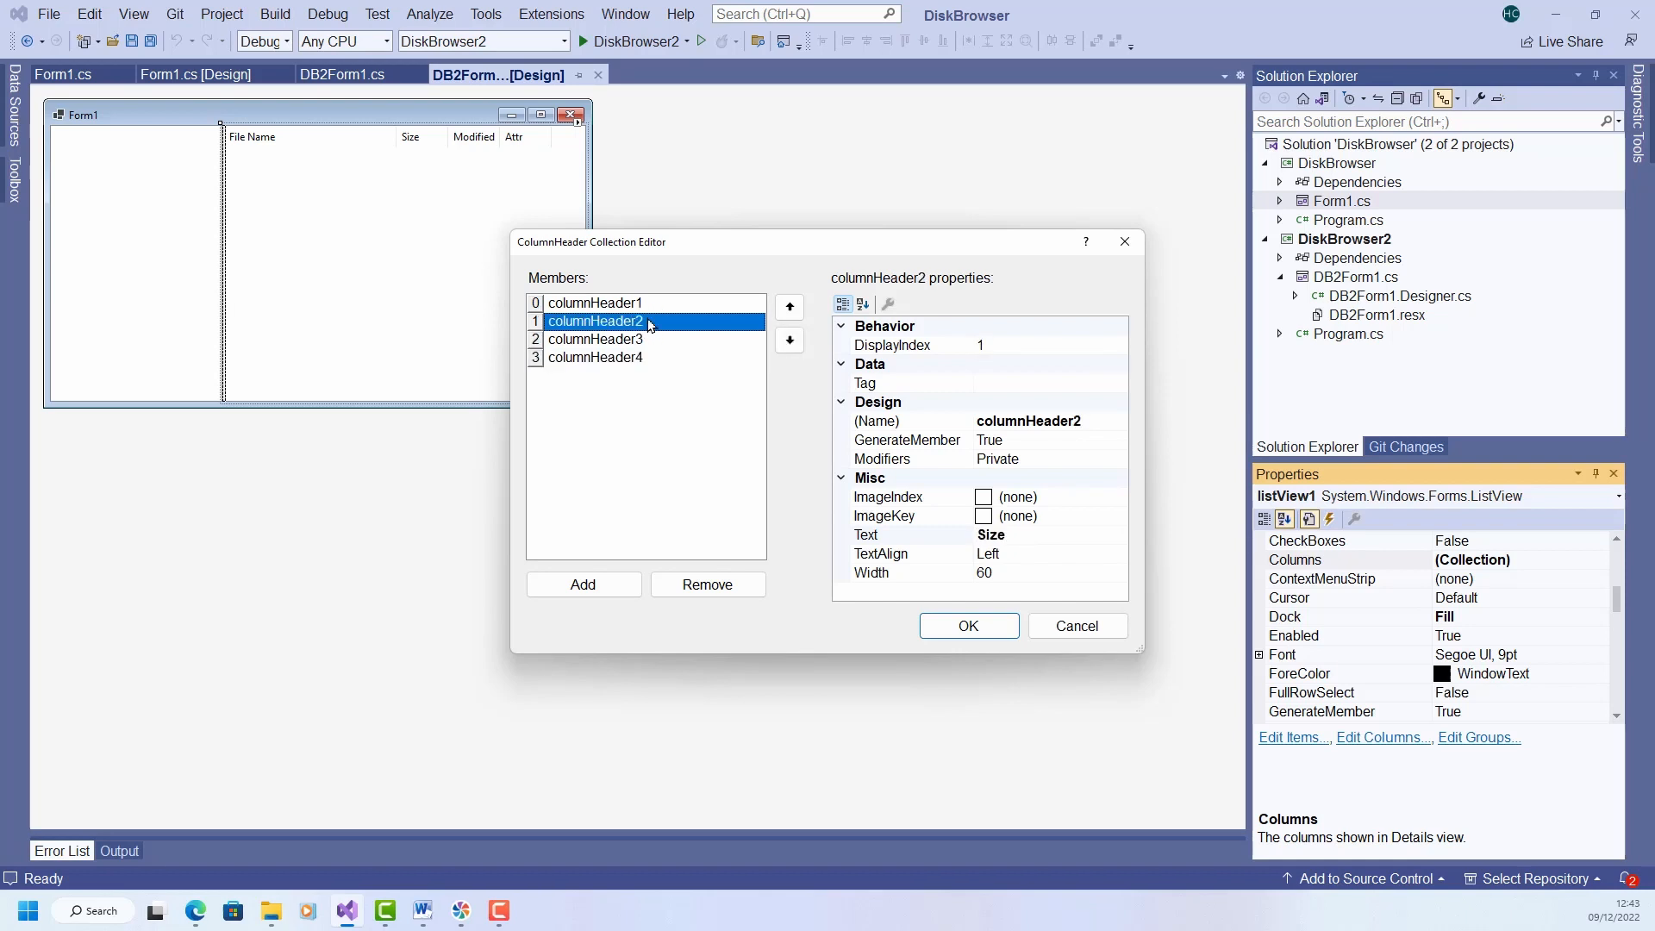
{"action": "mouse_move", "coordinate": [799, 426]}
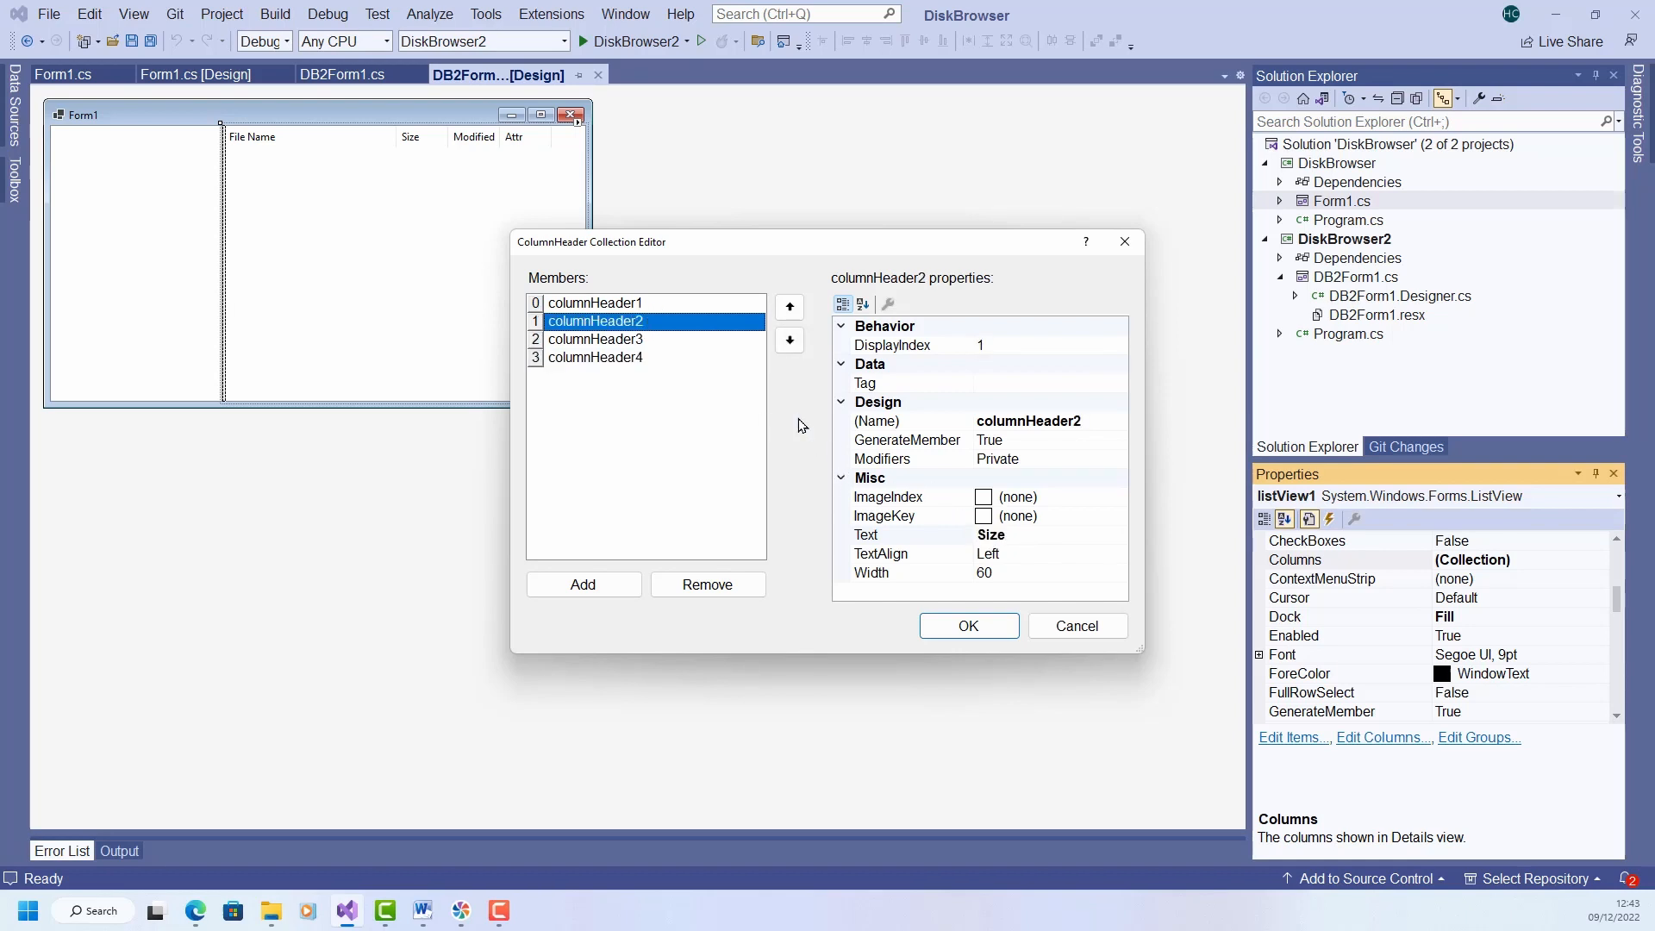
{"action": "left_click", "coordinate": [595, 339]}
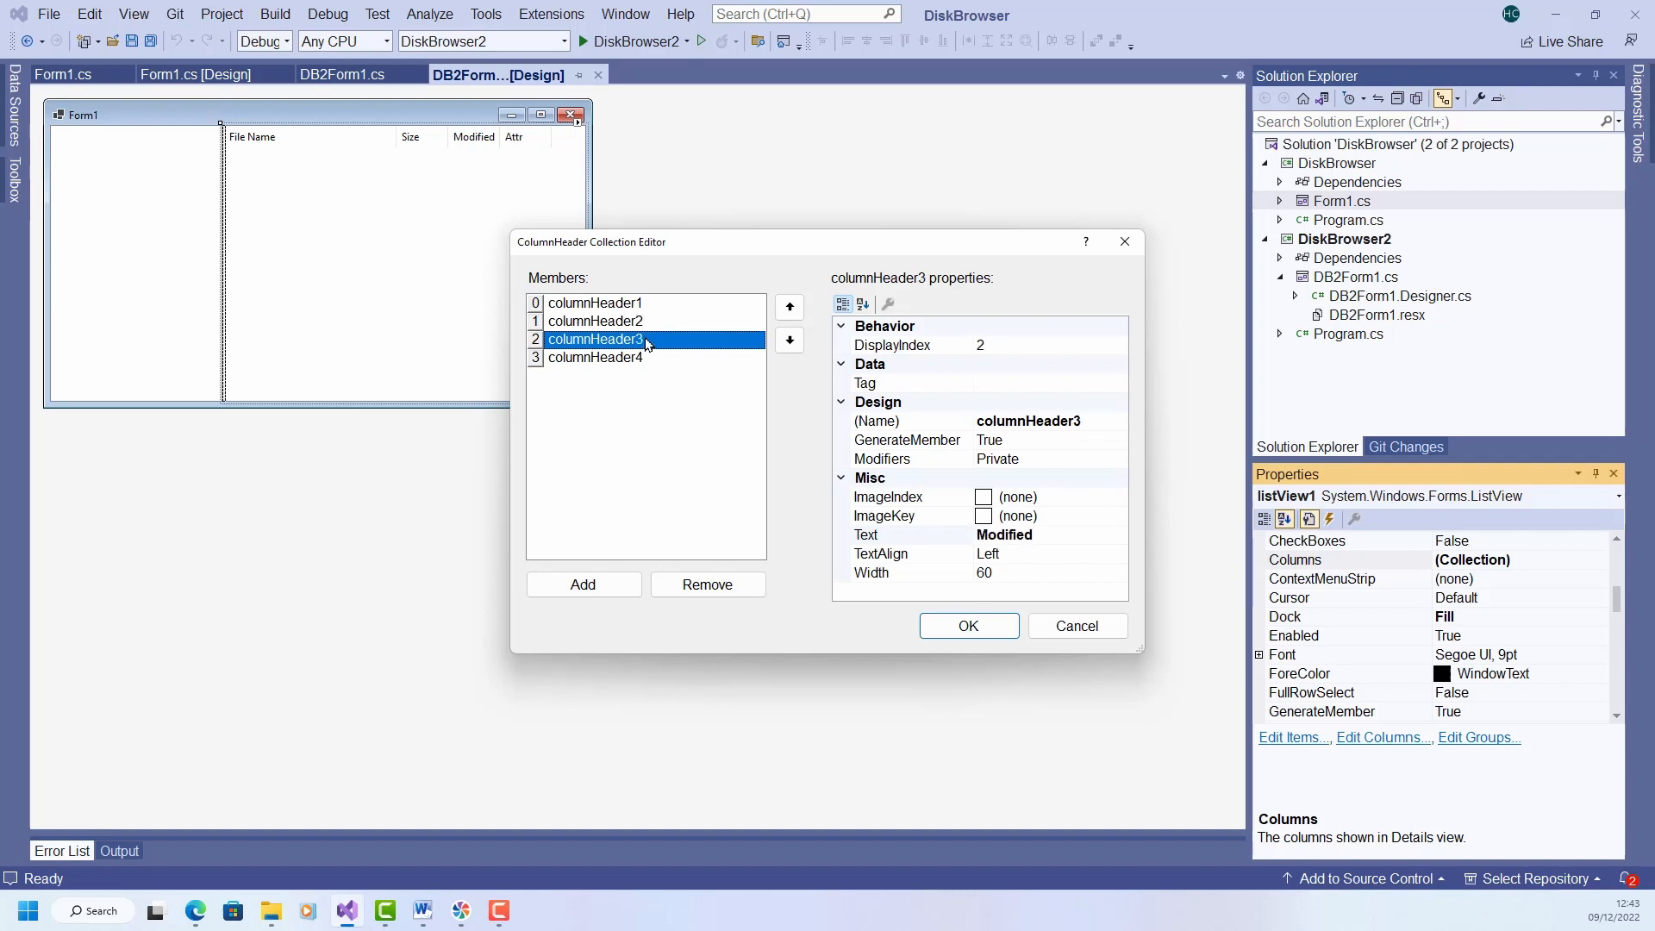
{"action": "left_click", "coordinate": [595, 357]}
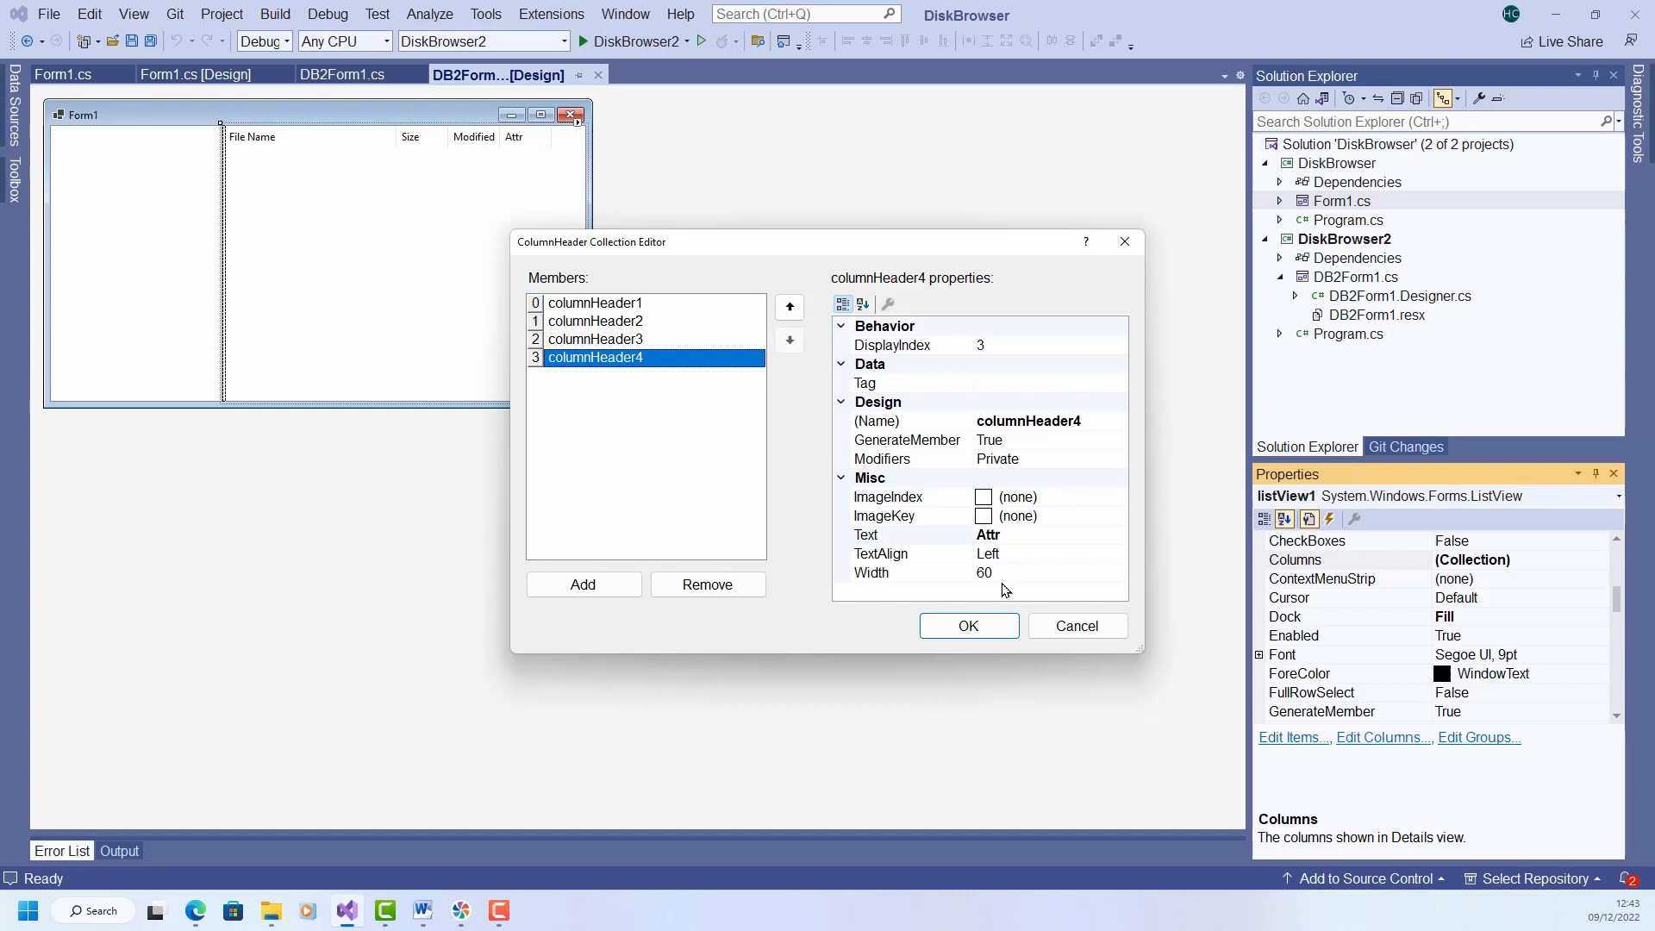
{"action": "mouse_move", "coordinate": [966, 576]}
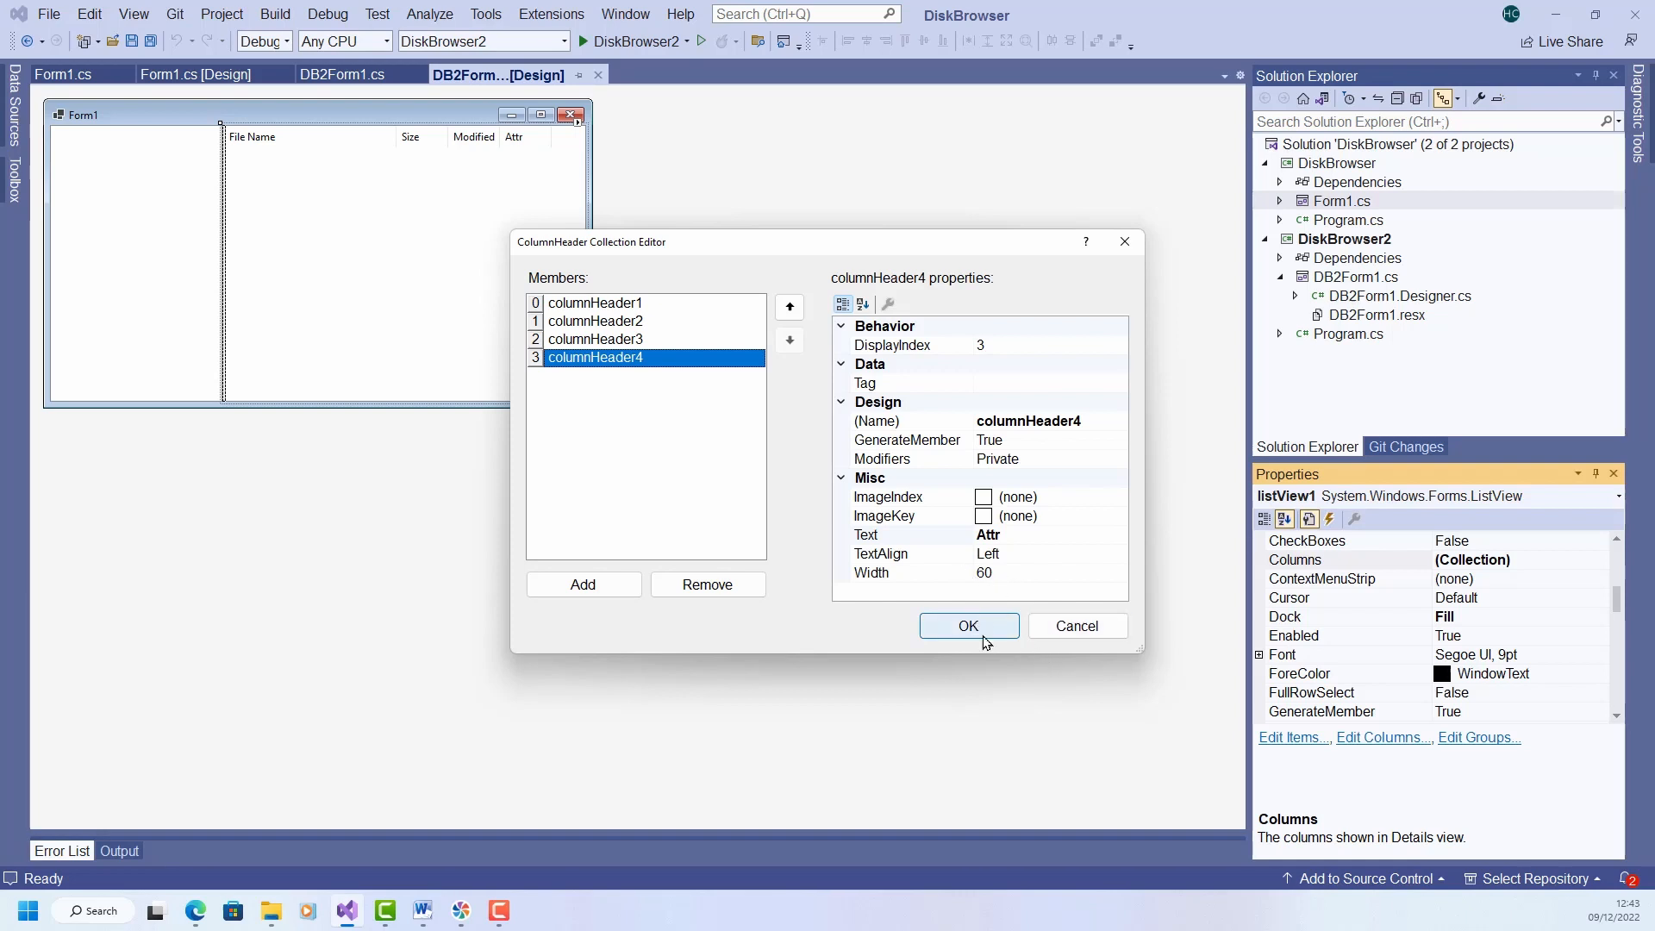
{"action": "left_click", "coordinate": [967, 624]}
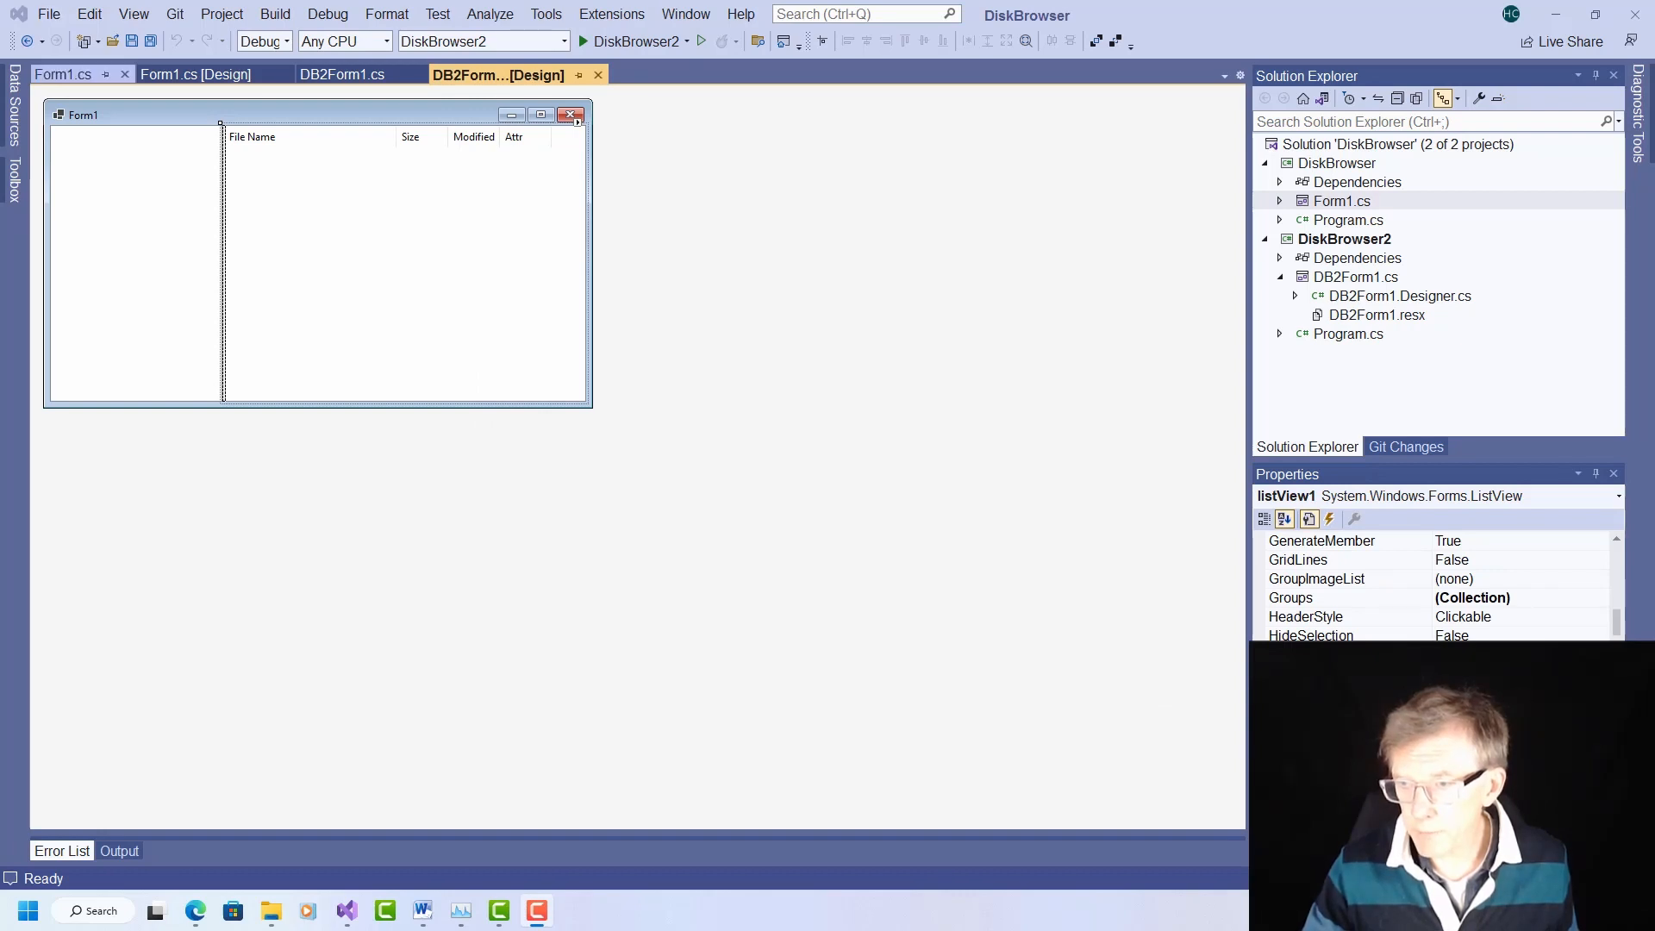
{"action": "left_click", "coordinate": [62, 74]}
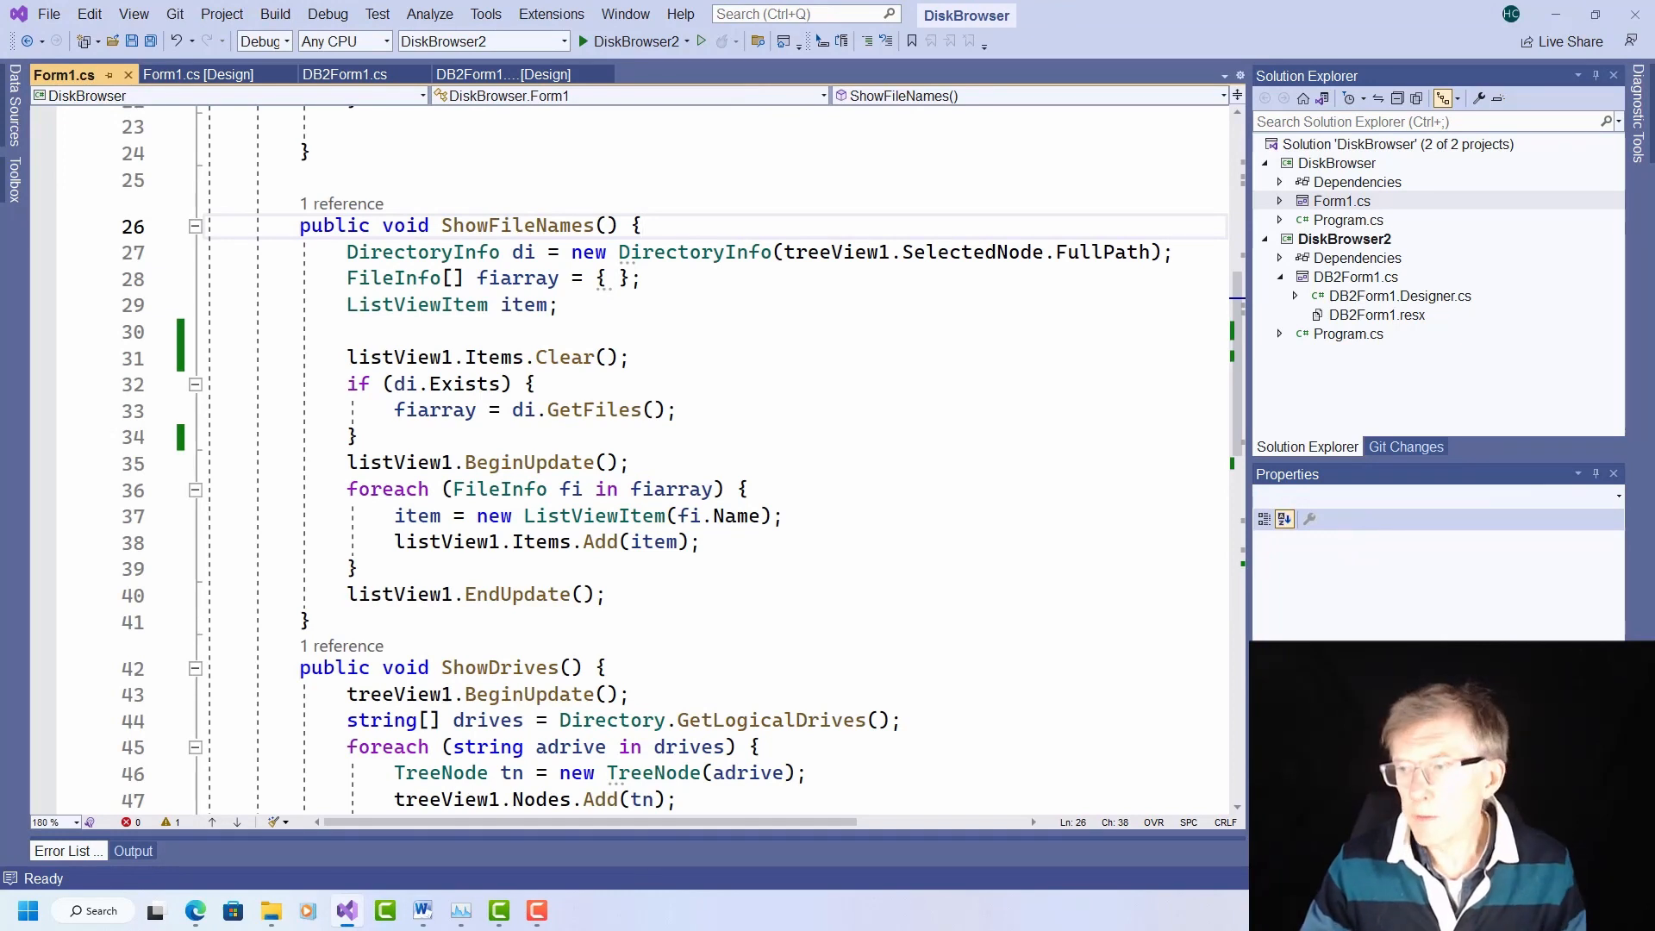
{"action": "double_click", "coordinate": [518, 226]}
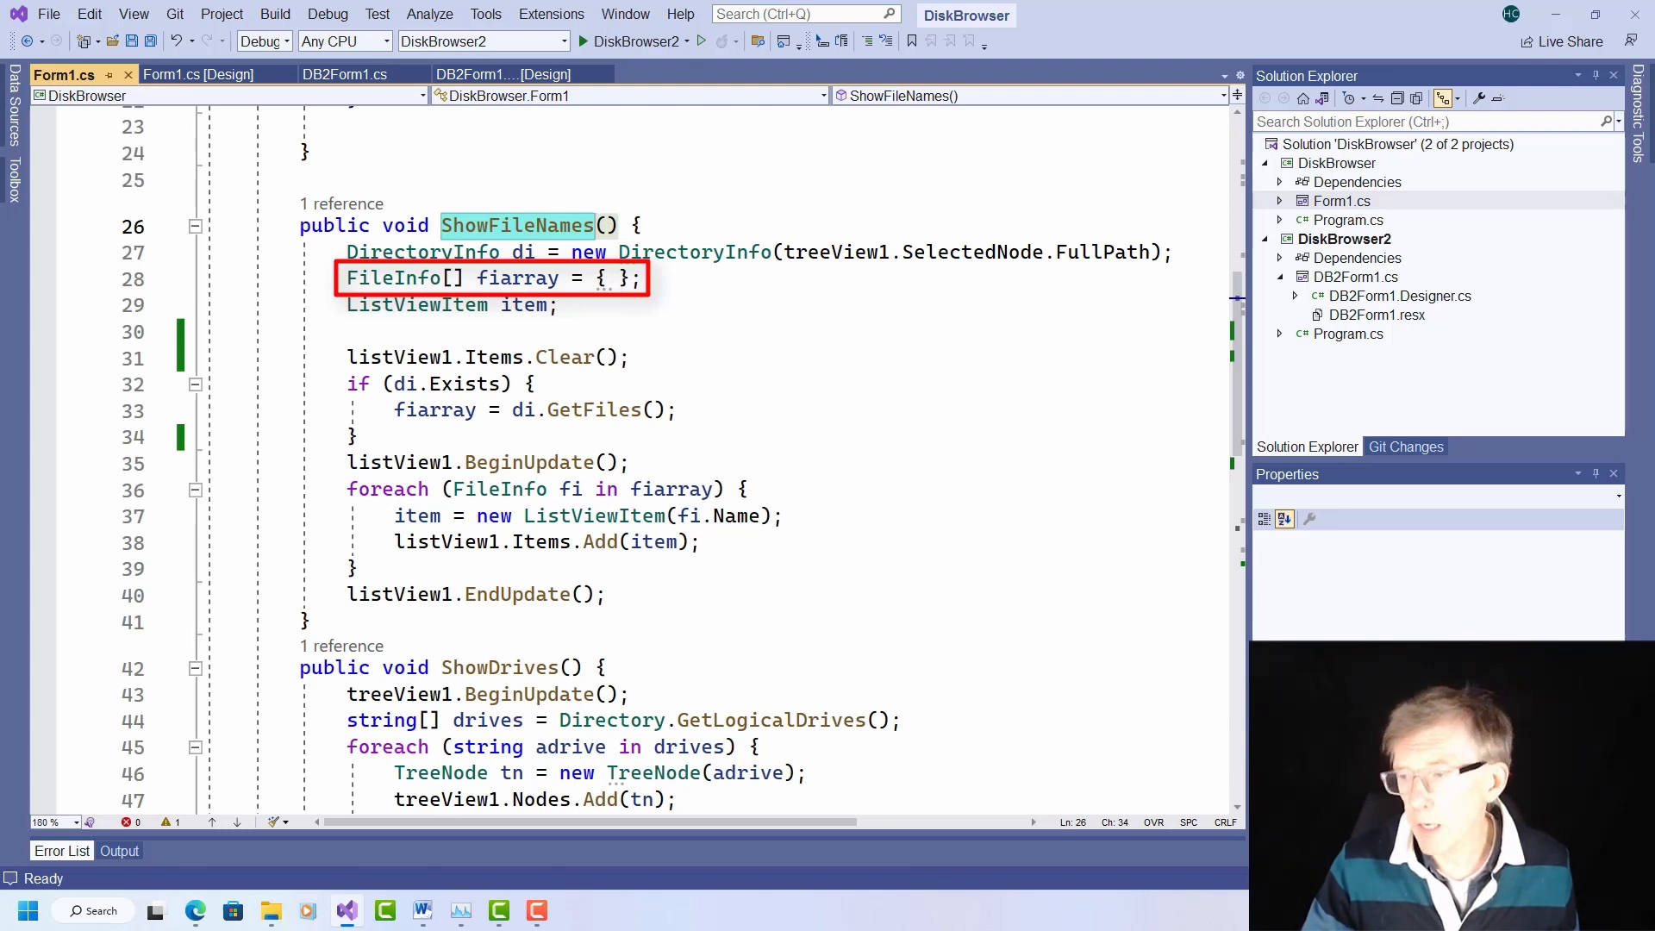
{"action": "left_click", "coordinate": [393, 278]}
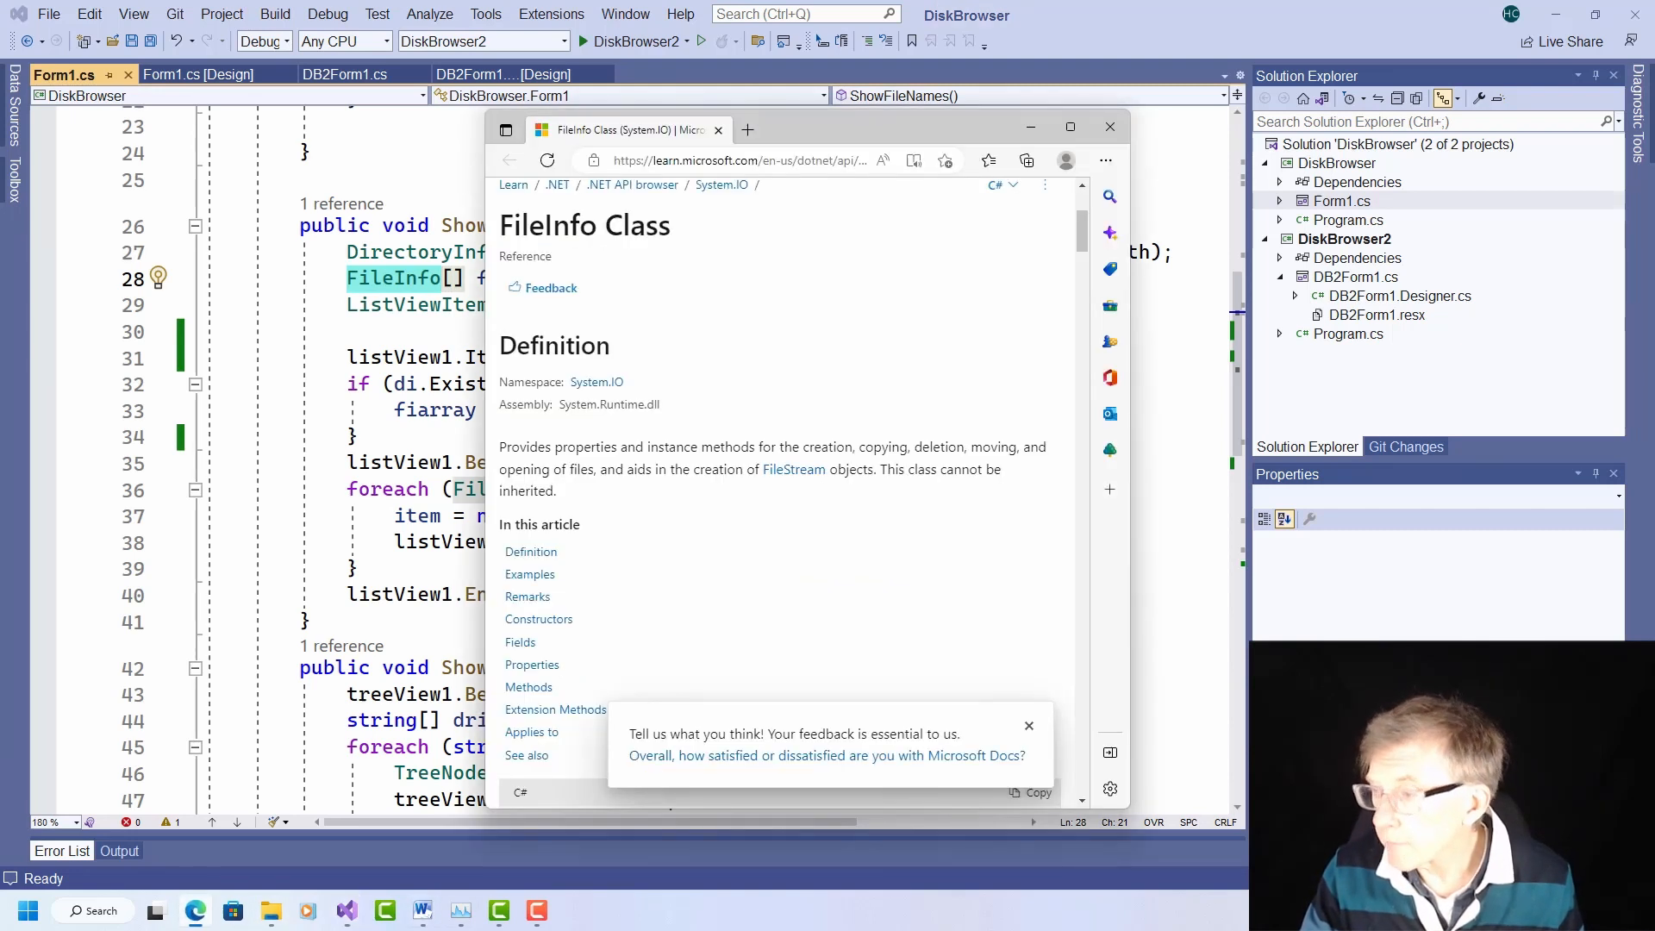
Step: Close the FileInfo Class browser window to return to the ShowFileNames code
{"action": "left_click", "coordinate": [1108, 126]}
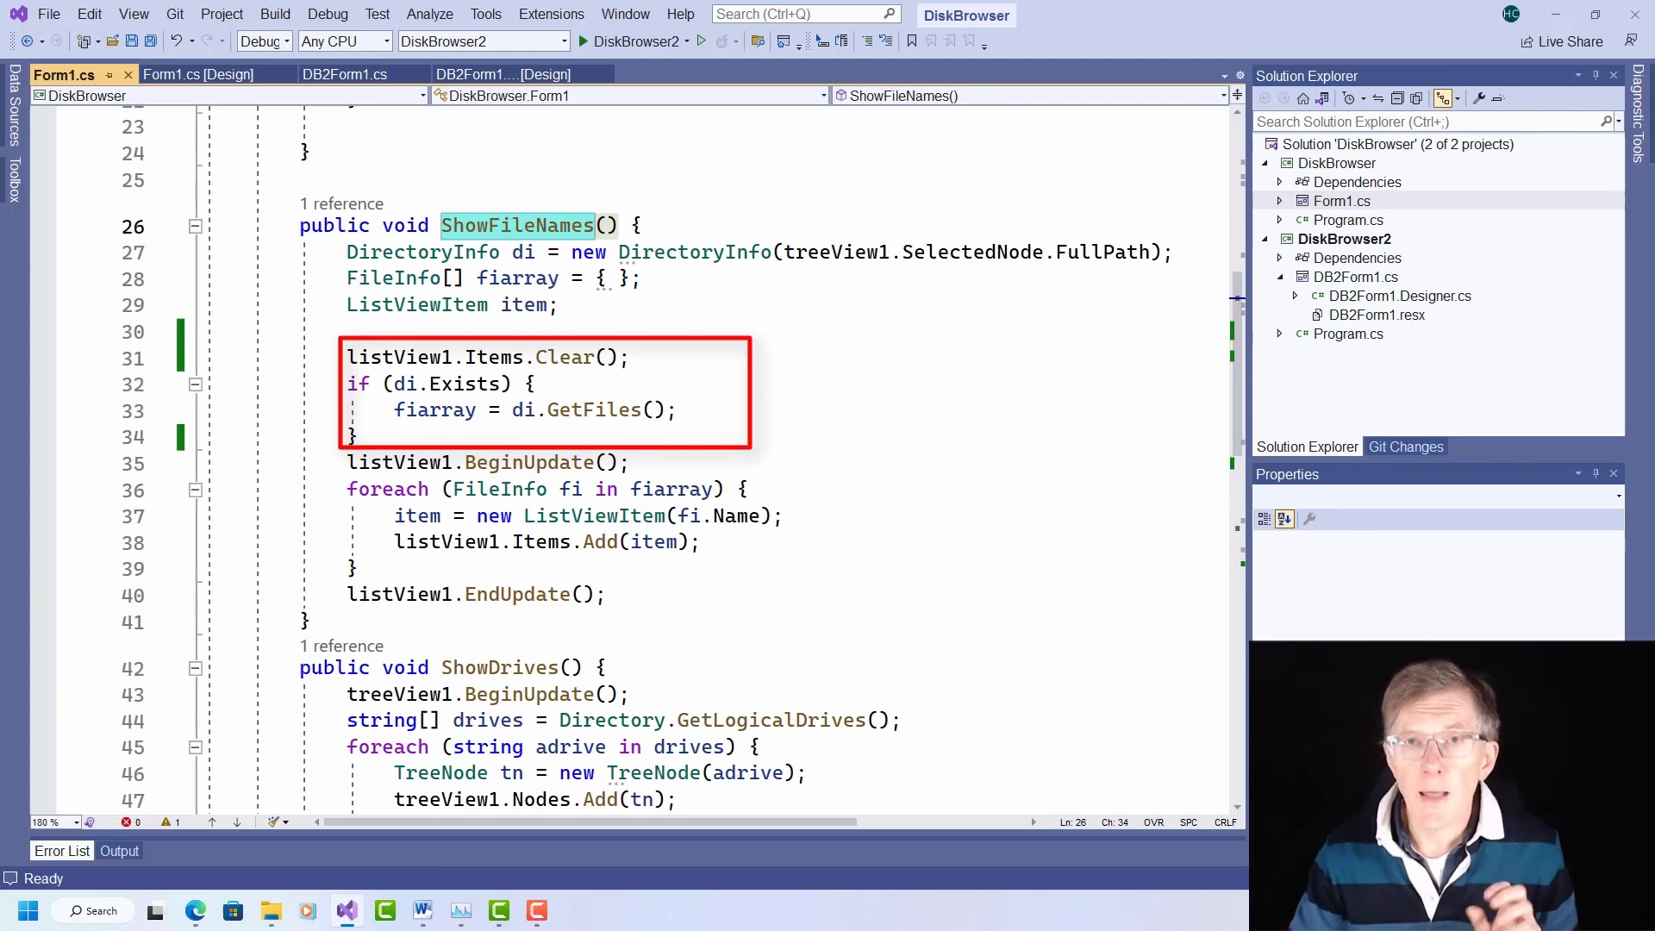
{"action": "mouse_move", "coordinate": [515, 224]}
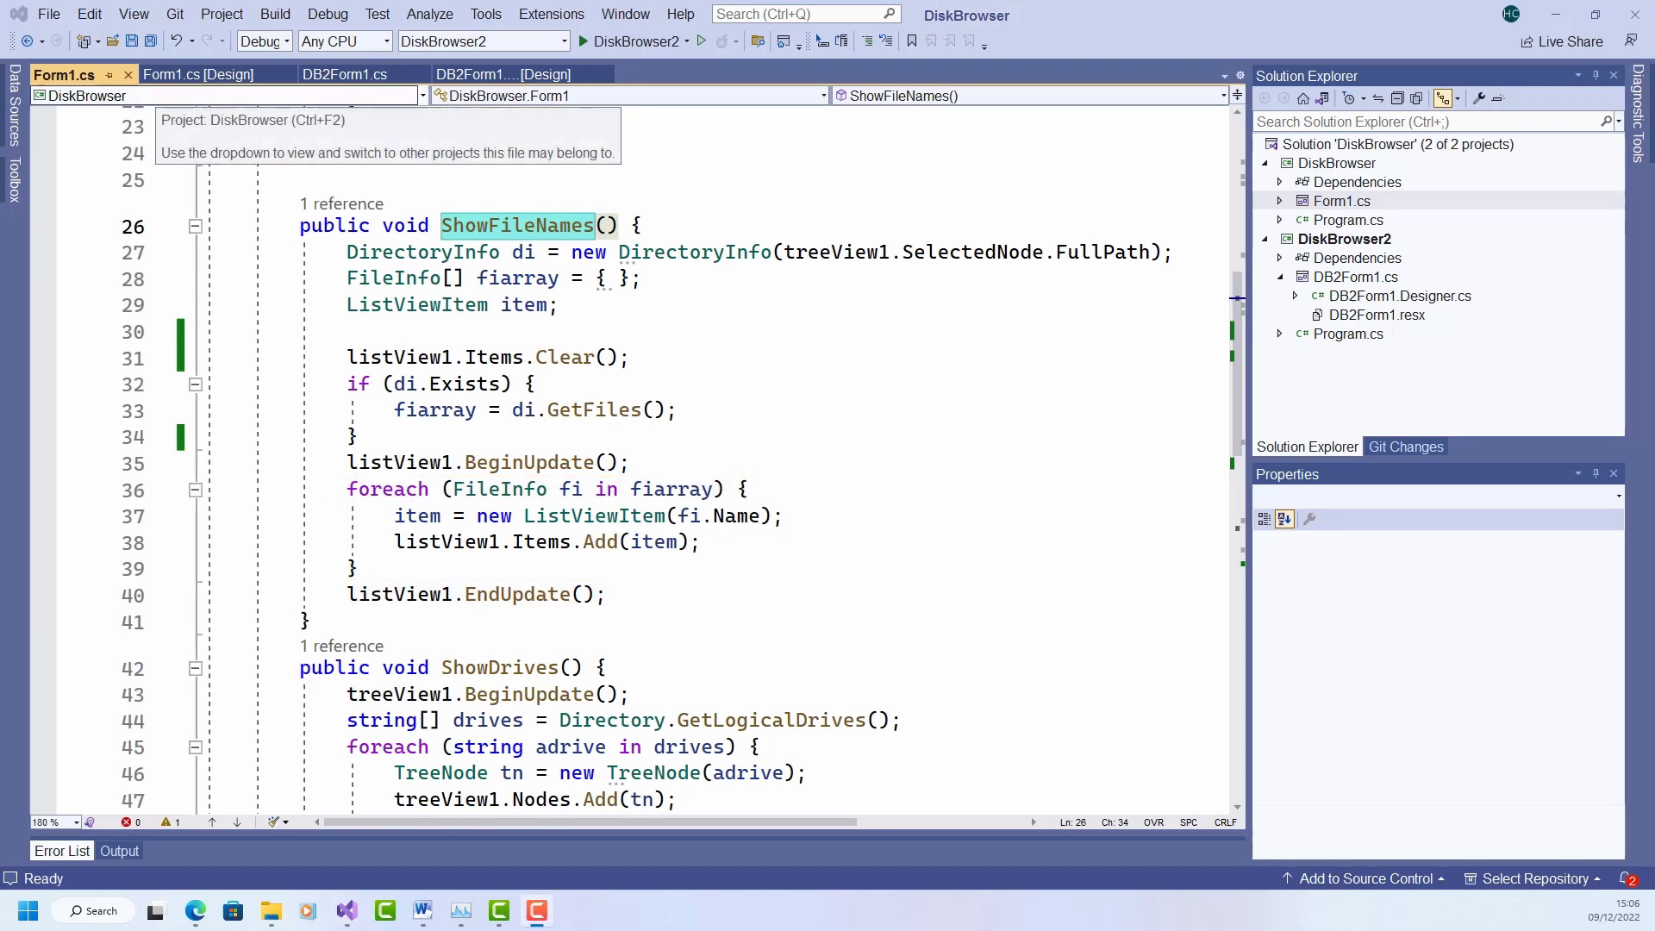
Step: Switch to DB2Form1.cs showing the ShowFileNames foreach loop adding icons and subitems
{"action": "left_click", "coordinate": [344, 74]}
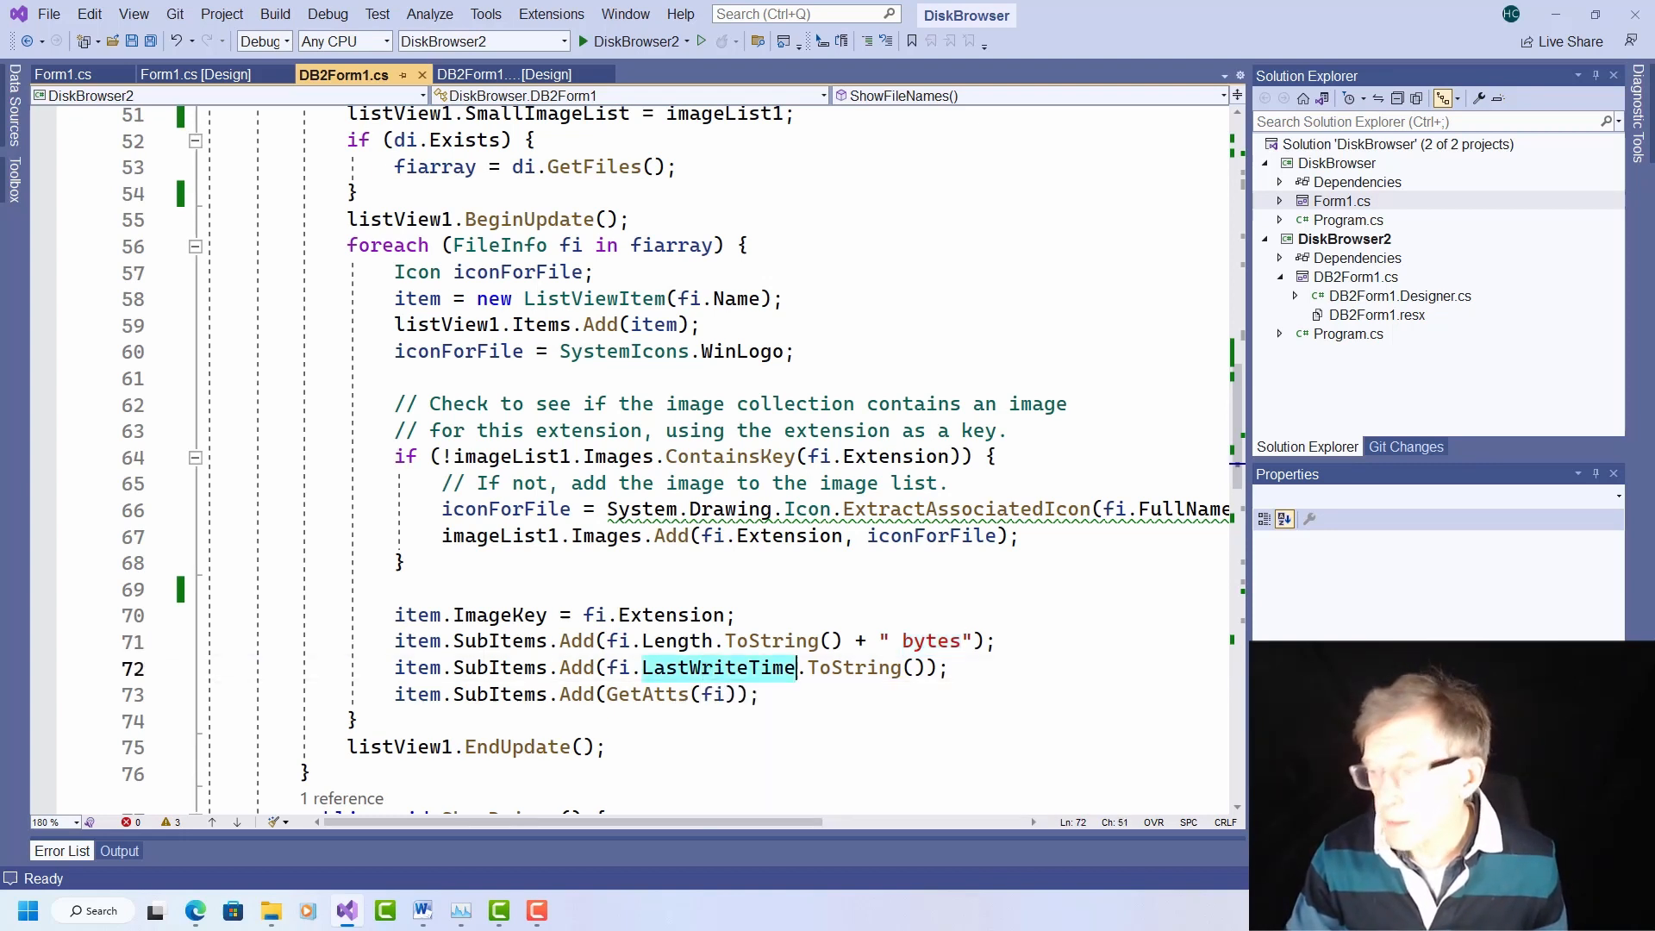
{"action": "mouse_move", "coordinate": [717, 667]}
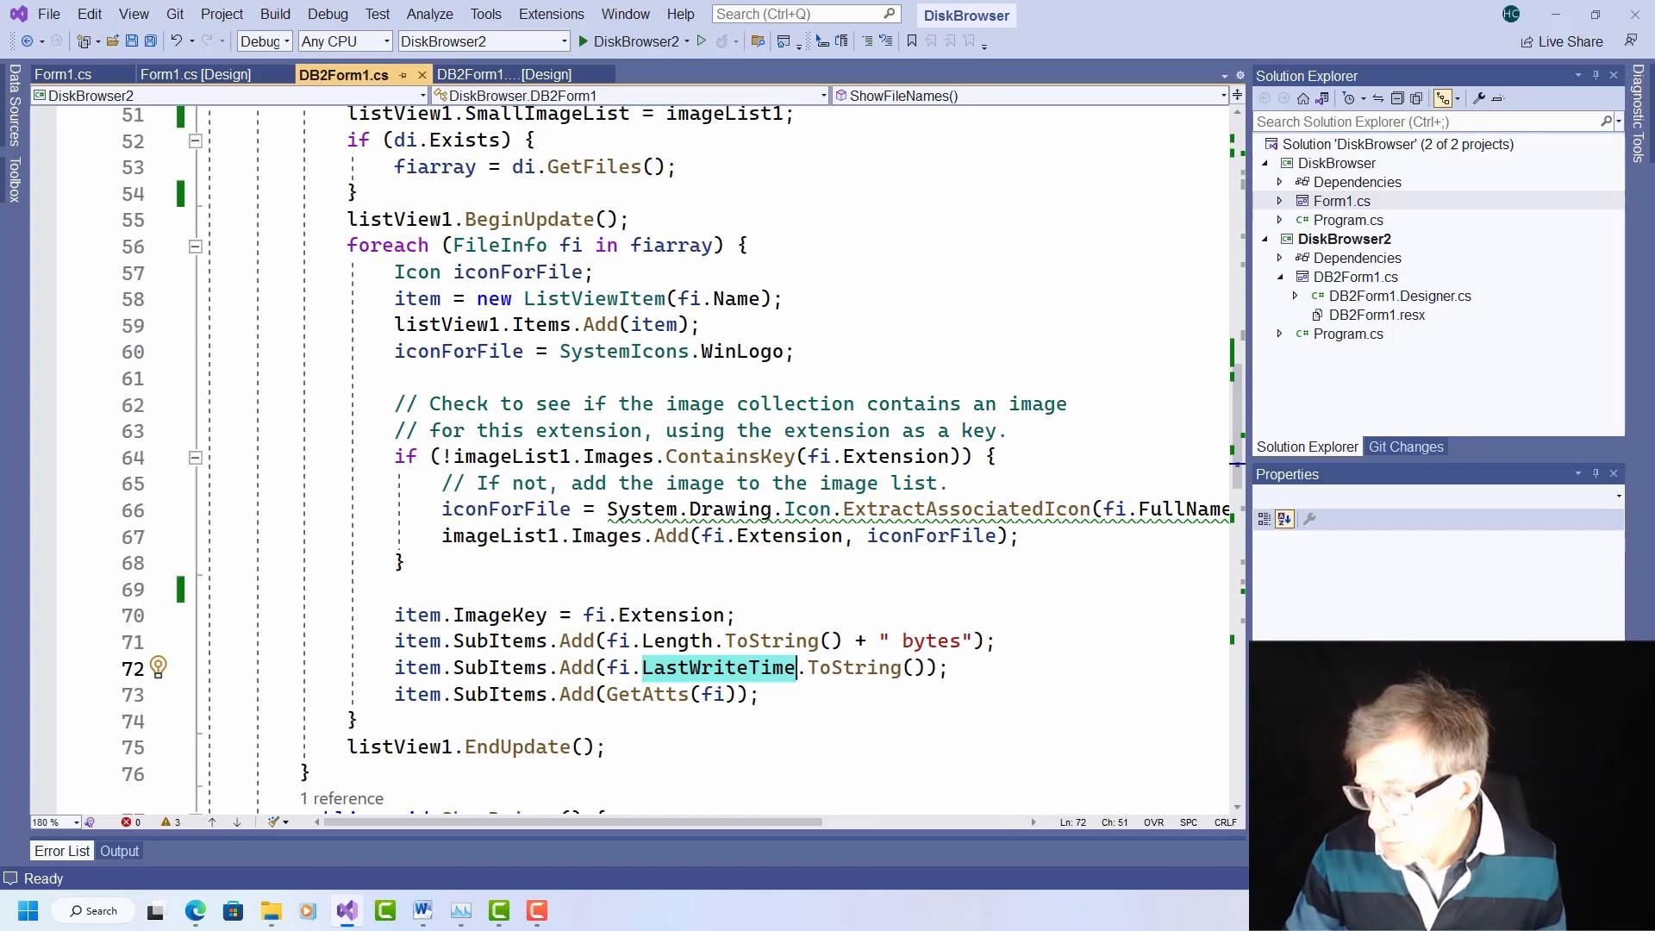
Step: Select the GetAtts(fi) call on line 73 of the loop
{"action": "left_click", "coordinate": [646, 693]}
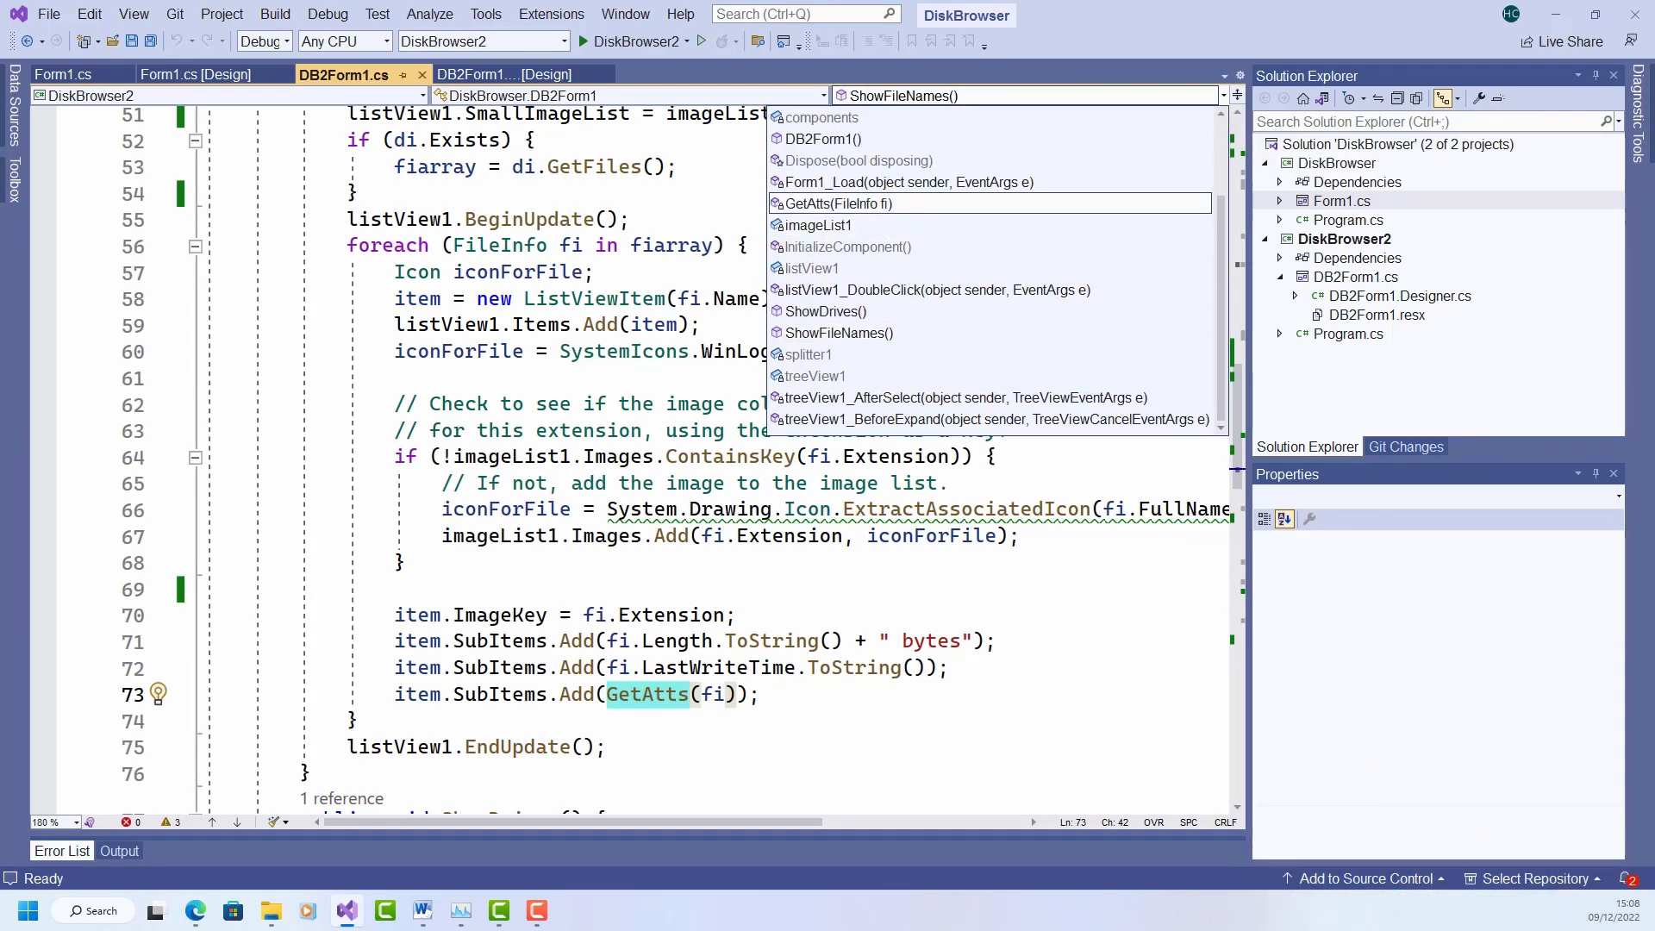
Step: Jump to GetAtts(FileInfo fi) and review its bitwise & checks for Archive, Hidden, ReadOnly, System
{"action": "left_click", "coordinate": [838, 204]}
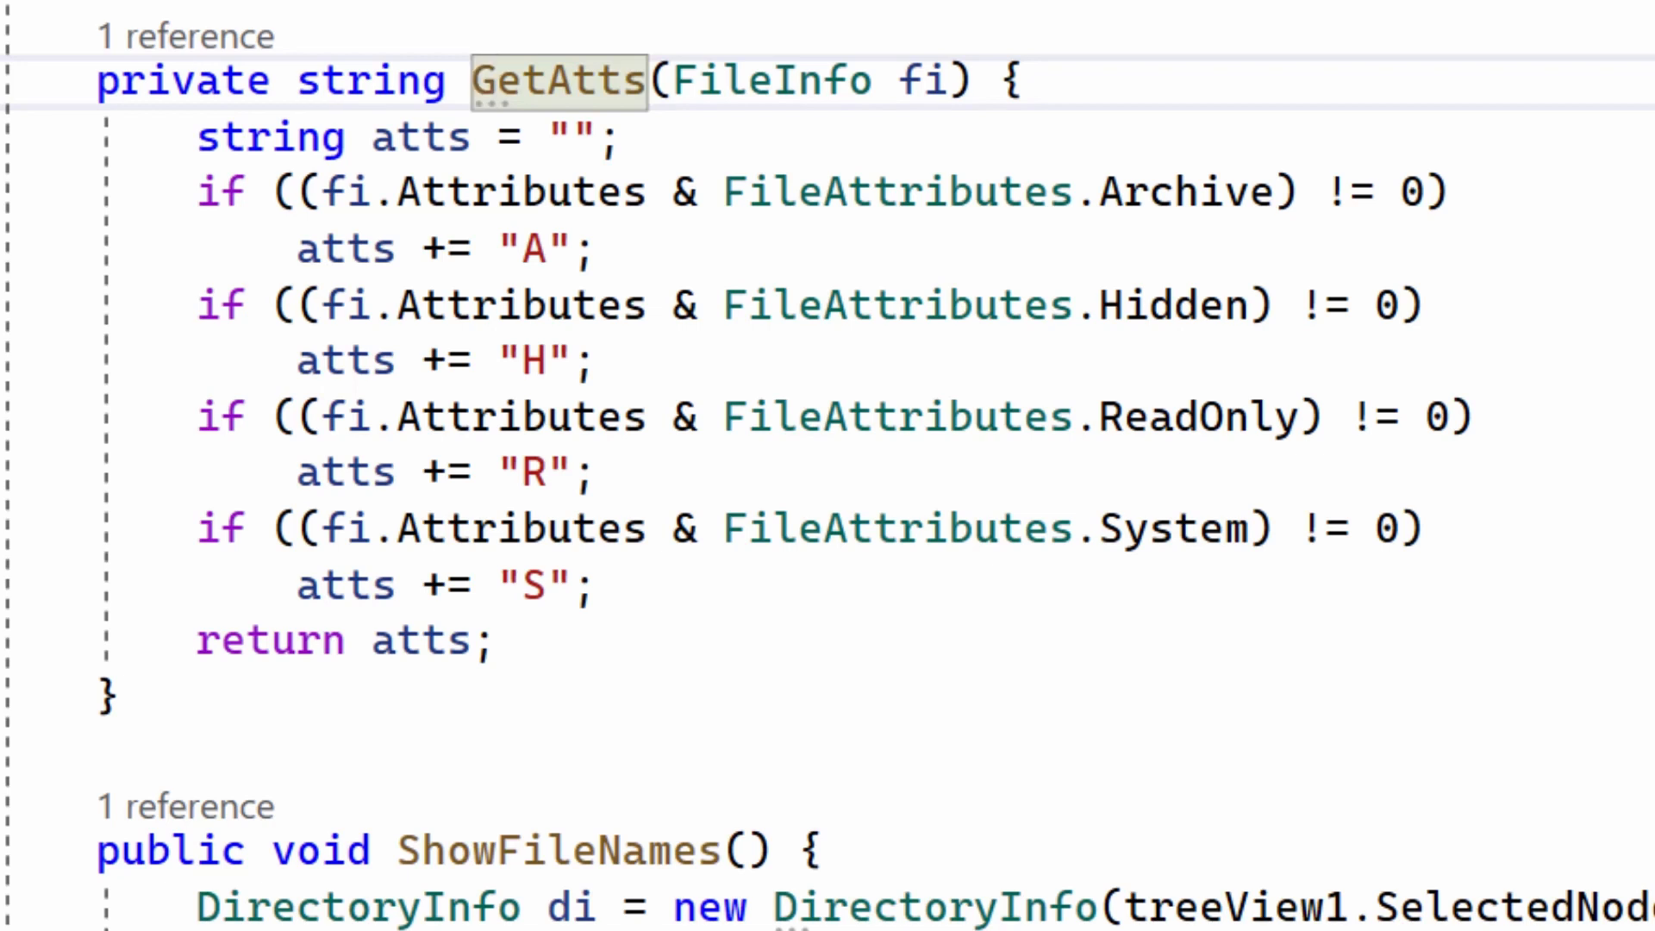
{"action": "left_click", "coordinate": [684, 192]}
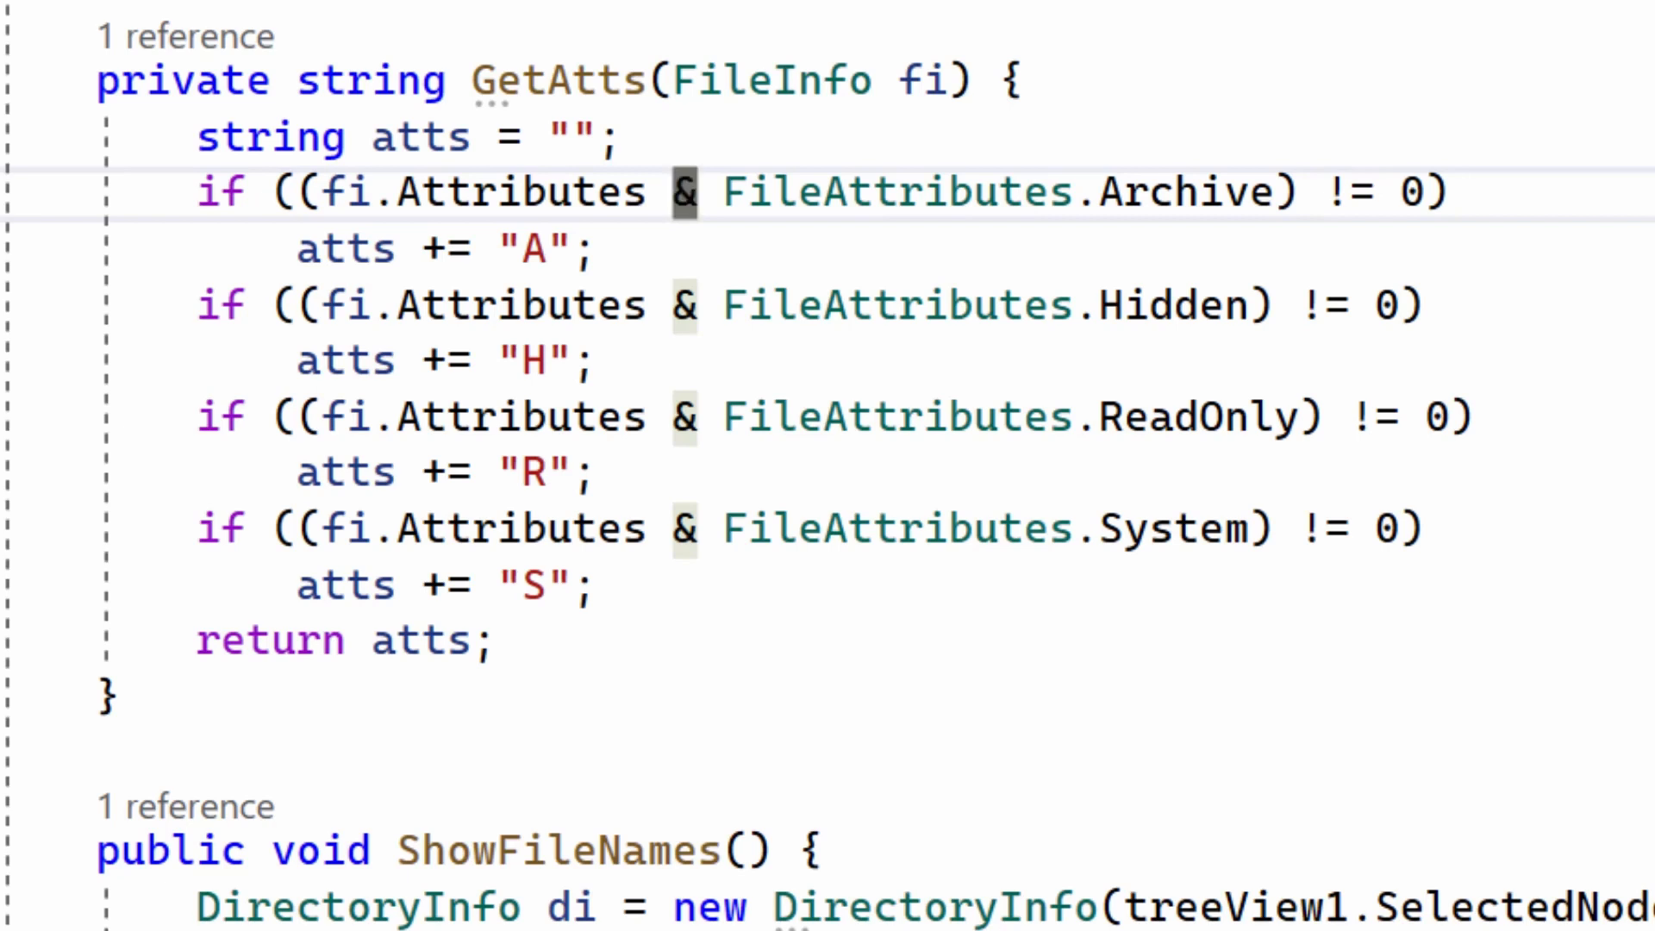
{"action": "scroll", "scroll_direction": "down", "scroll_amount": 3}
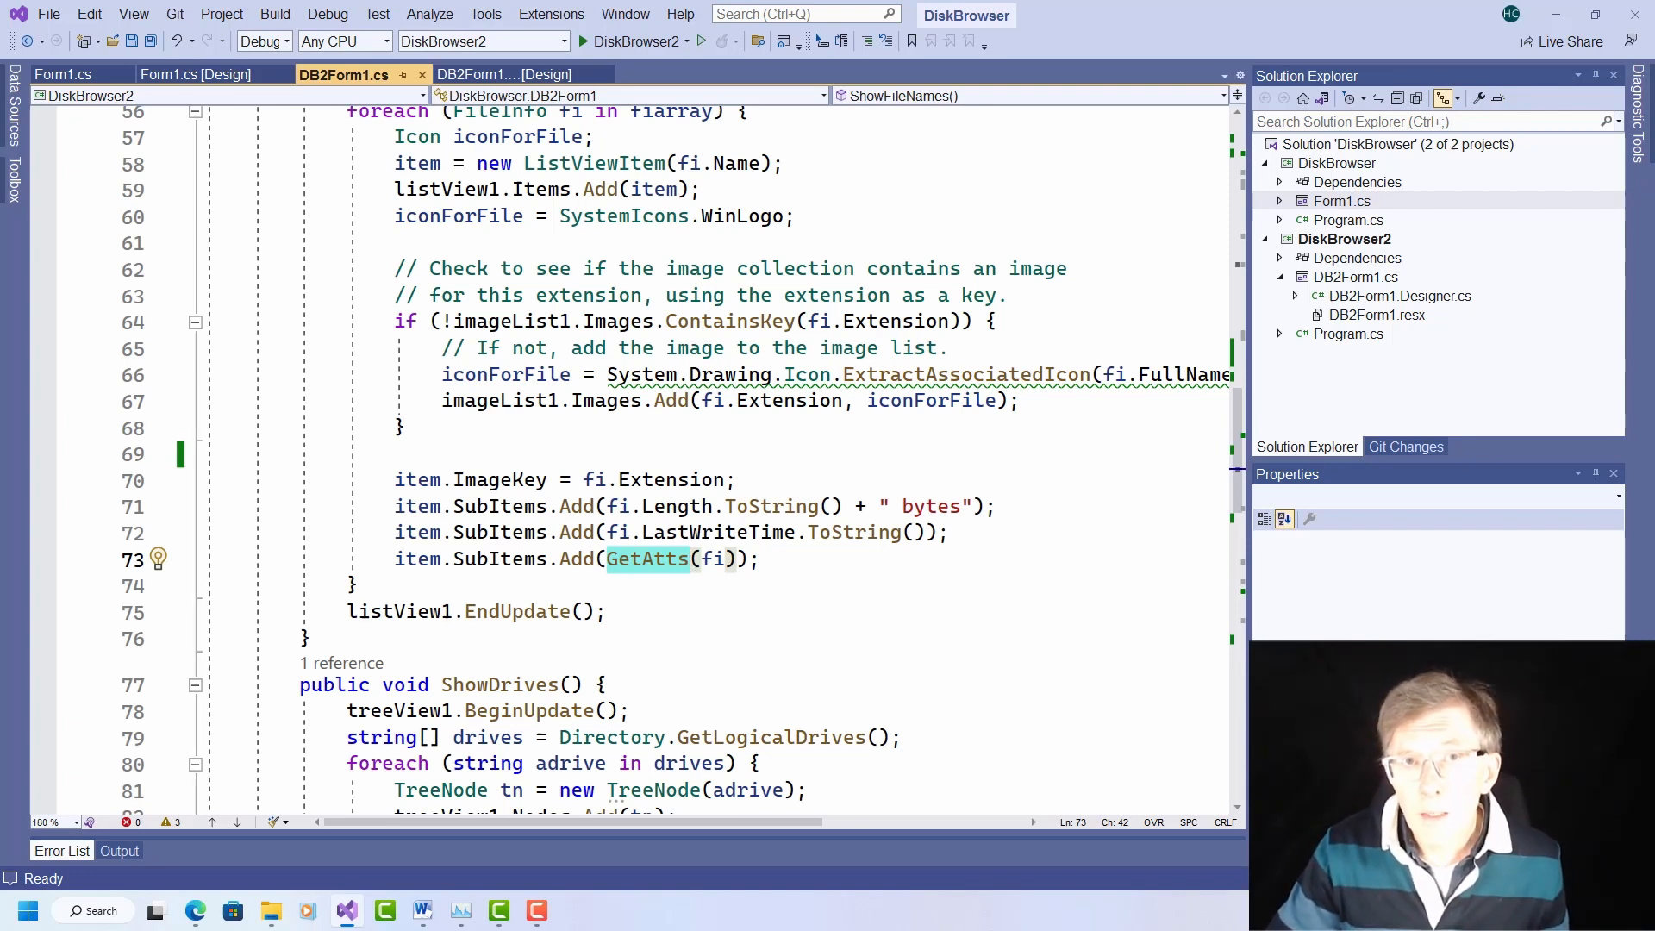
{"action": "mouse_move", "coordinate": [647, 559]}
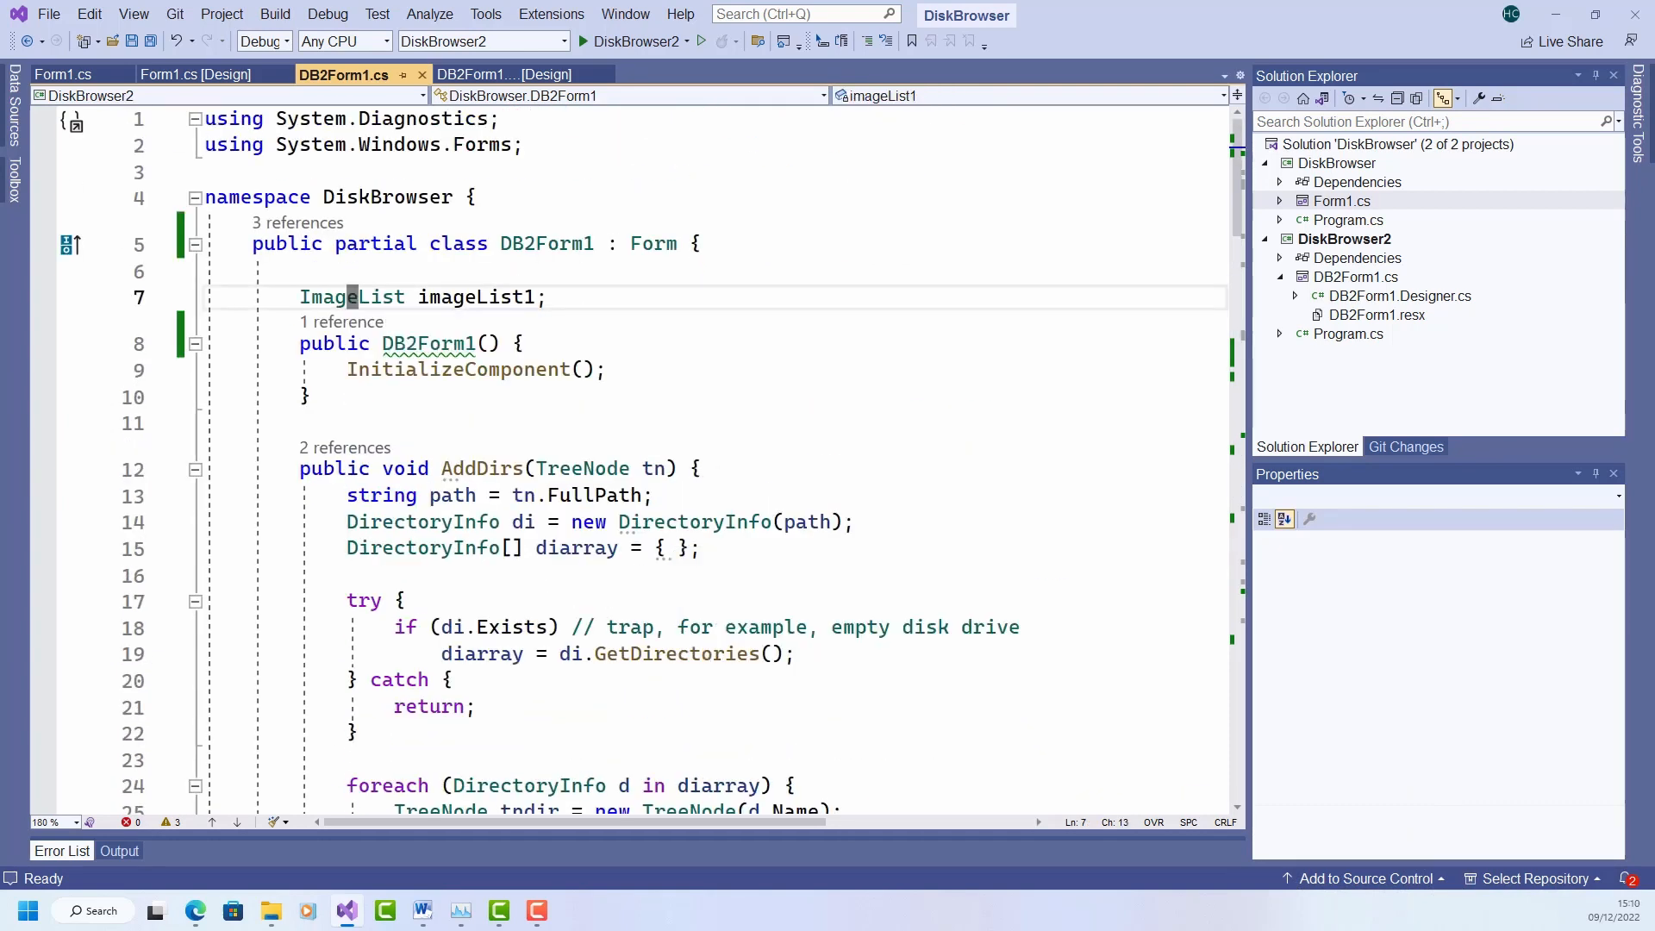
{"action": "double_click", "coordinate": [351, 296]}
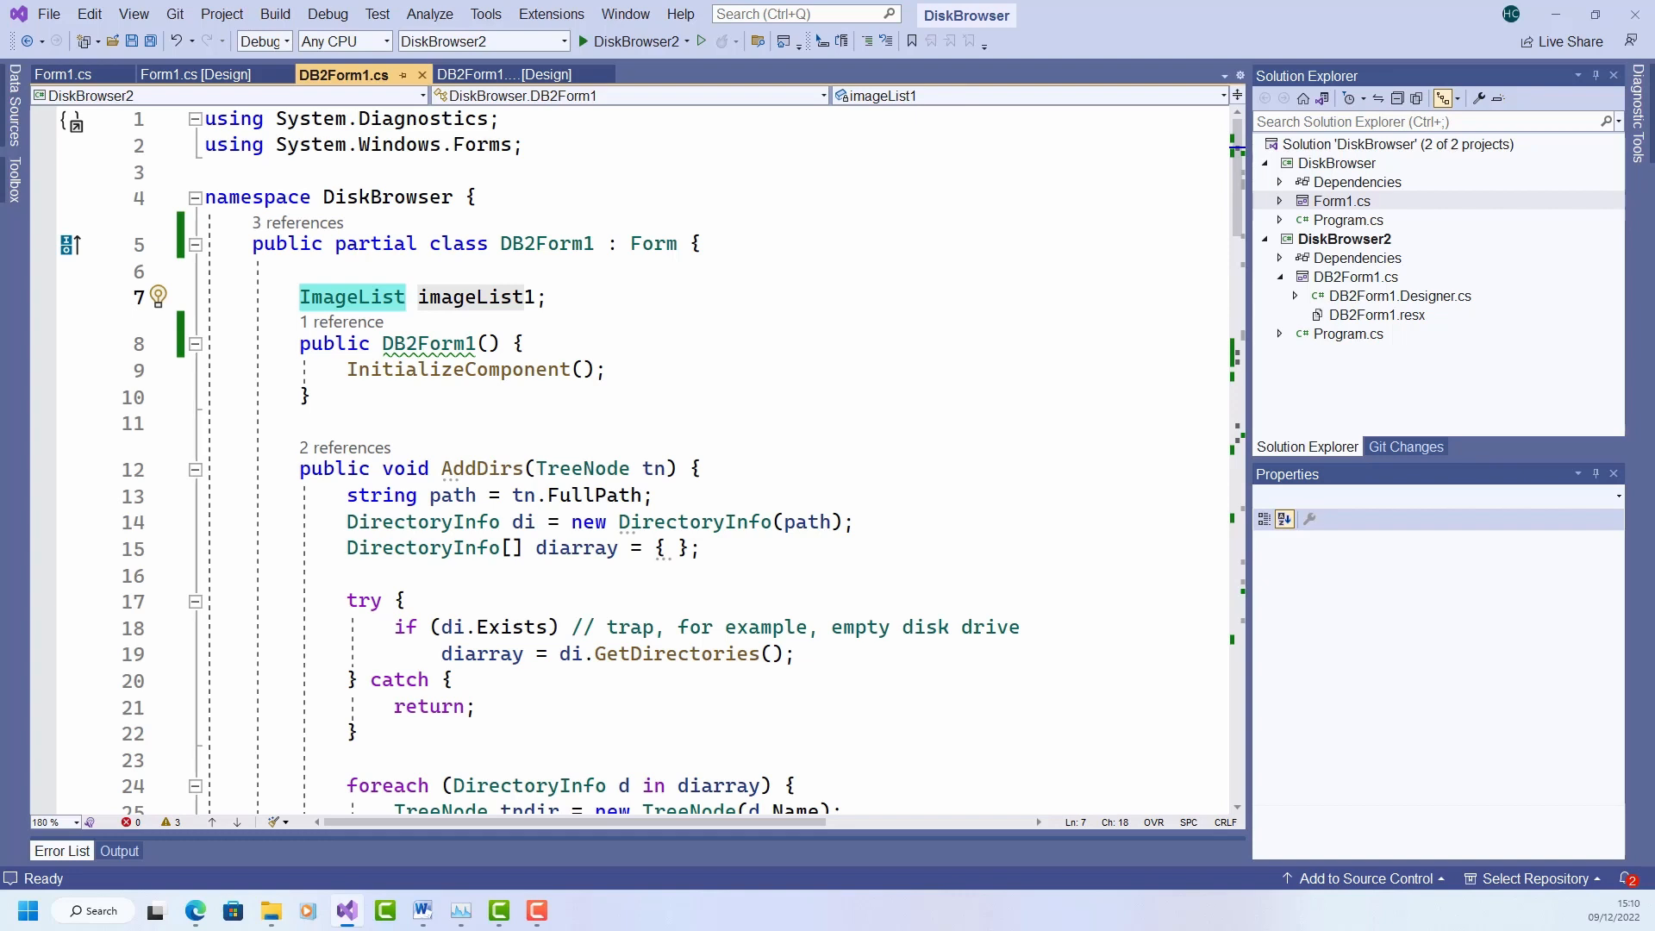
{"action": "scroll", "scroll_direction": "down", "scroll_amount": 3}
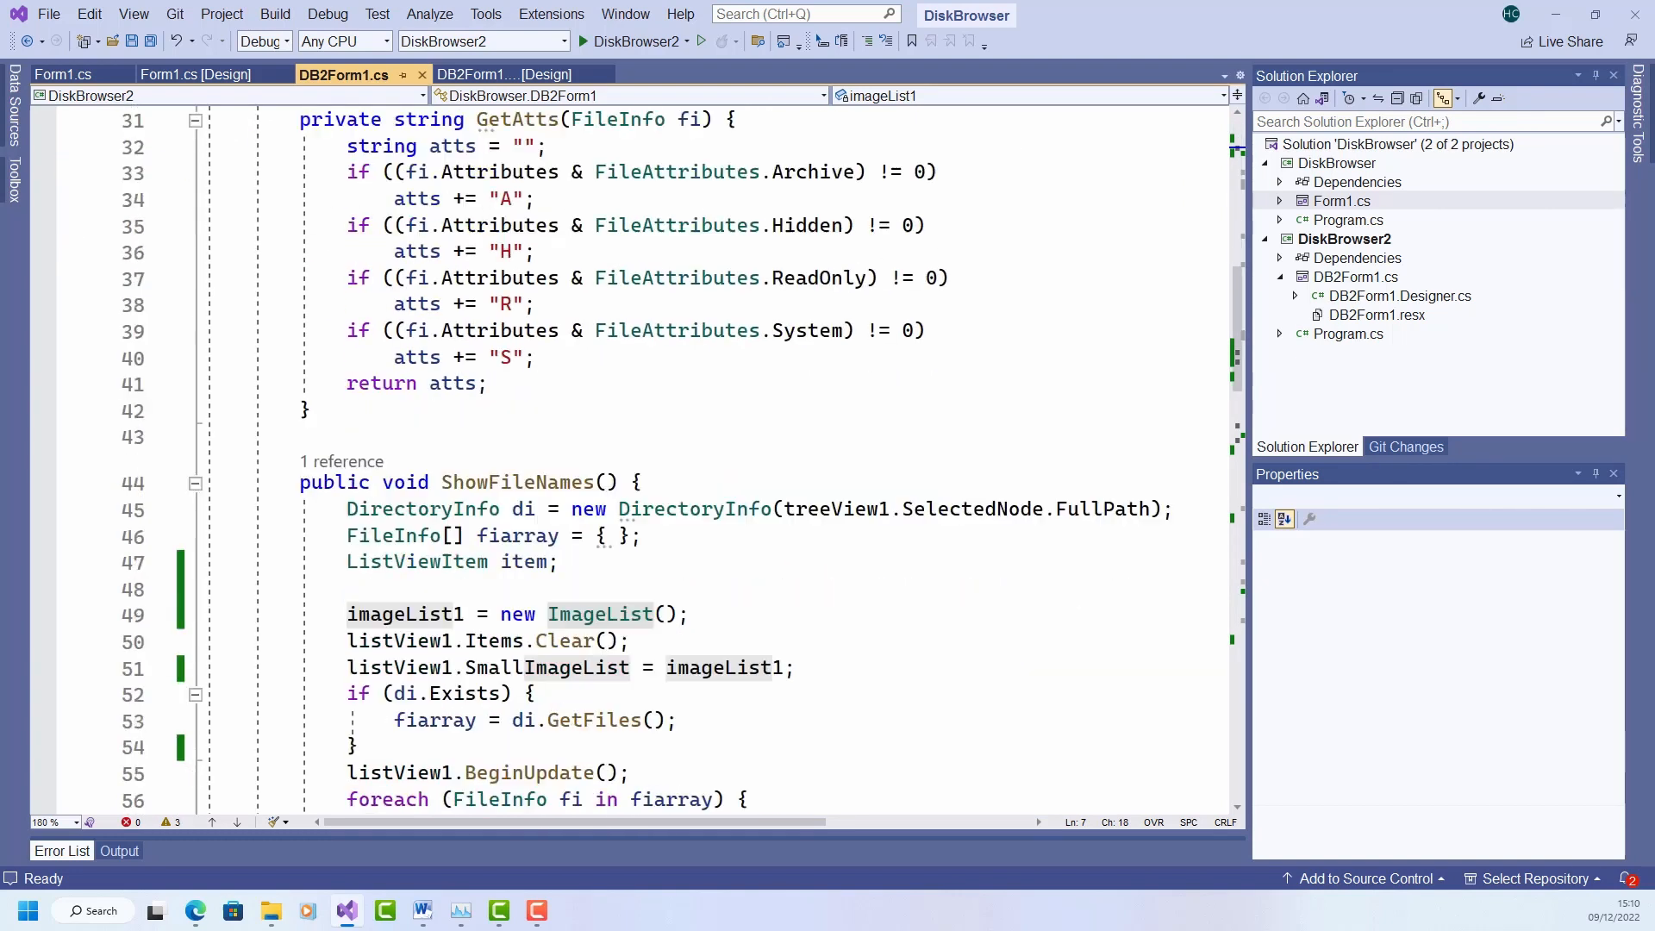
{"action": "scroll", "scroll_direction": "down", "scroll_amount": 3}
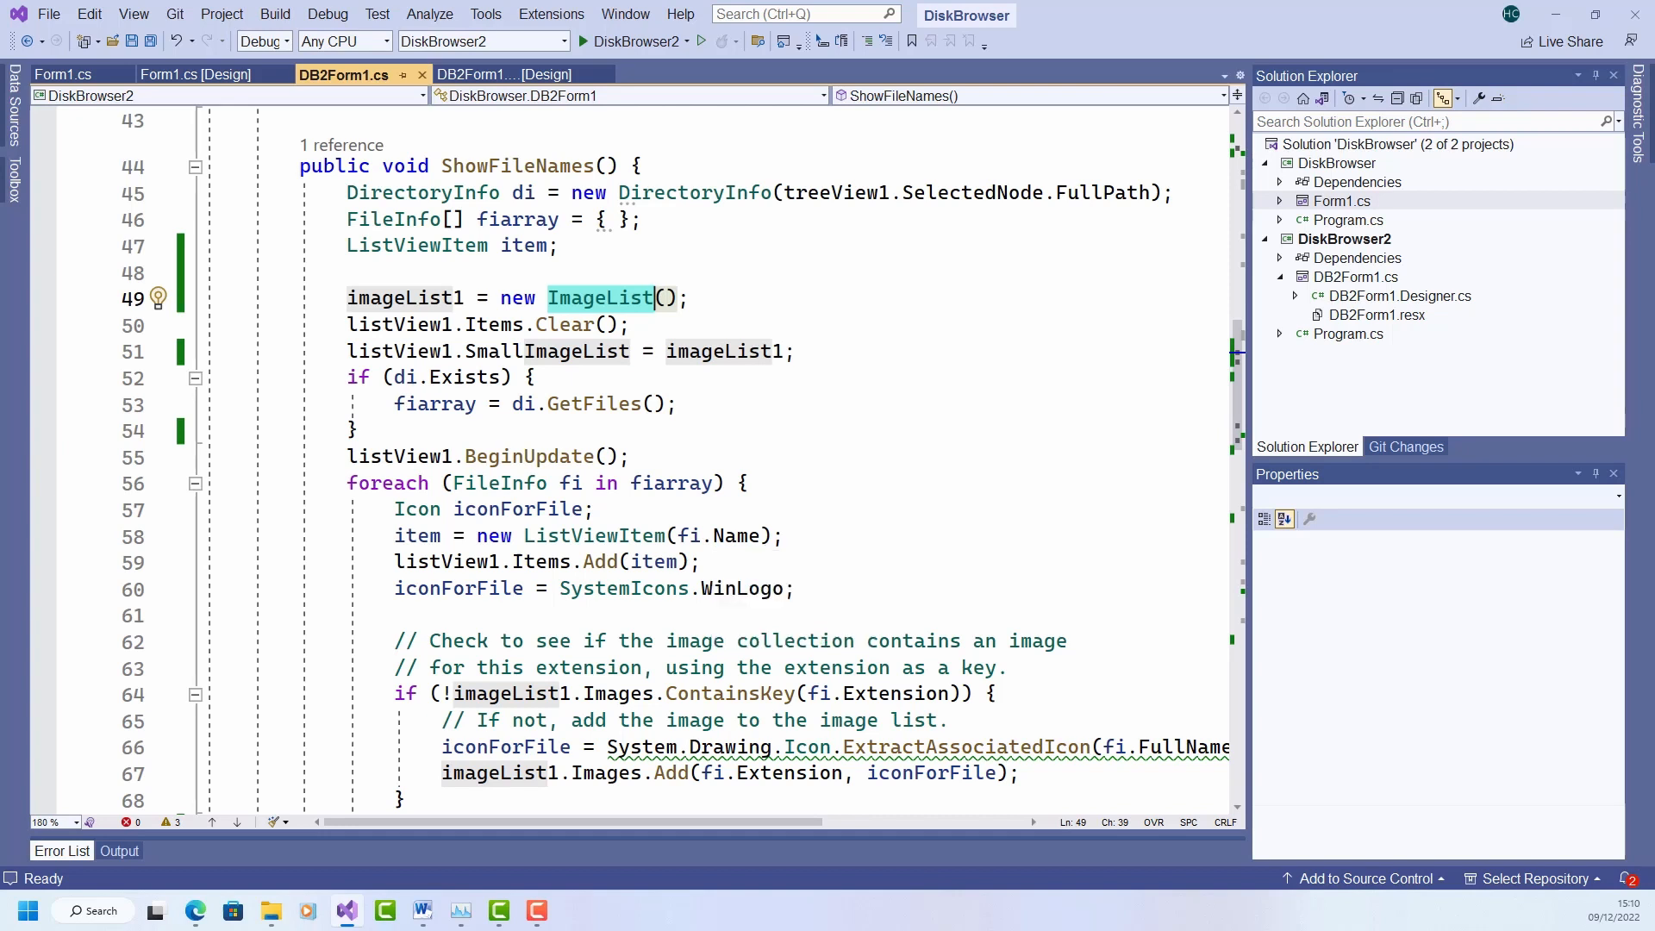
{"action": "mouse_move", "coordinate": [625, 588]}
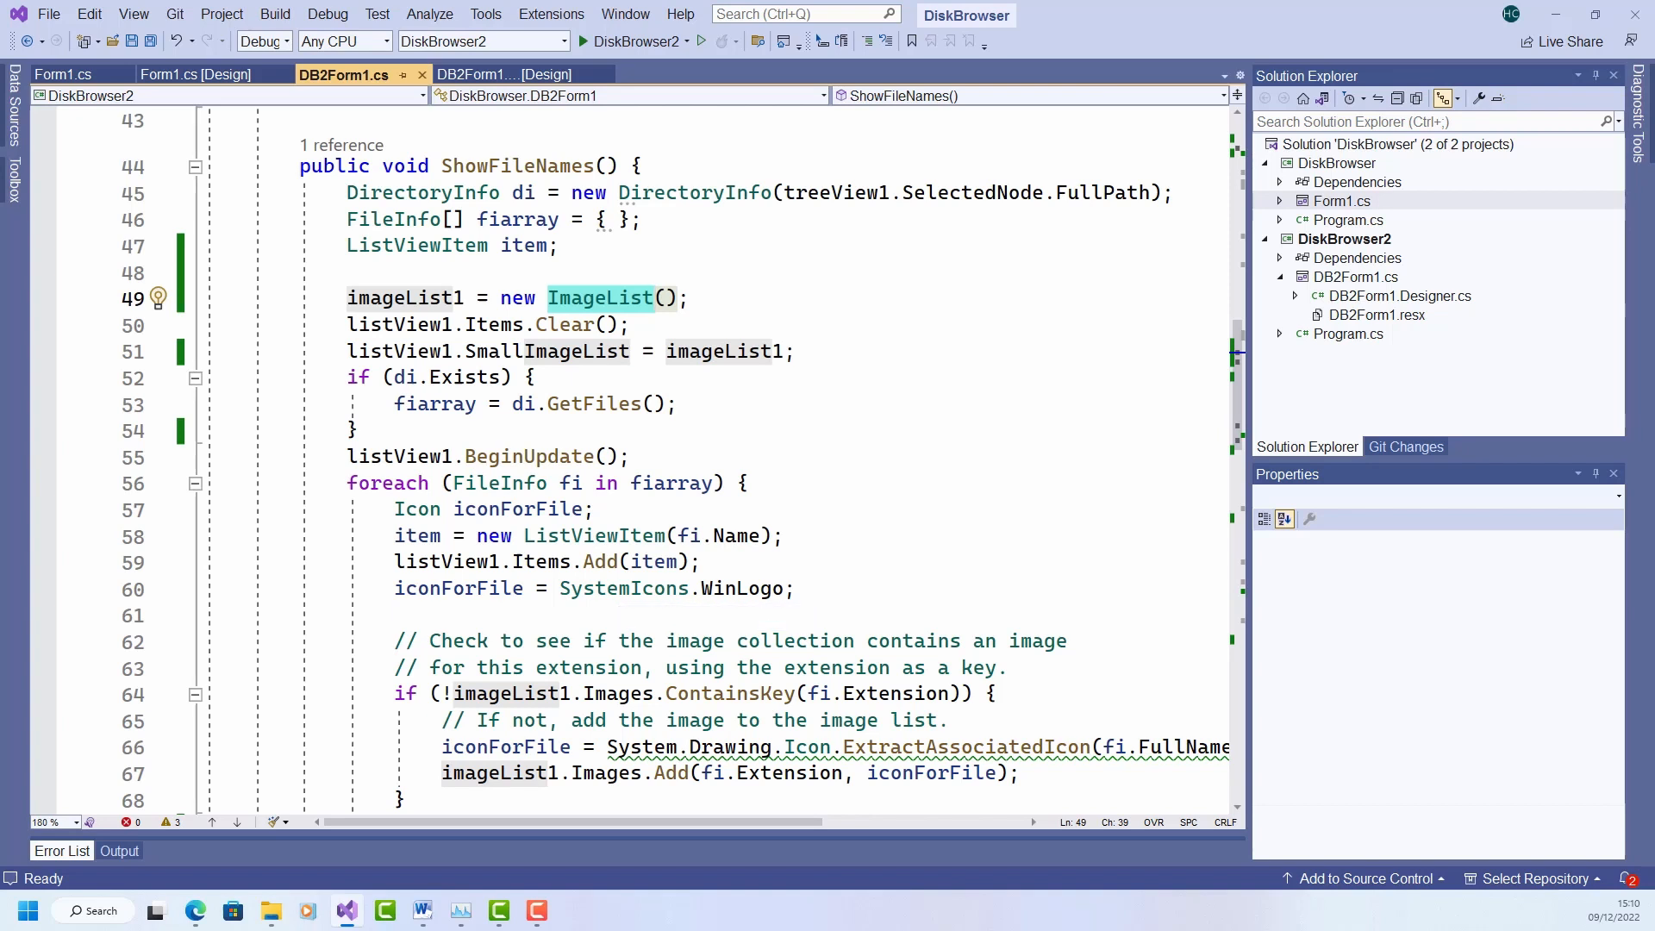
{"action": "left_click", "coordinate": [546, 352]}
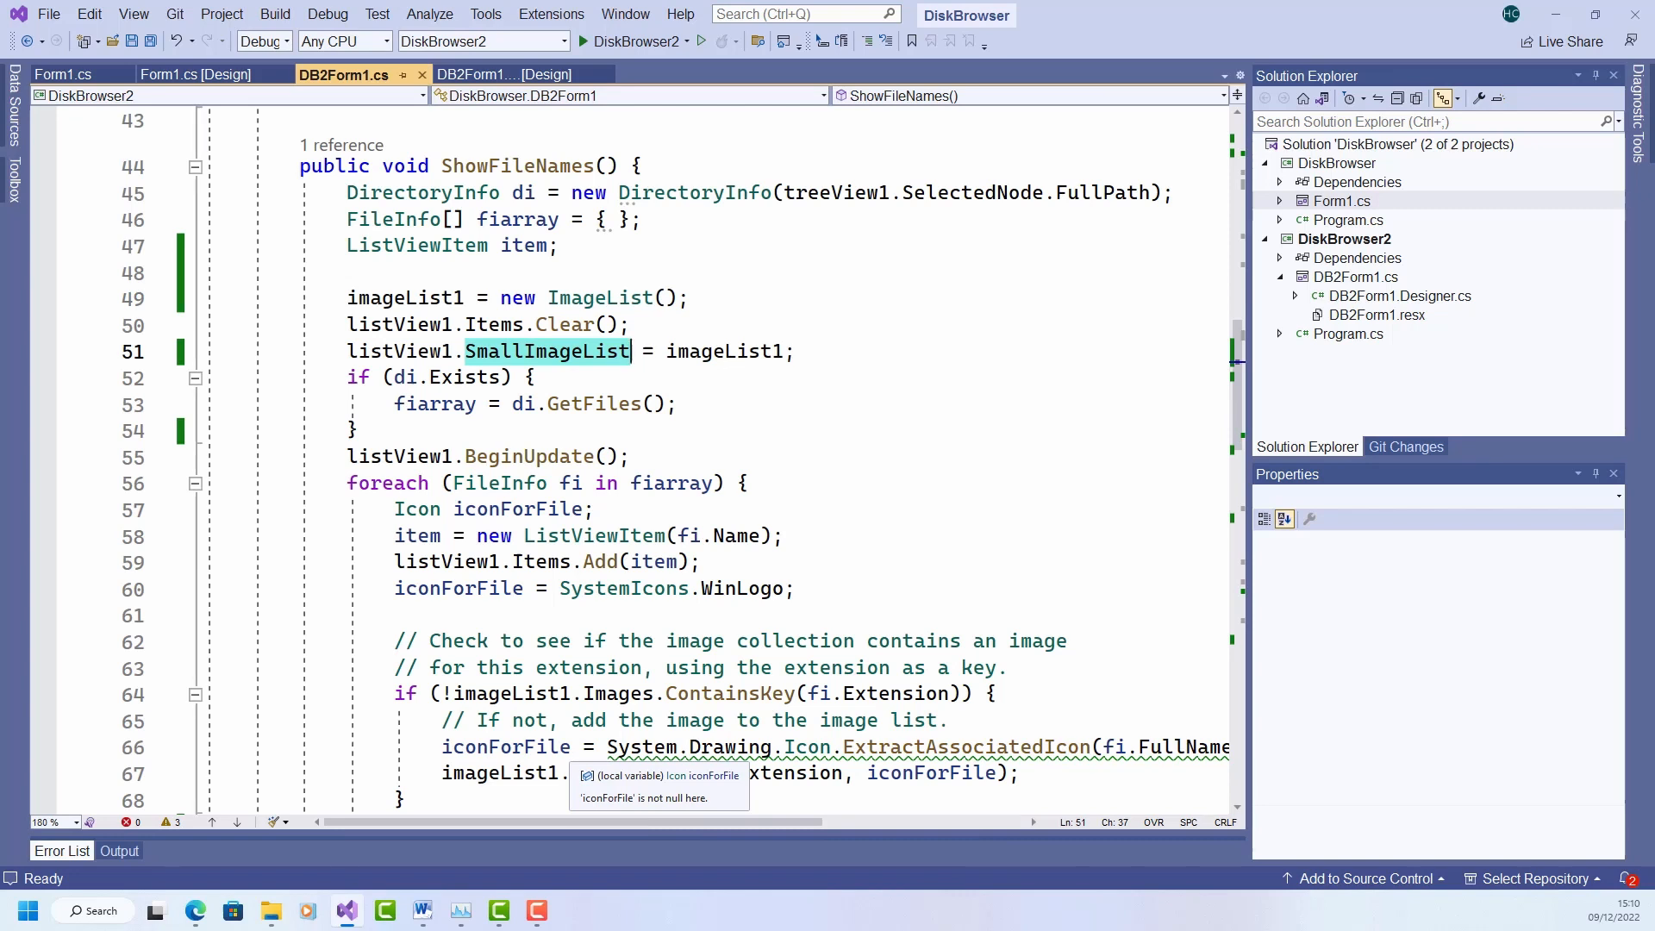
{"action": "left_click", "coordinate": [411, 482]}
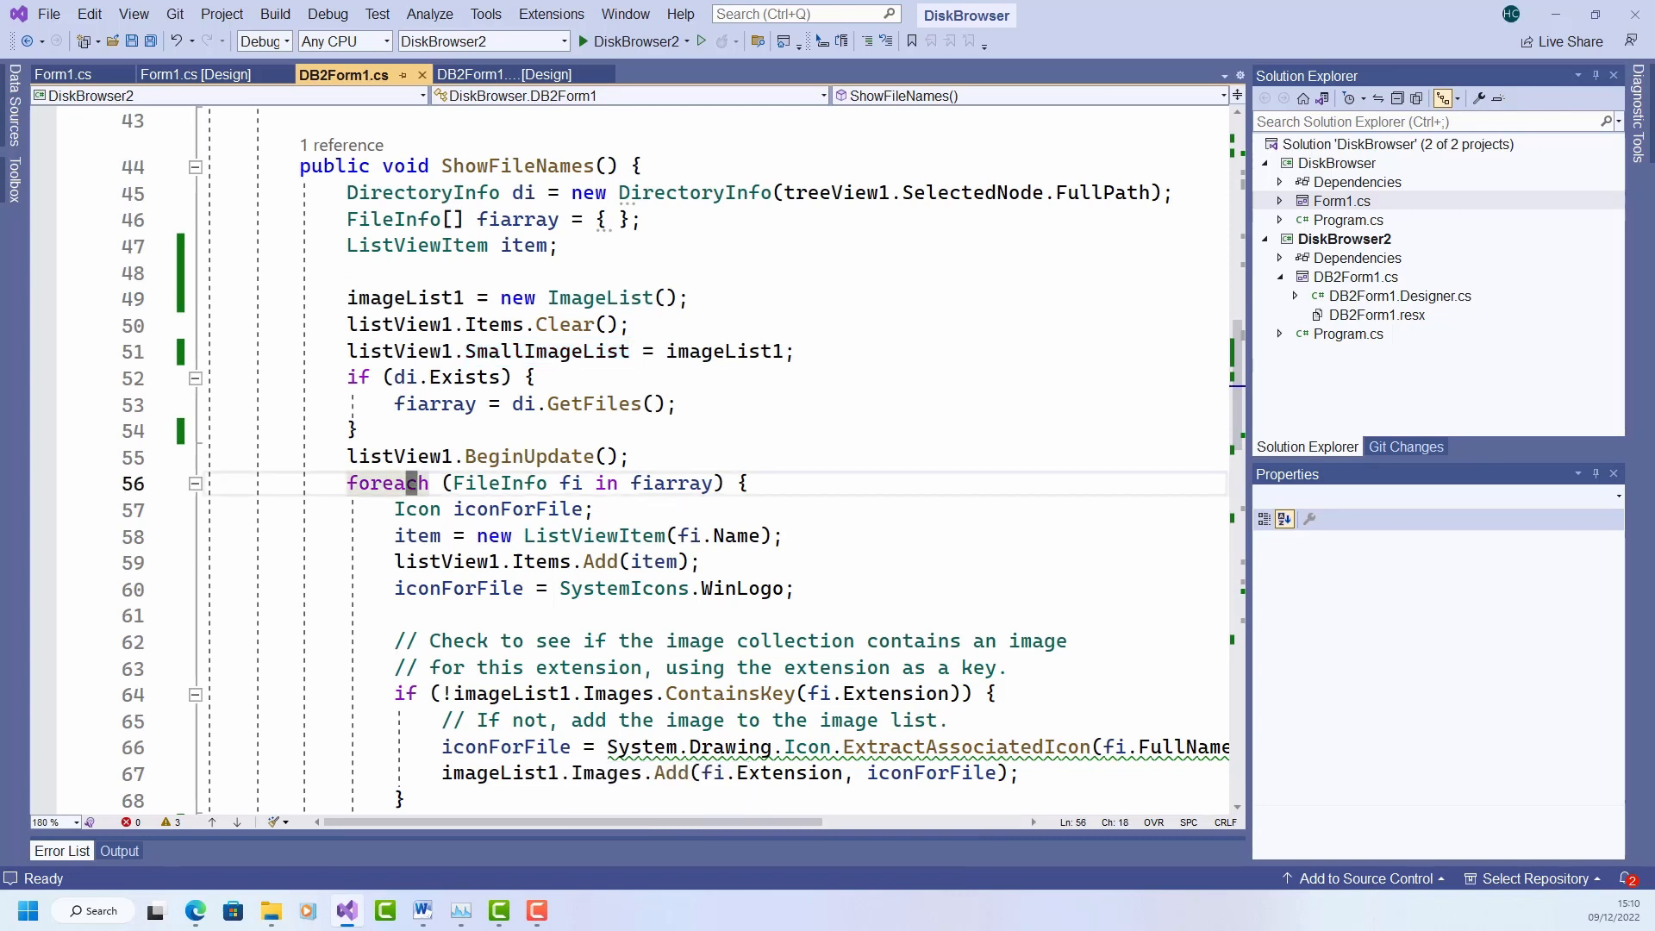
Step: Review the ContainsKey extension check, ExtractAssociatedIcon call and Images.Add, then start debugging DiskBrowser2
{"action": "scroll", "scroll_direction": "down", "scroll_amount": 3}
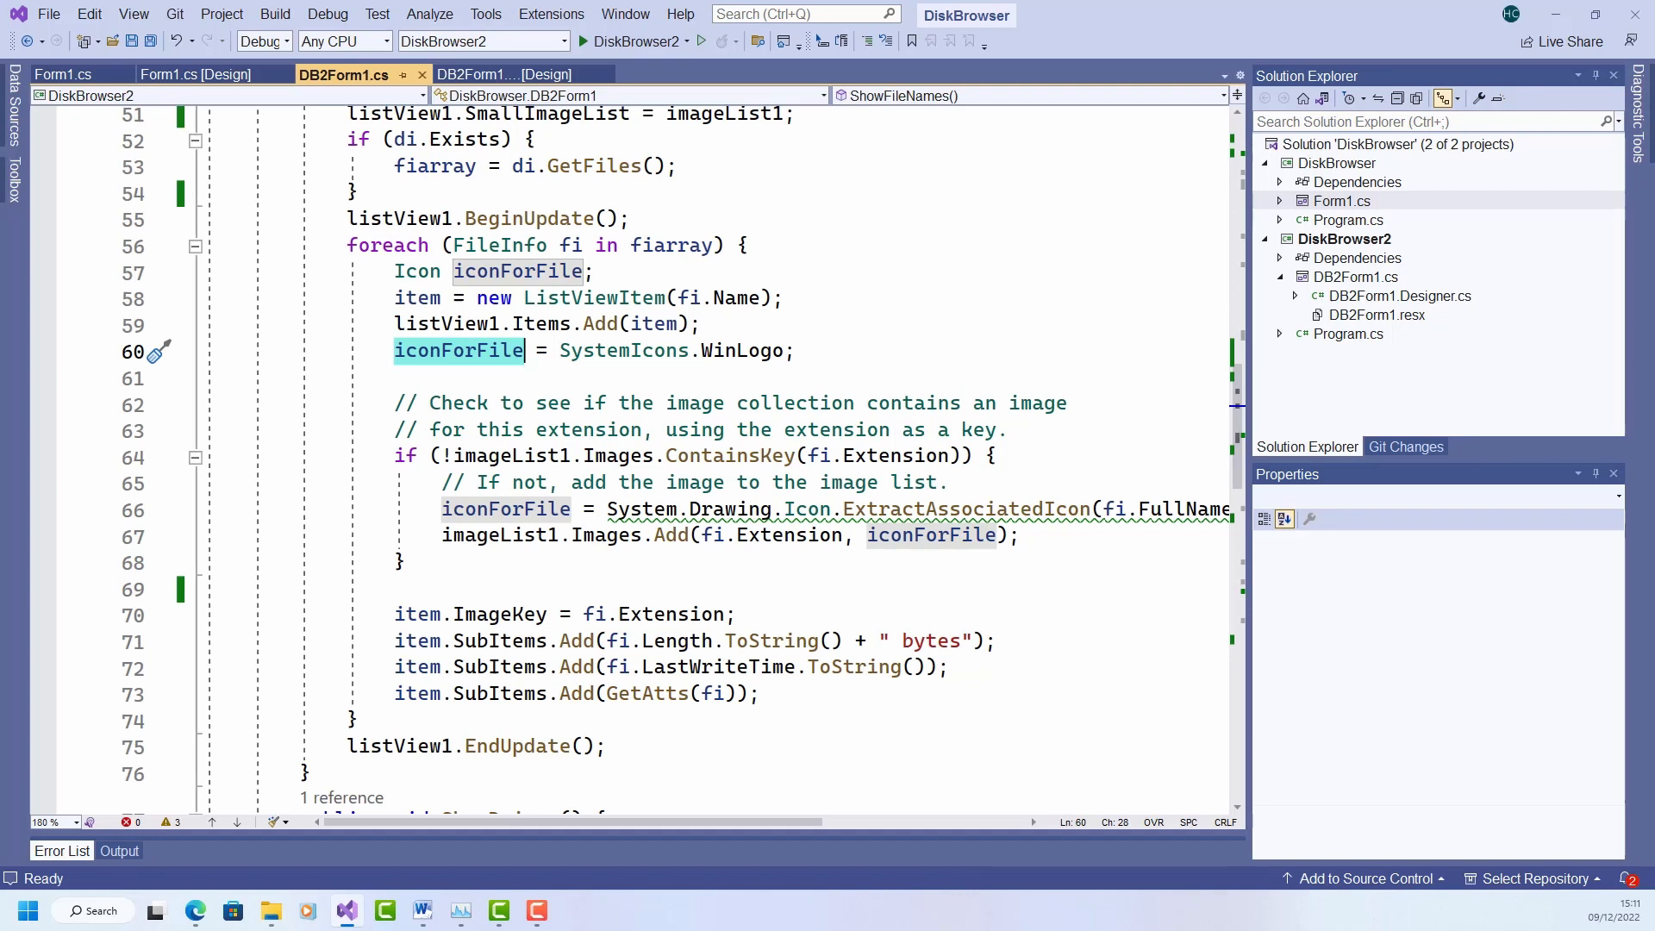
{"action": "mouse_move", "coordinate": [622, 350]}
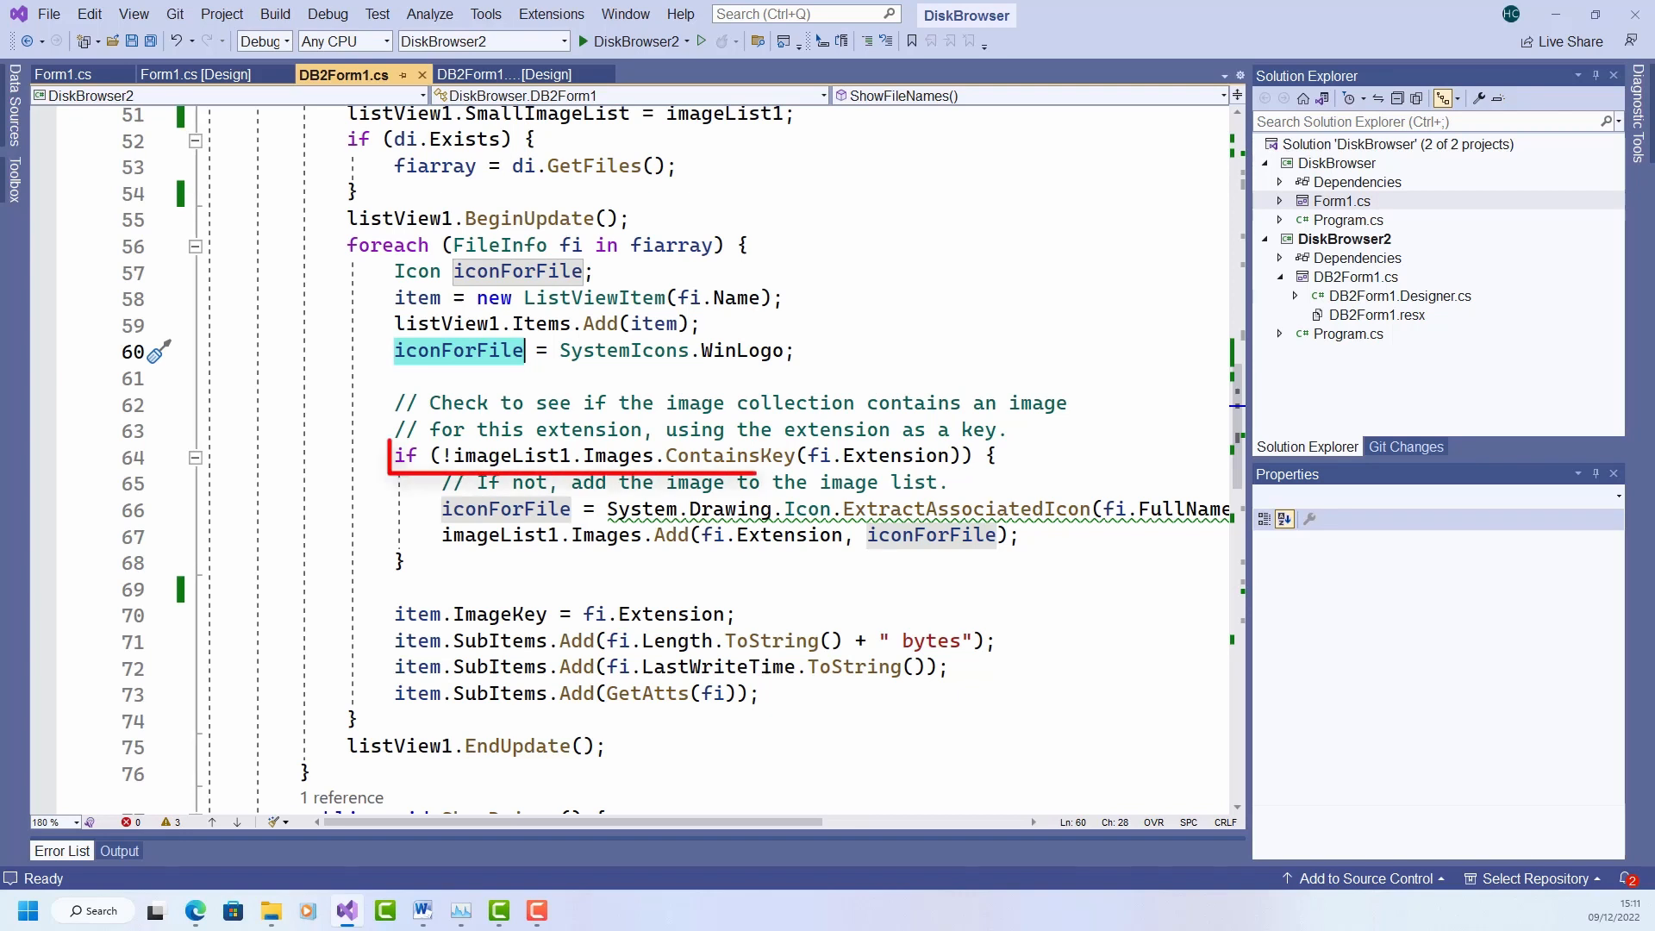
{"action": "left_click", "coordinate": [731, 455]}
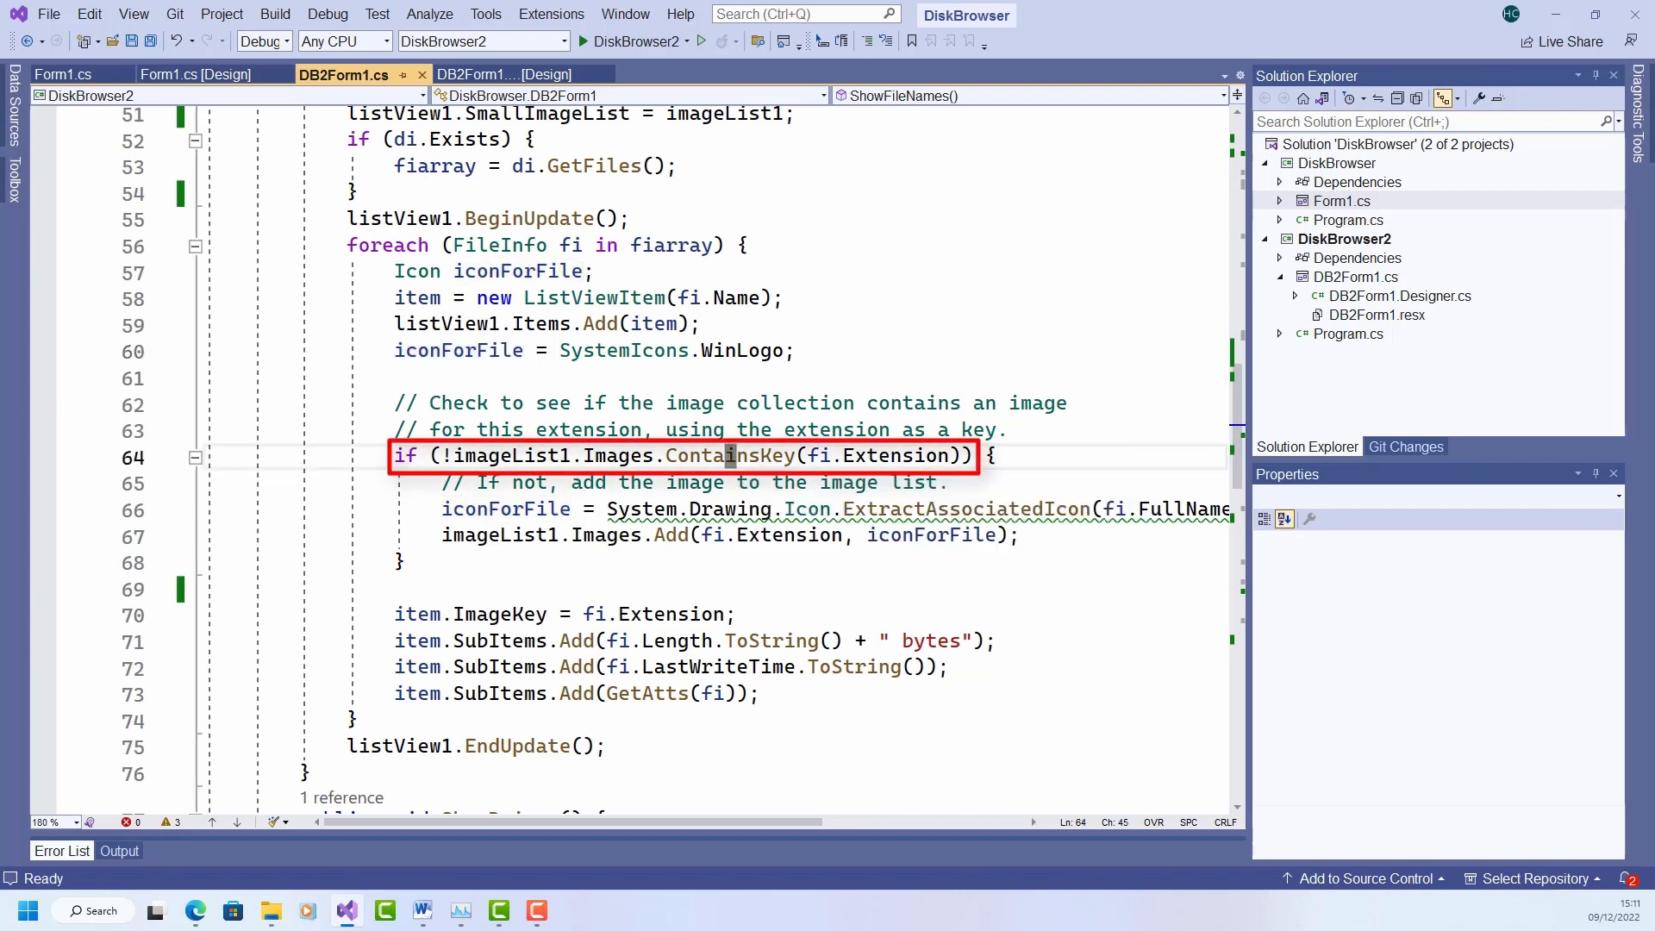
{"action": "double_click", "coordinate": [730, 455]}
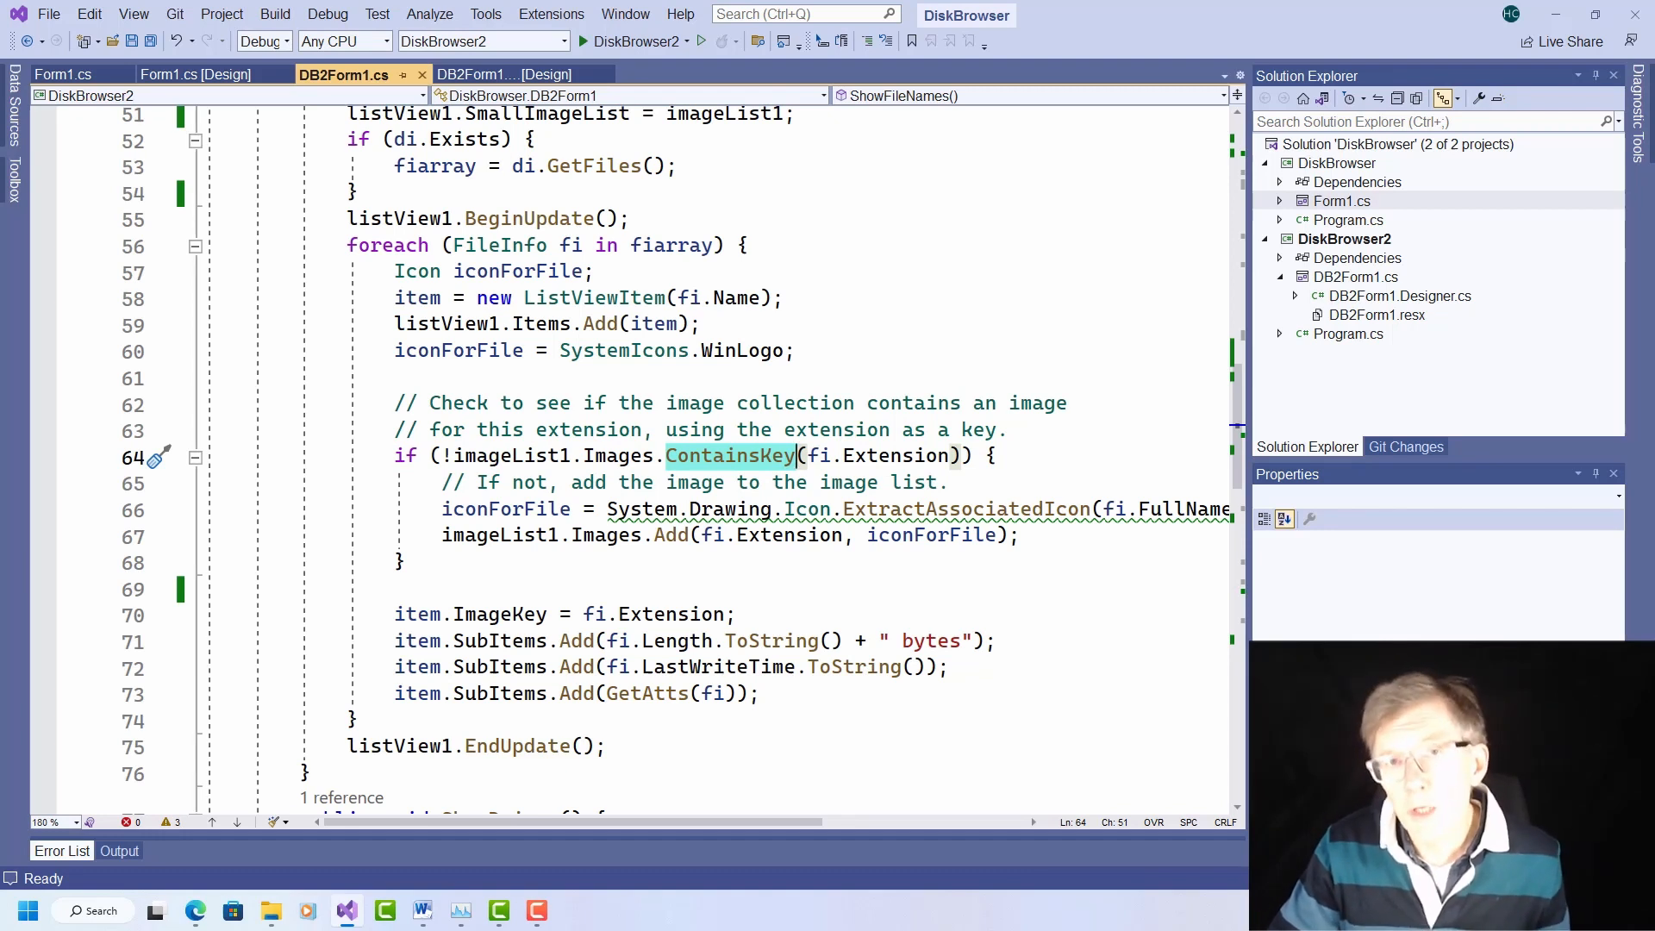
{"action": "mouse_move", "coordinate": [853, 665]}
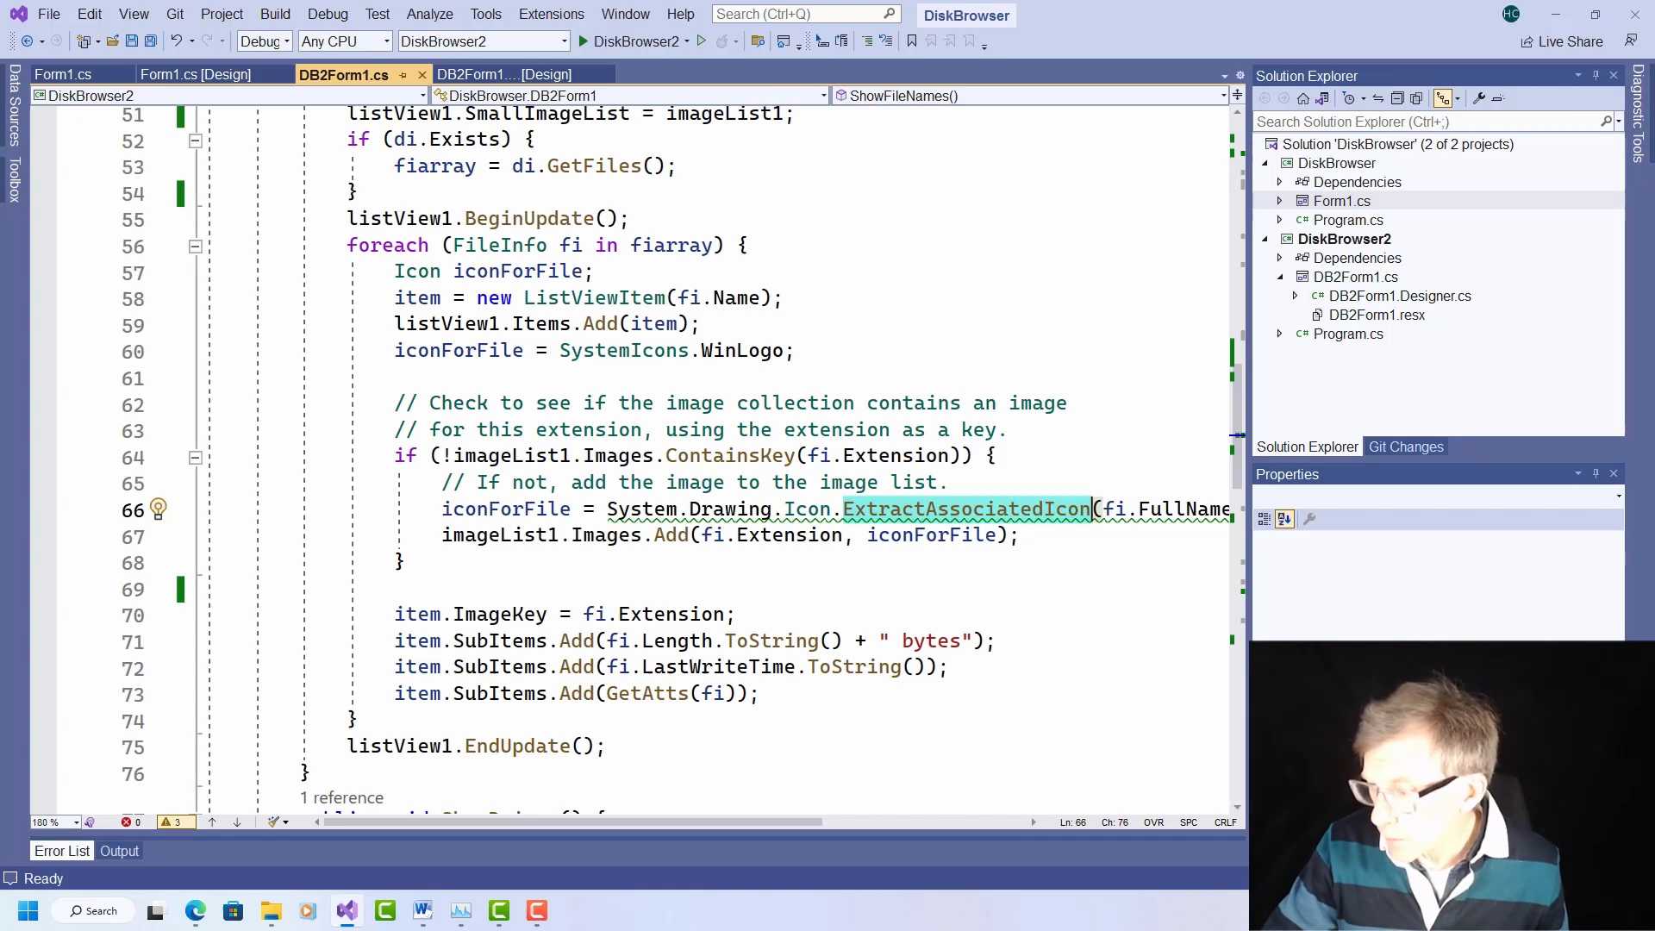
{"action": "double_click", "coordinate": [505, 509]}
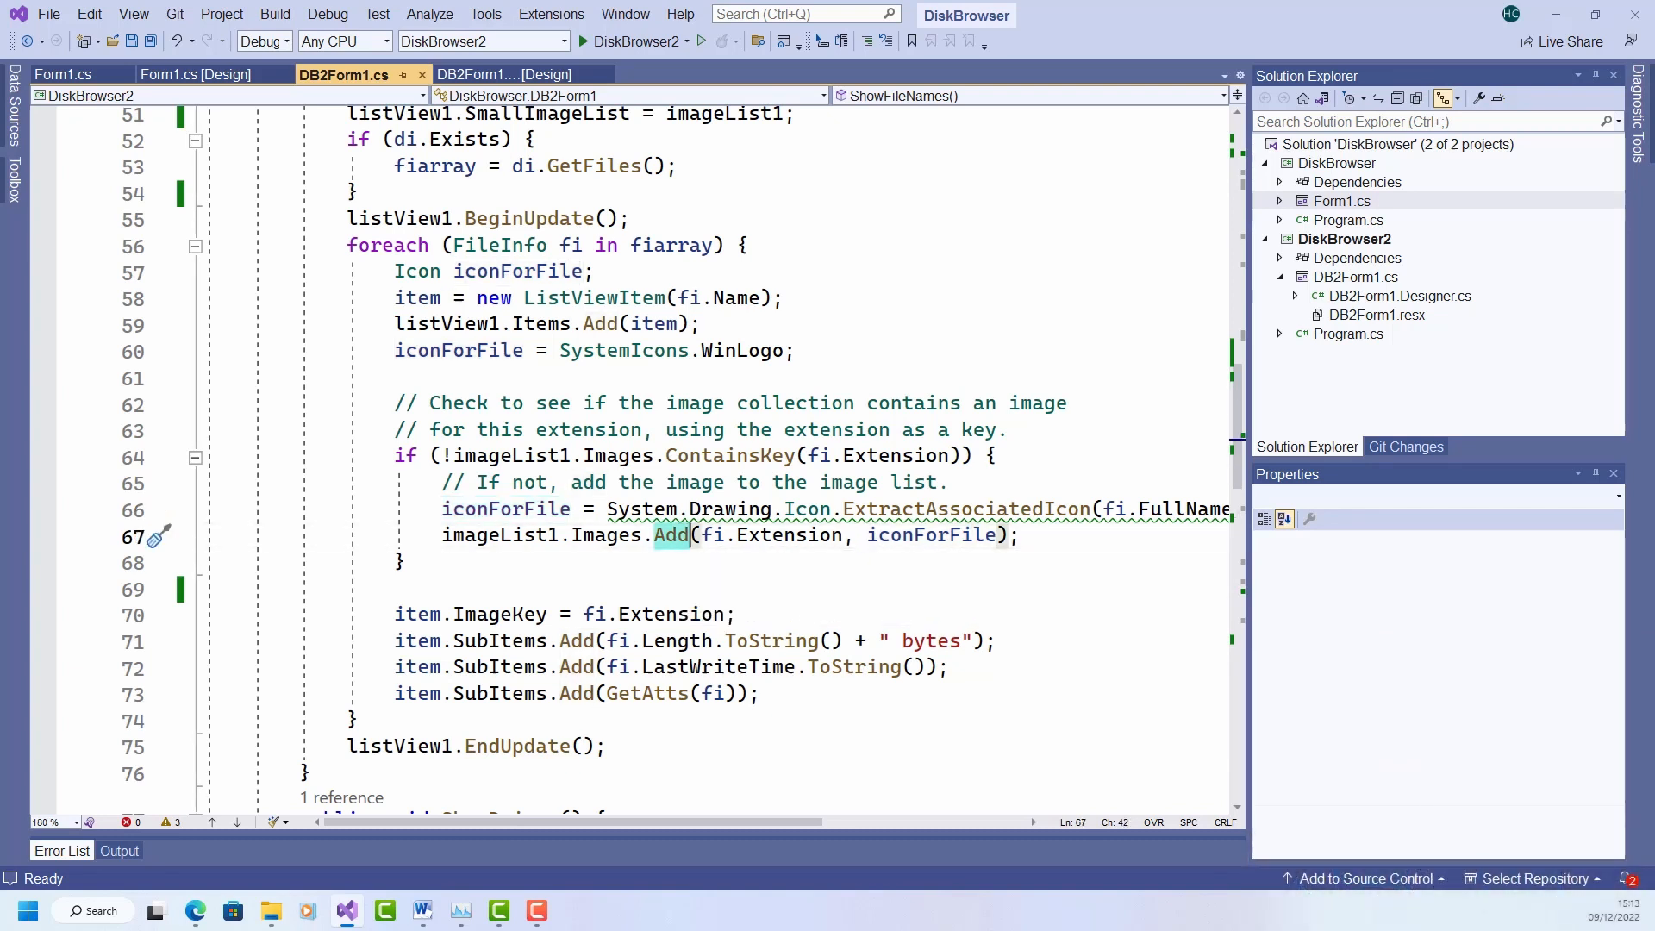
{"action": "mouse_move", "coordinate": [836, 665]}
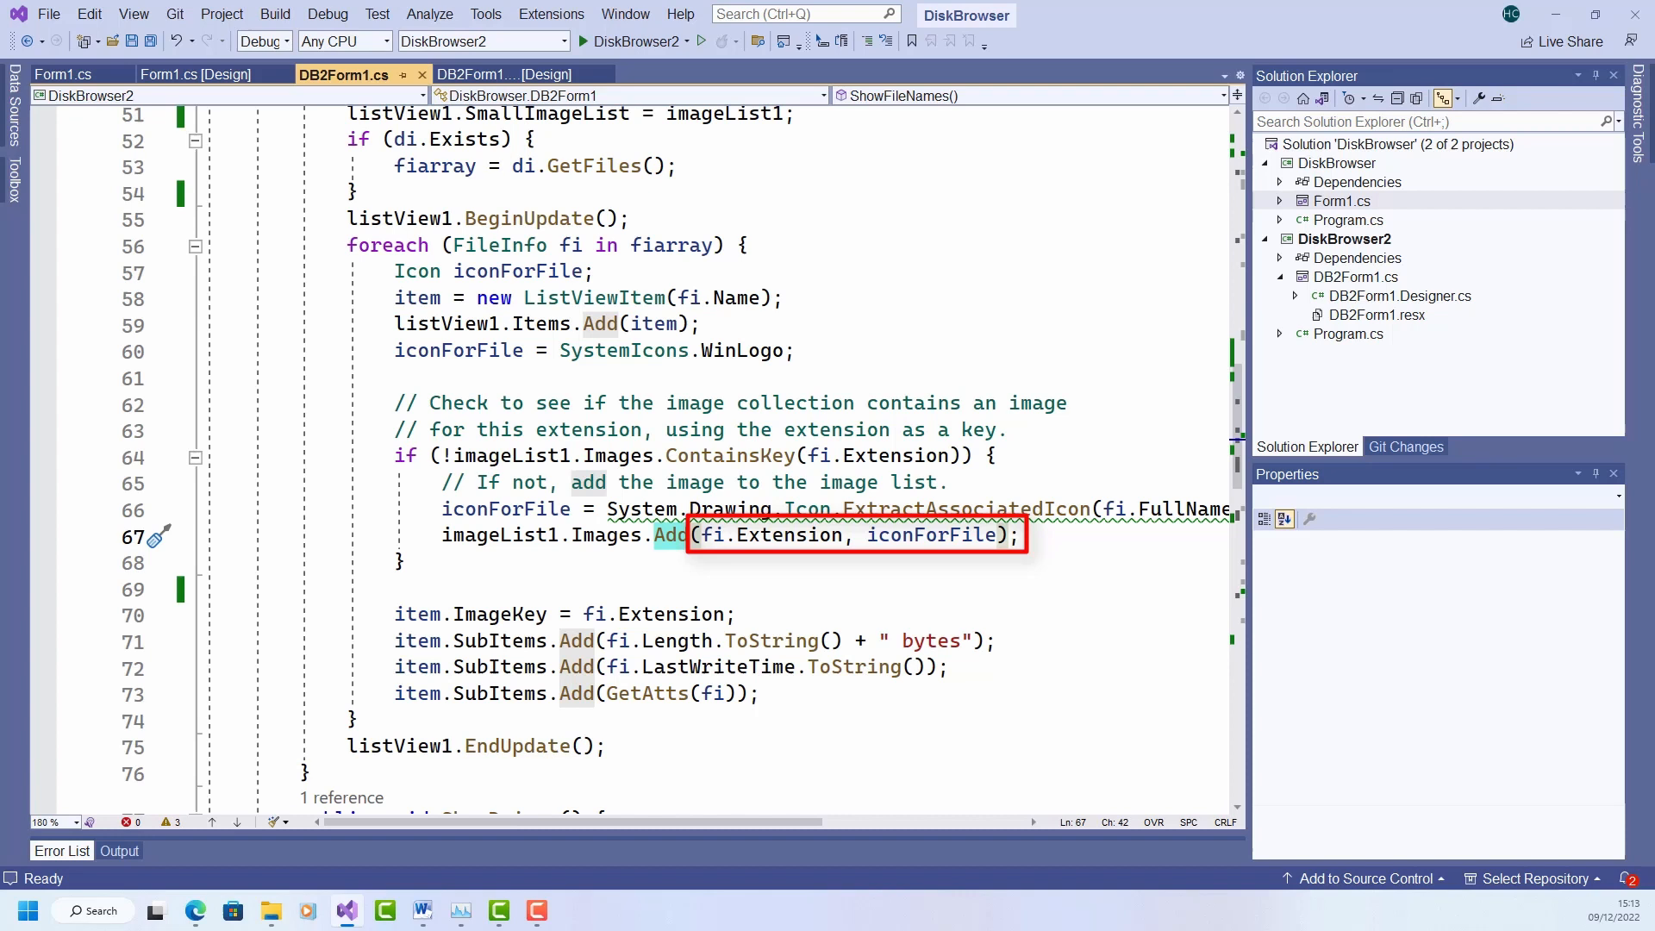
{"action": "mouse_move", "coordinate": [934, 534]}
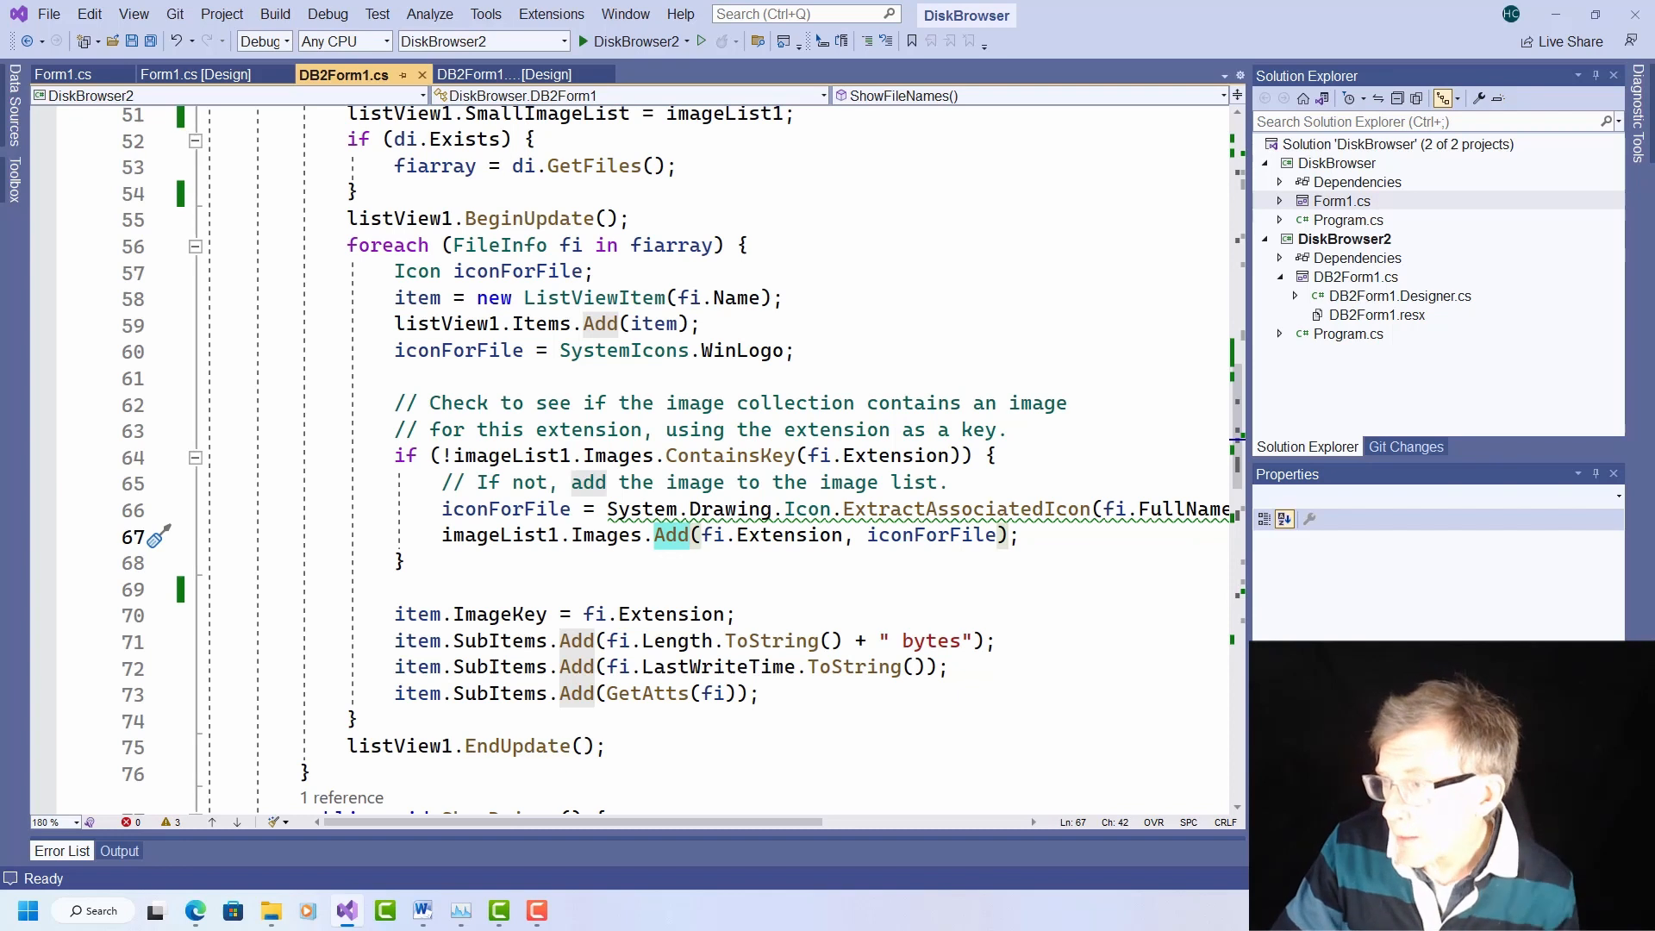
{"action": "left_click", "coordinate": [631, 41]}
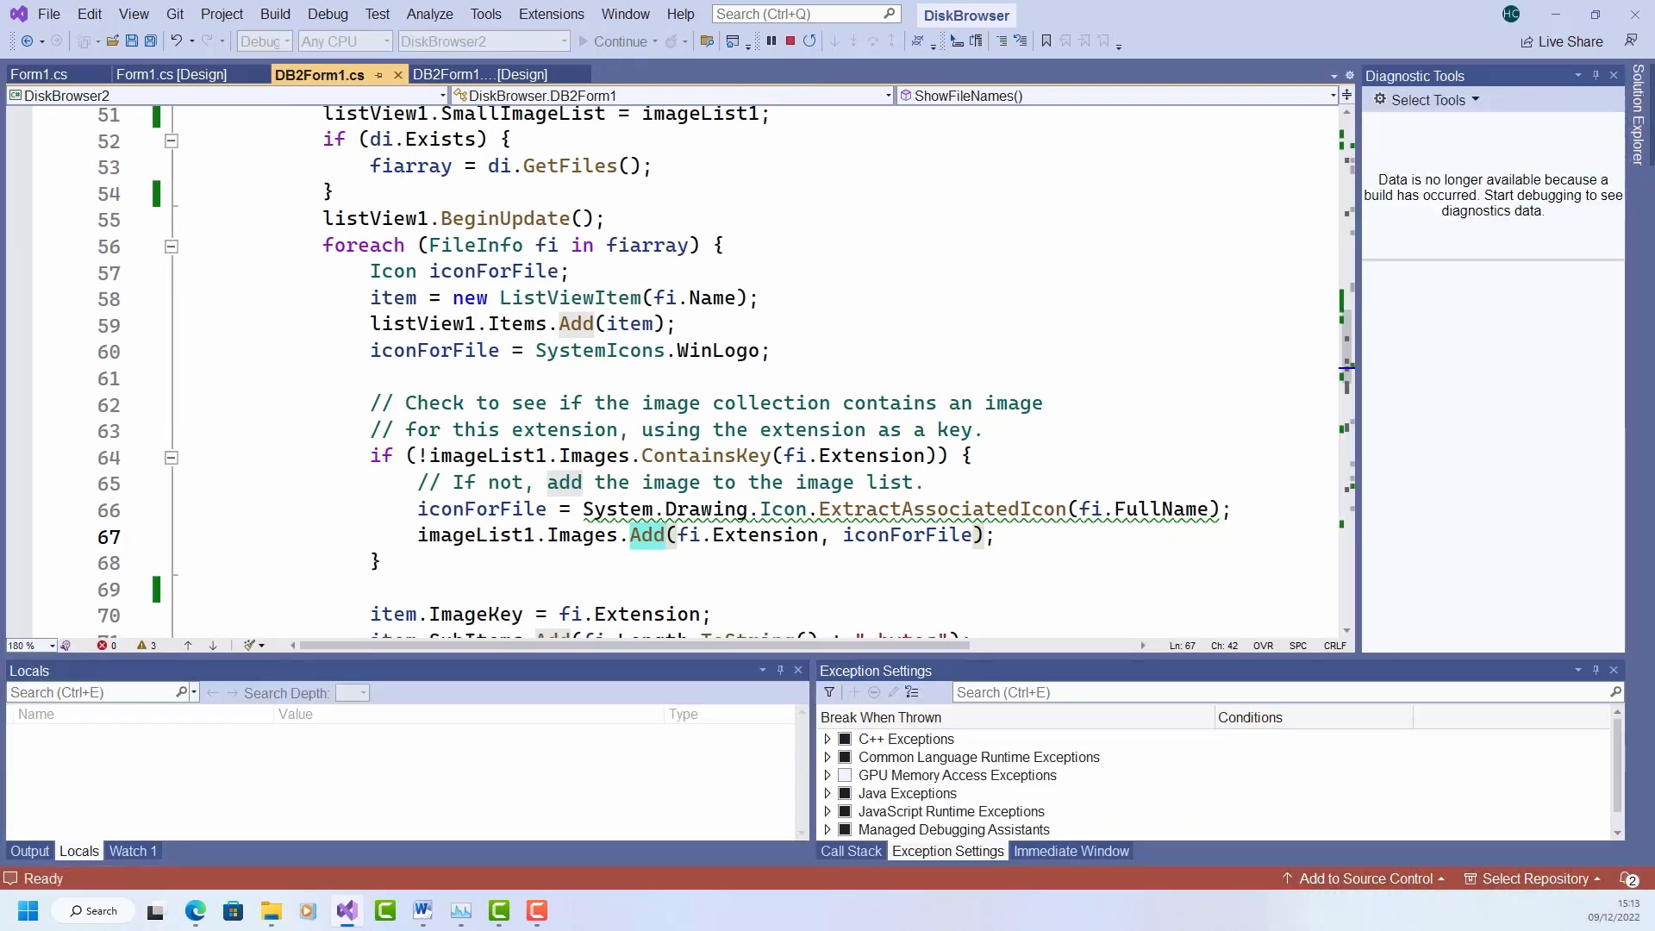
Step: Expand C:\ and the YouTube folders and select a file in LEARN C IN VS showing its icon
{"action": "left_click", "coordinate": [617, 41]}
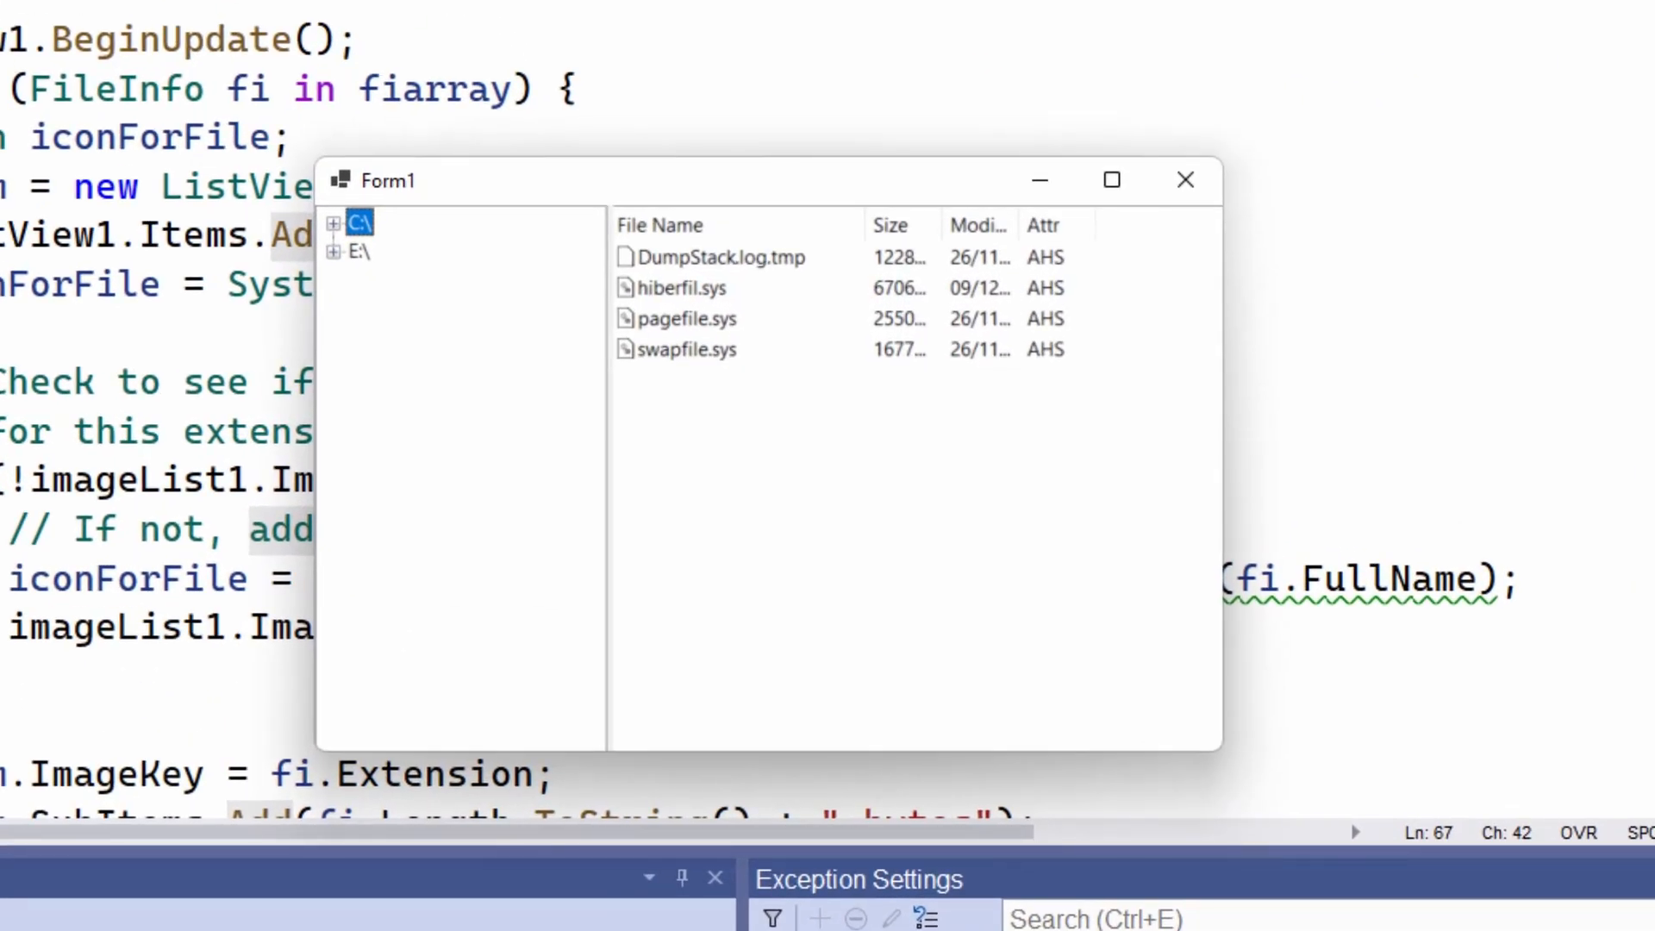
{"action": "left_click", "coordinate": [332, 223]}
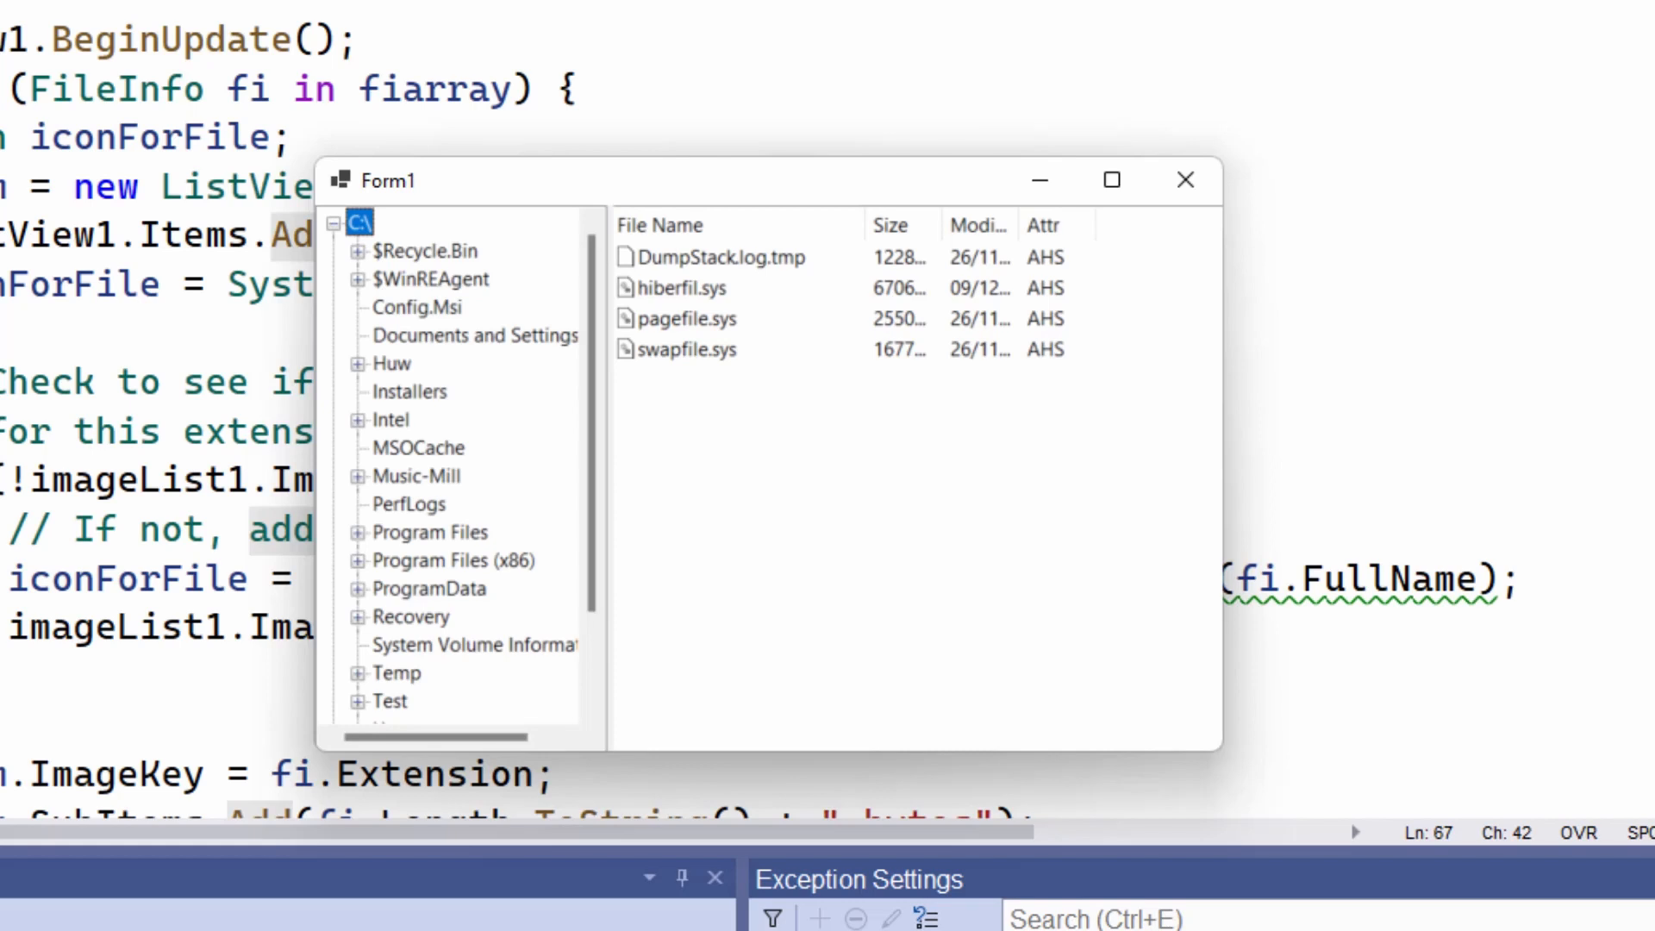
{"action": "scroll", "scroll_direction": "down", "scroll_amount": 3}
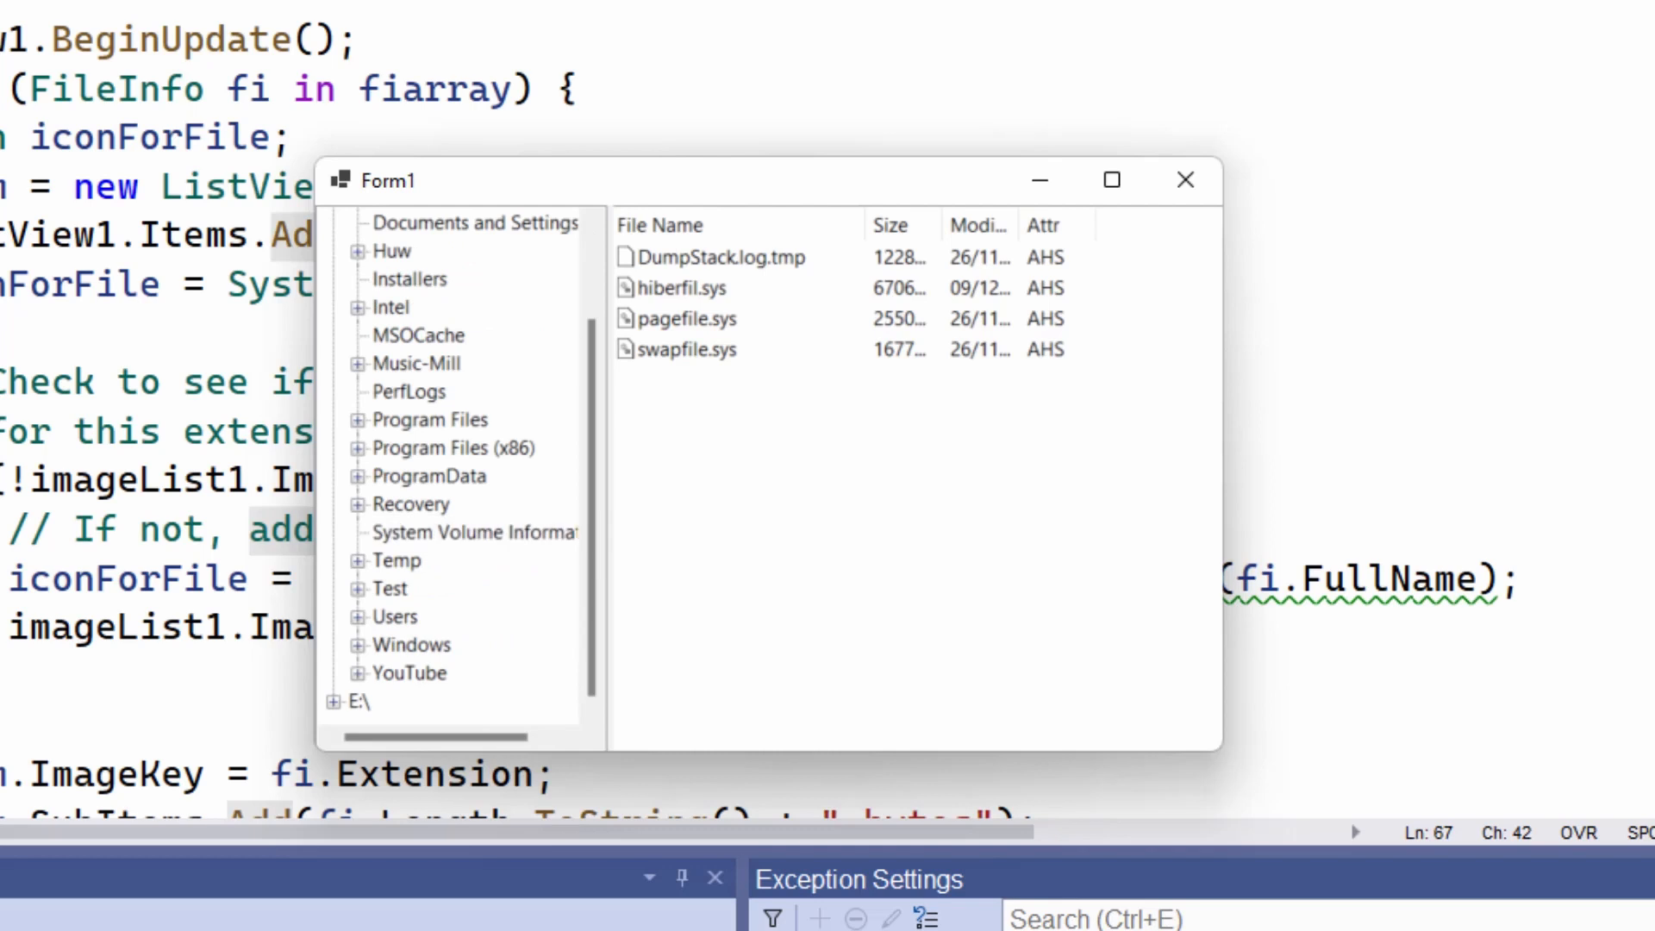
{"action": "left_click", "coordinate": [482, 643]}
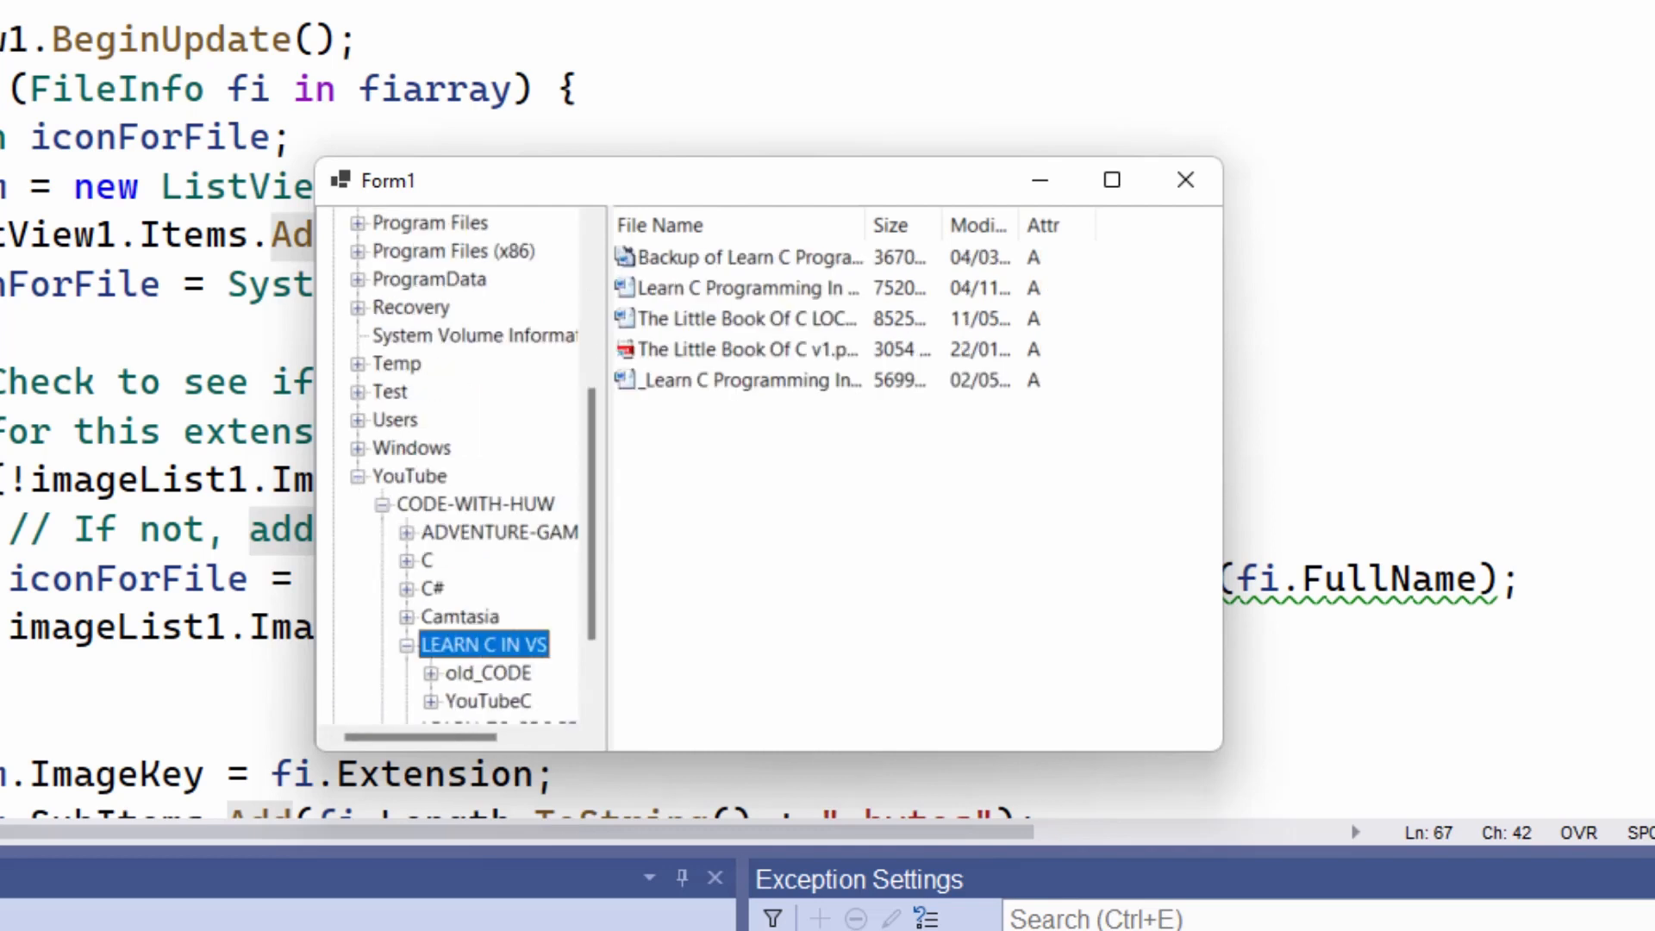
{"action": "left_click", "coordinate": [745, 288]}
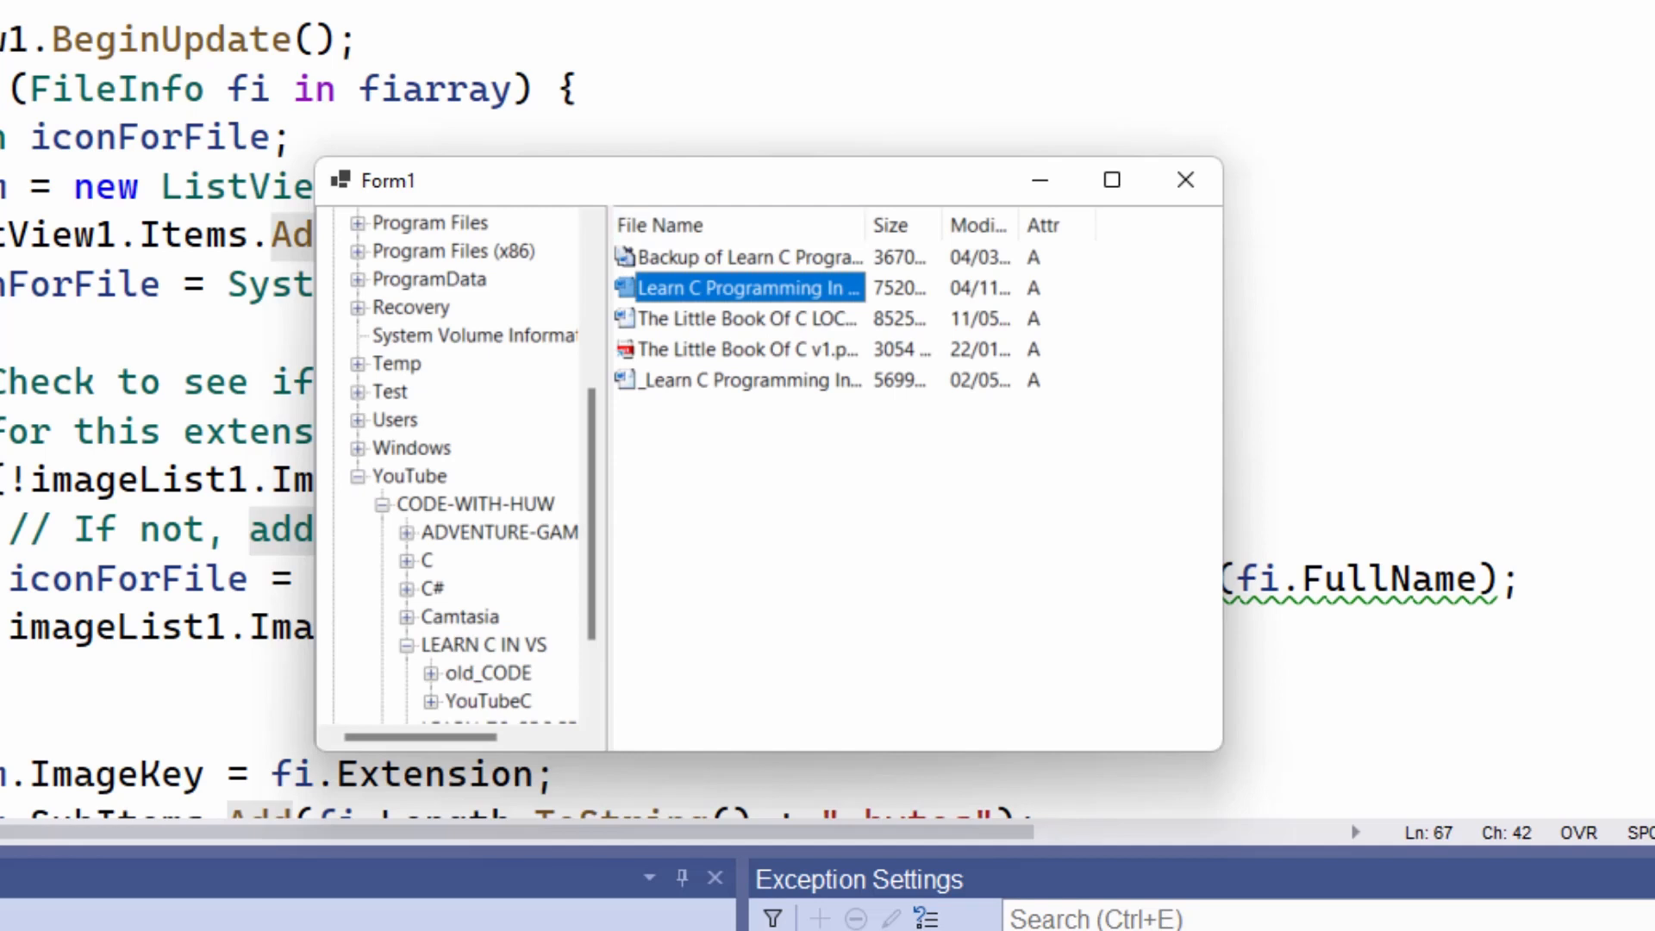
Step: Expand the Camtasia folder and list its contents with per-file icons
{"action": "left_click", "coordinate": [462, 617]}
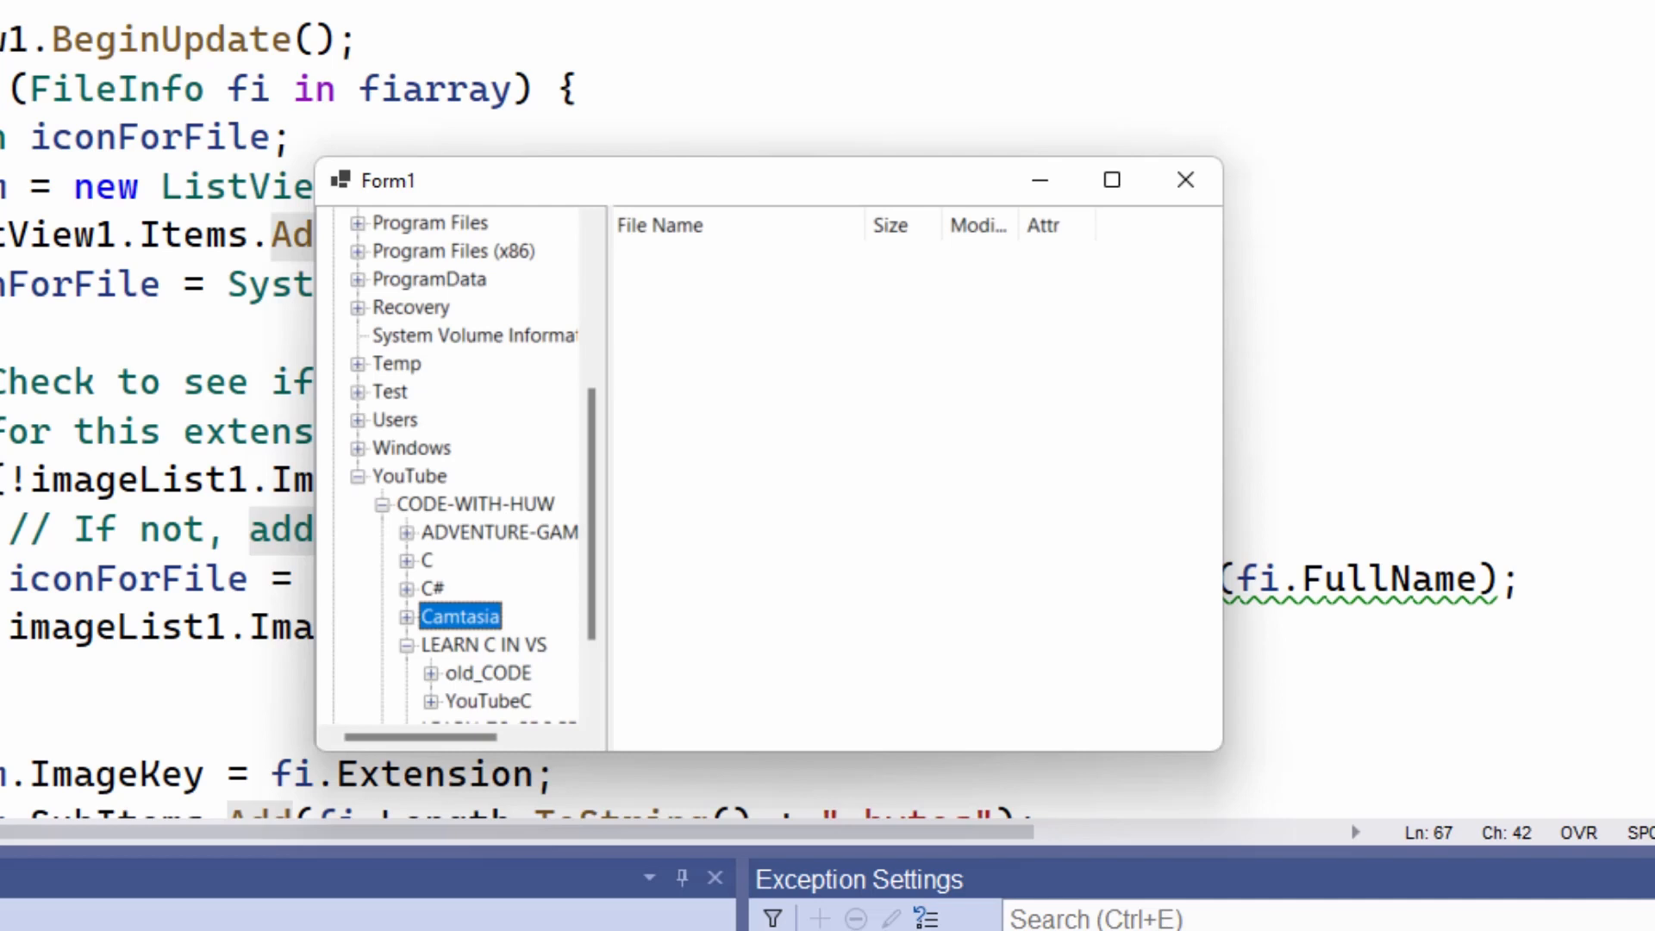
{"action": "left_click", "coordinate": [411, 615]}
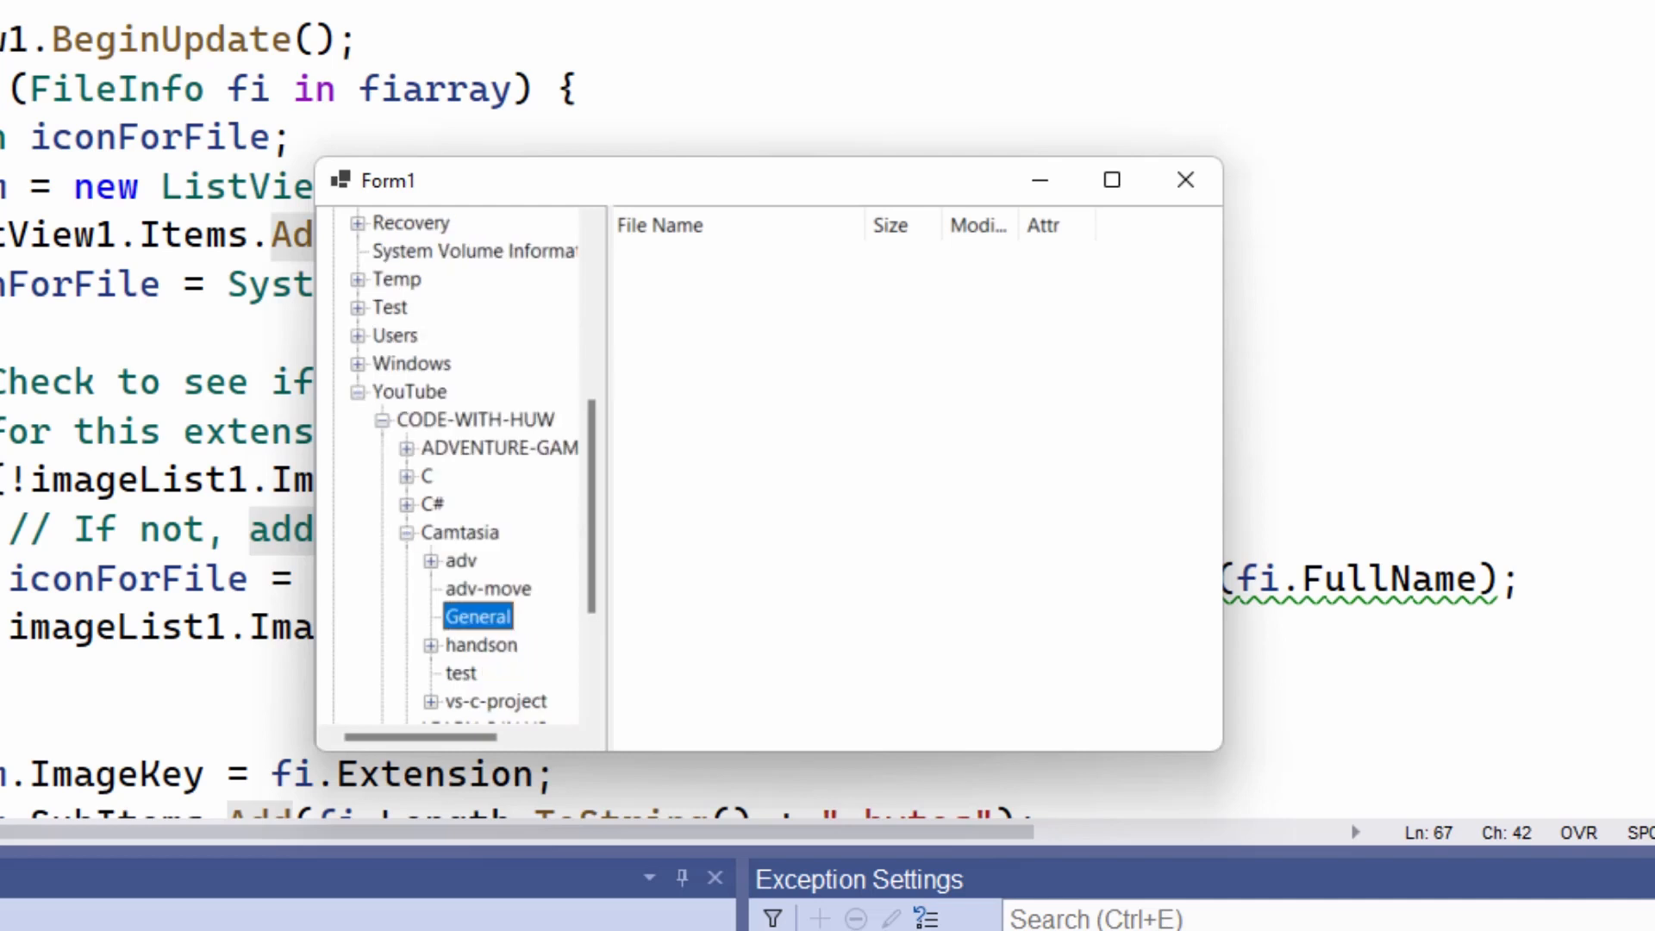
{"action": "left_click", "coordinate": [477, 617]}
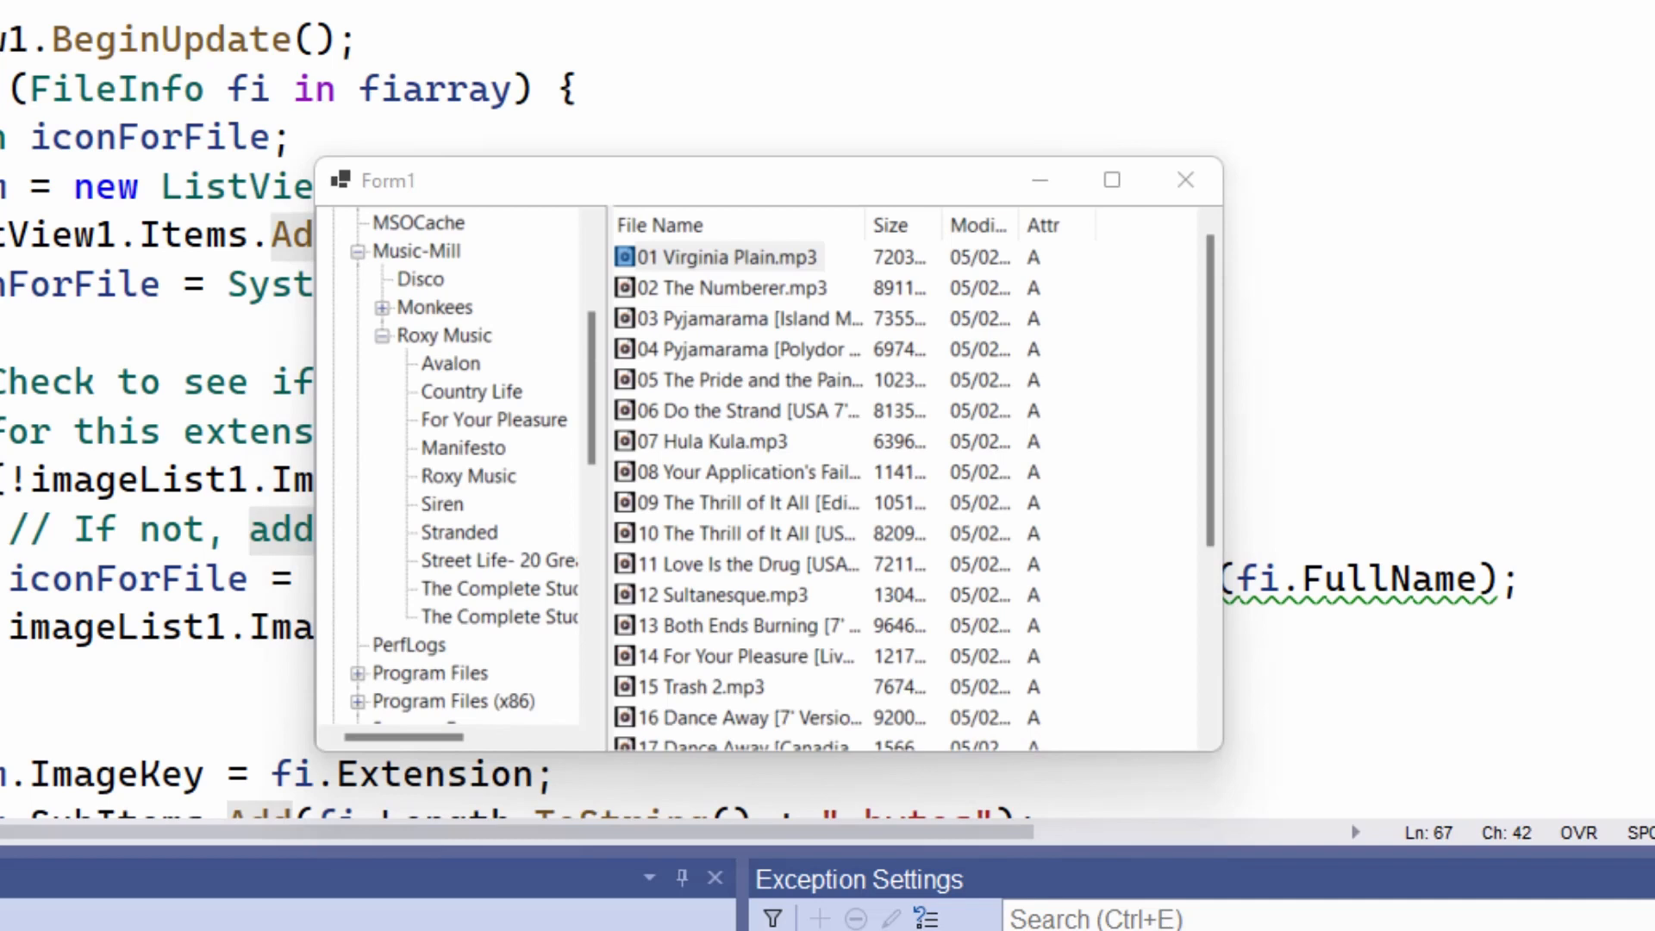
Step: Browse the Roxy Music Disc 10 and Disc 9 folders and launch 01 Virginia Plain.mp3
{"action": "left_click", "coordinate": [442, 335]}
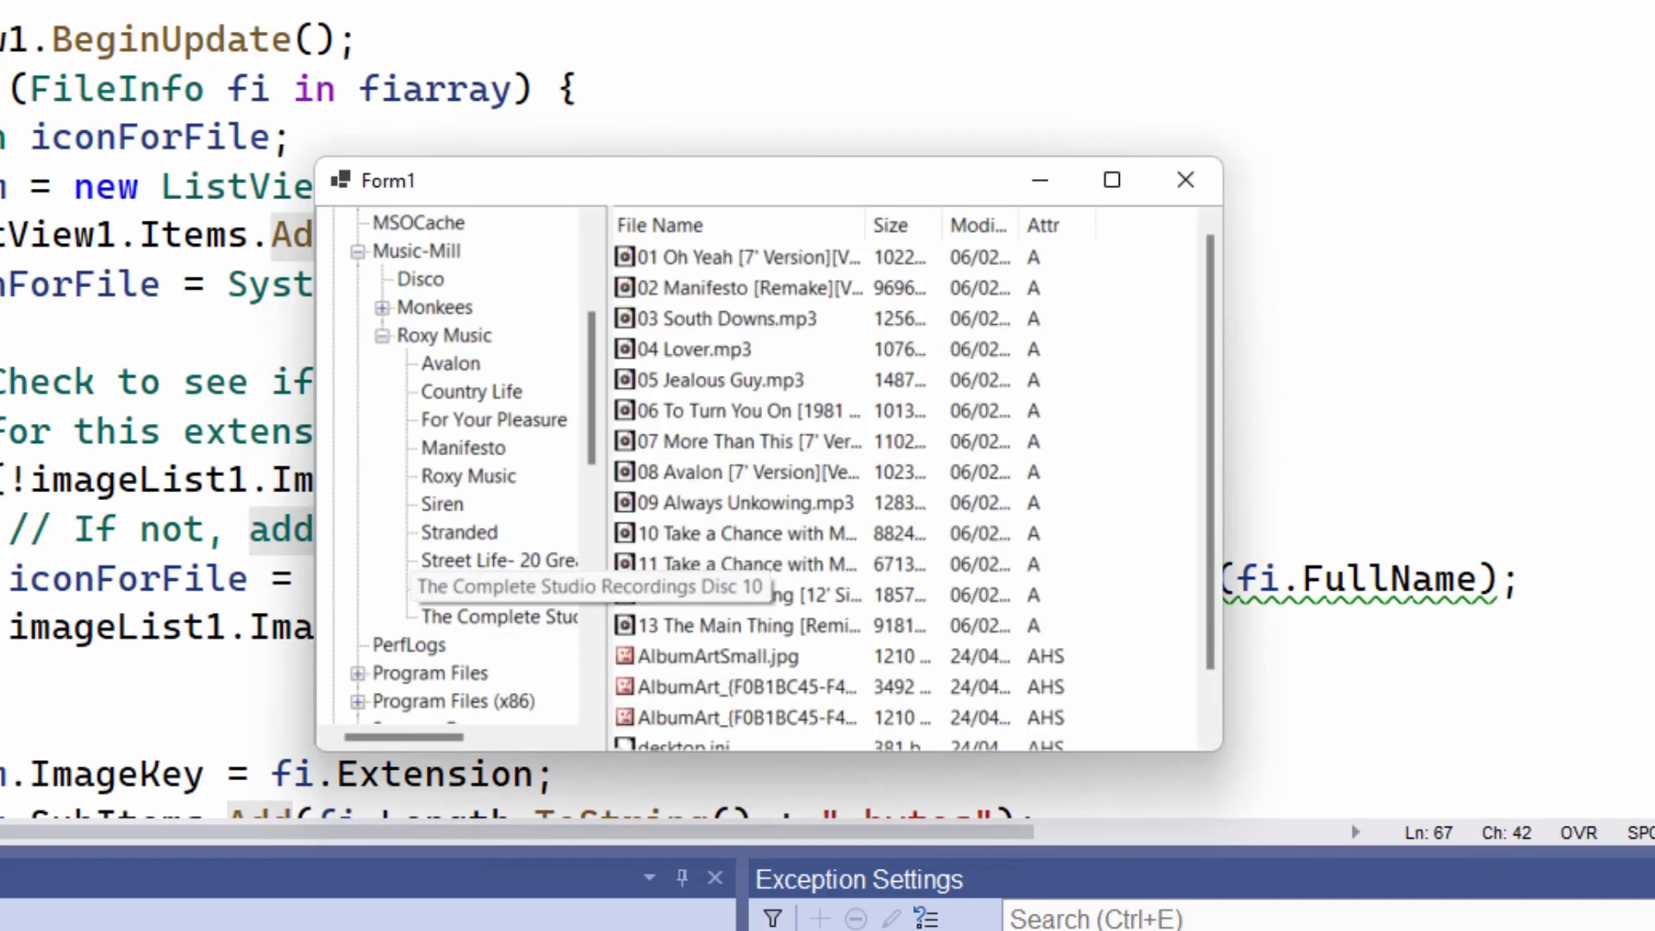
{"action": "left_click", "coordinate": [494, 617]}
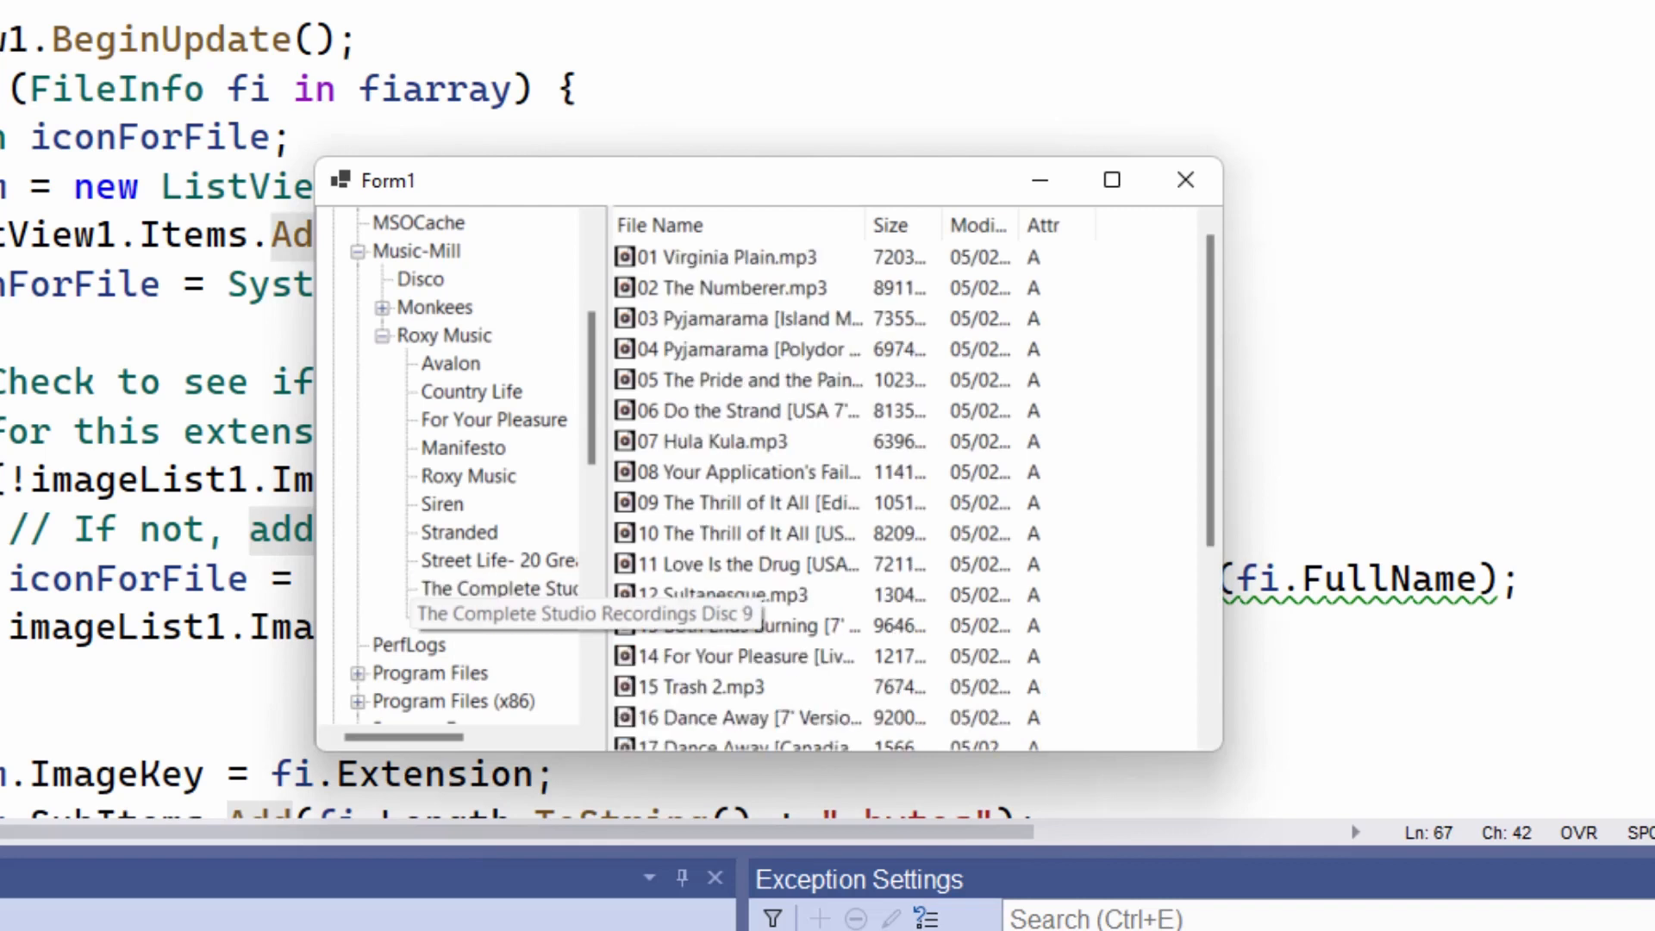
{"action": "left_click", "coordinate": [496, 617]}
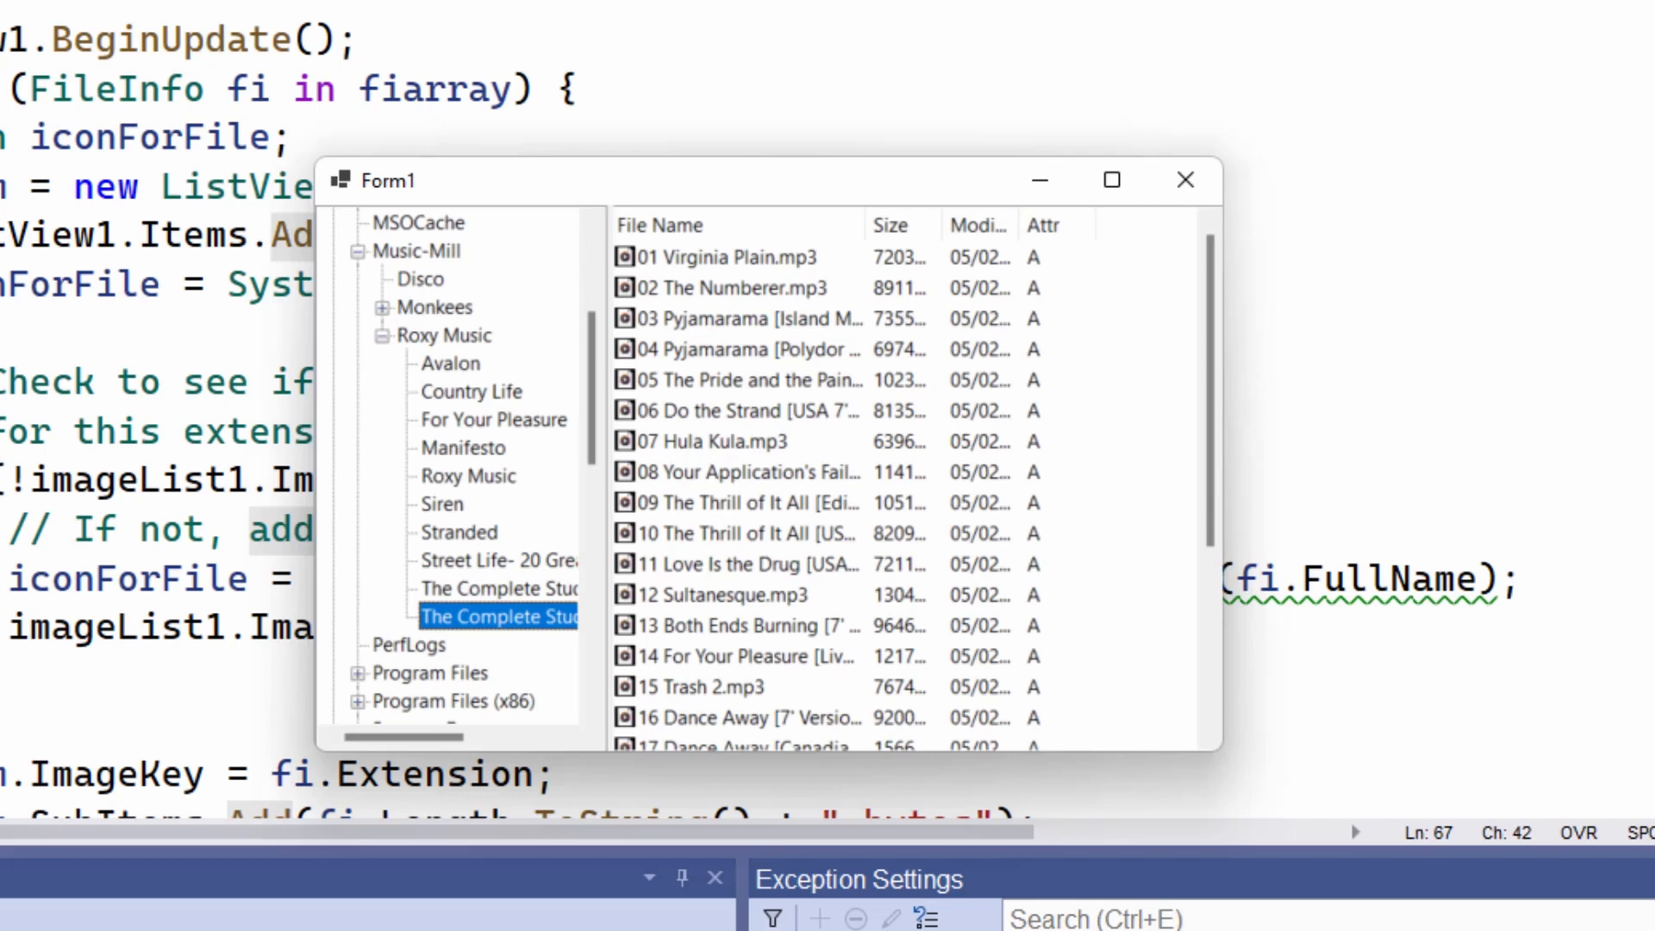
{"action": "double_click", "coordinate": [725, 257]}
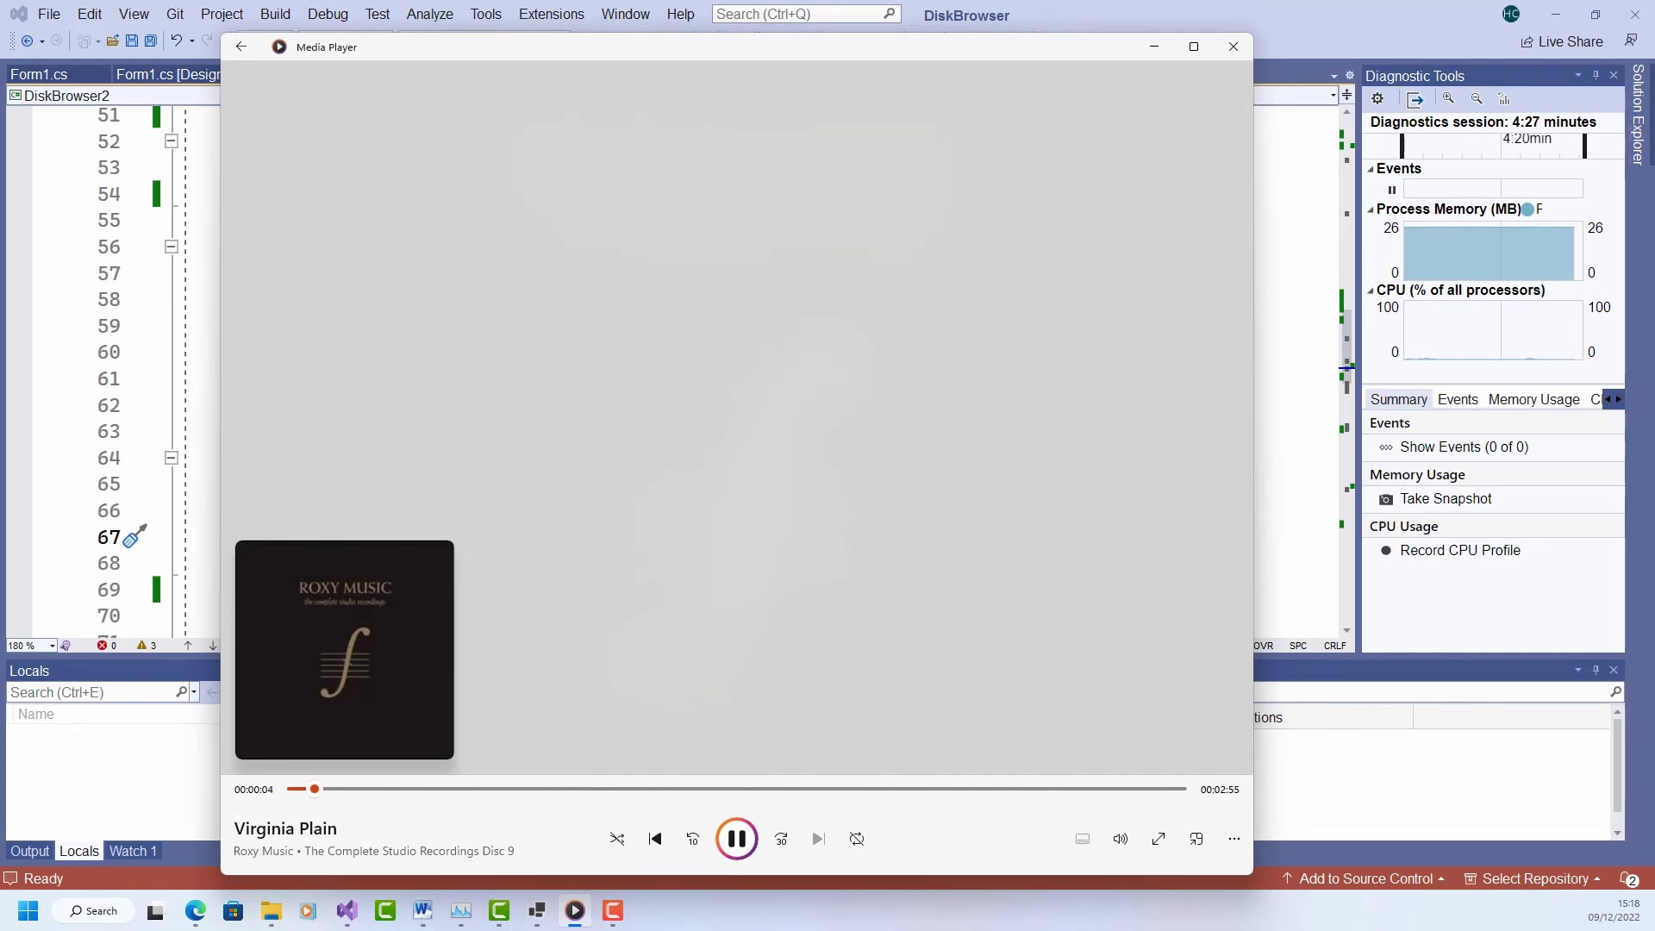
Step: Pause Virginia Plain a few seconds into playback in Media Player
{"action": "left_click", "coordinate": [736, 838]}
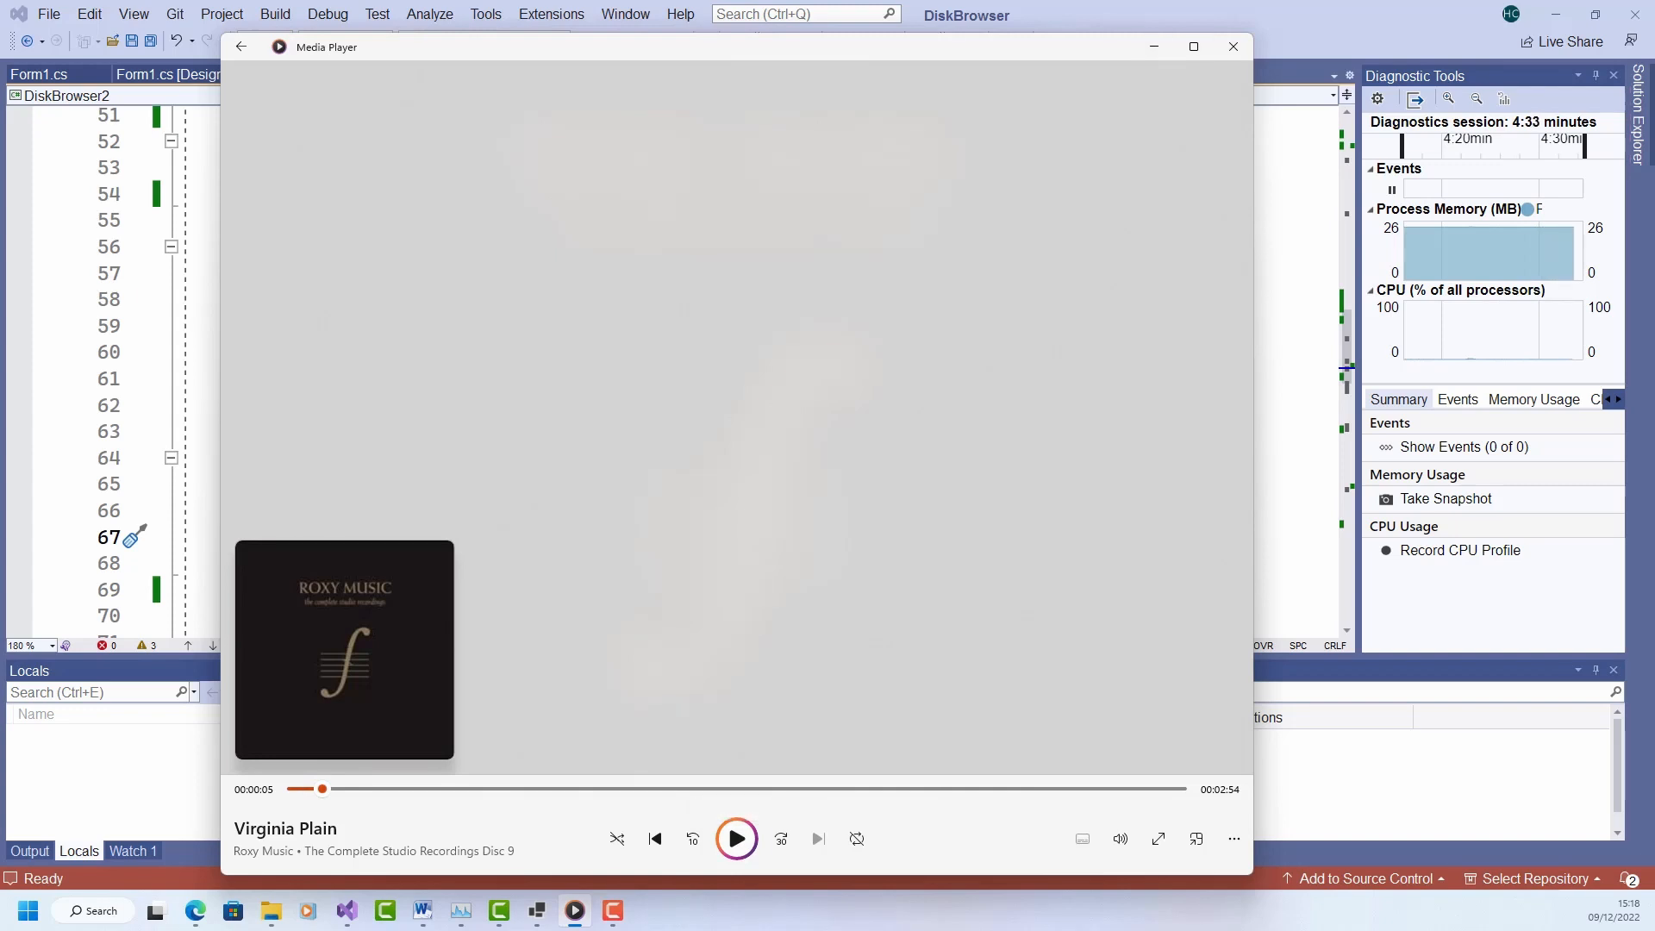
{"action": "mouse_move", "coordinate": [1154, 45]}
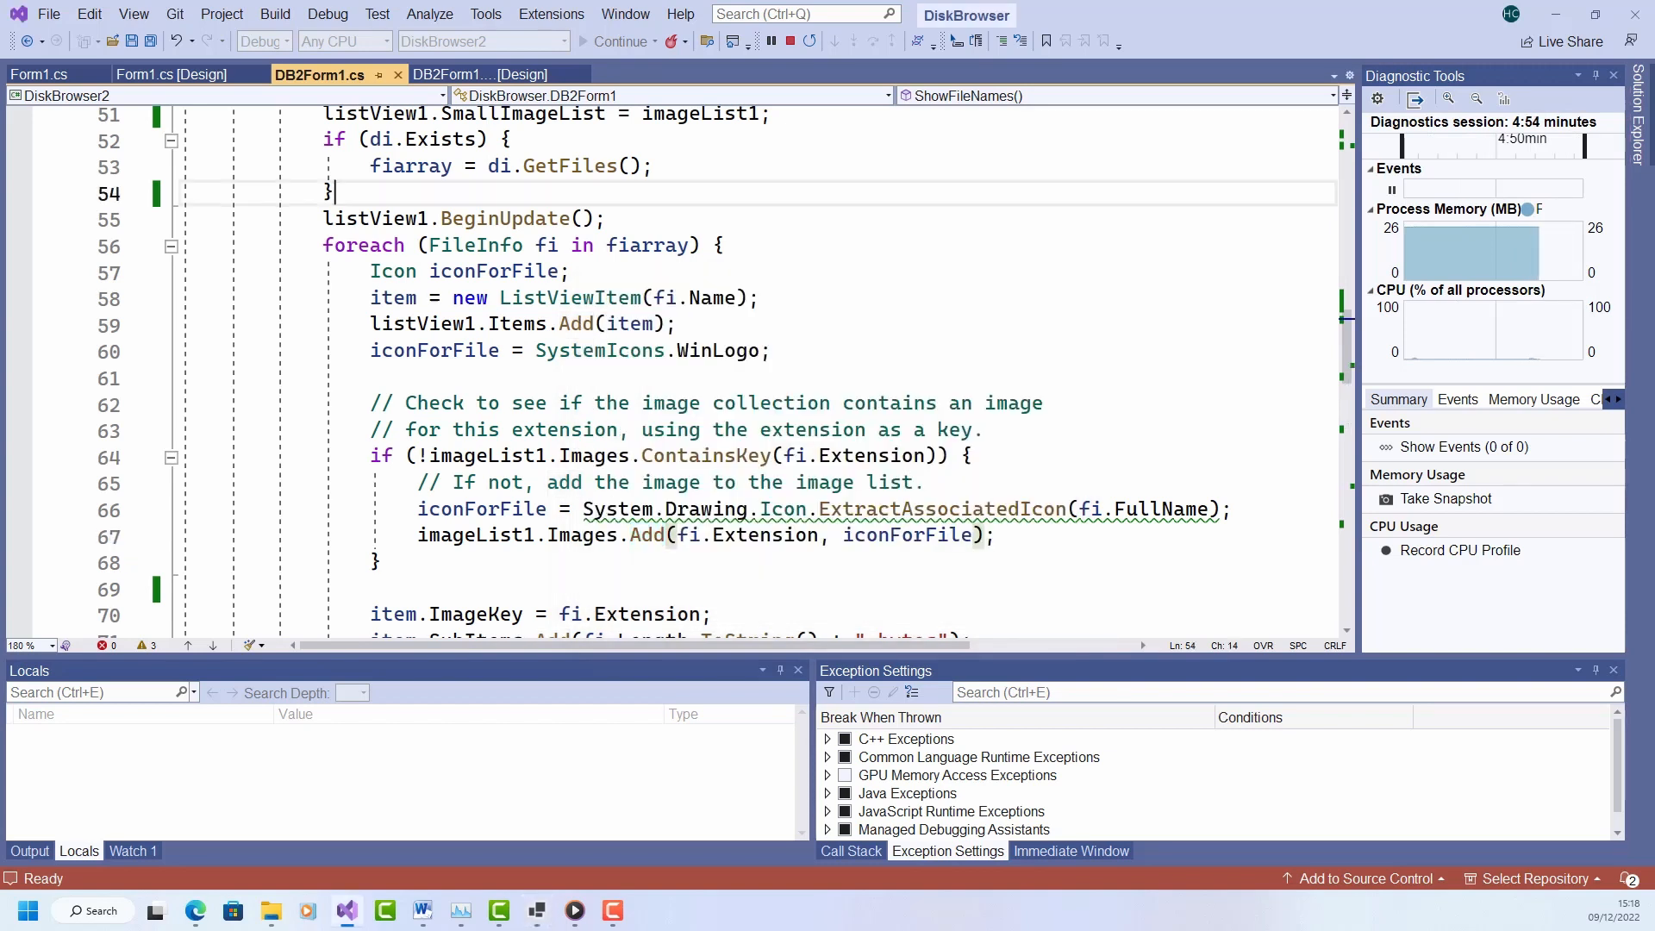
Step: Stop the running app and show the listView1_DoubleClick handler with its Process.Start code
{"action": "left_click", "coordinate": [478, 74]}
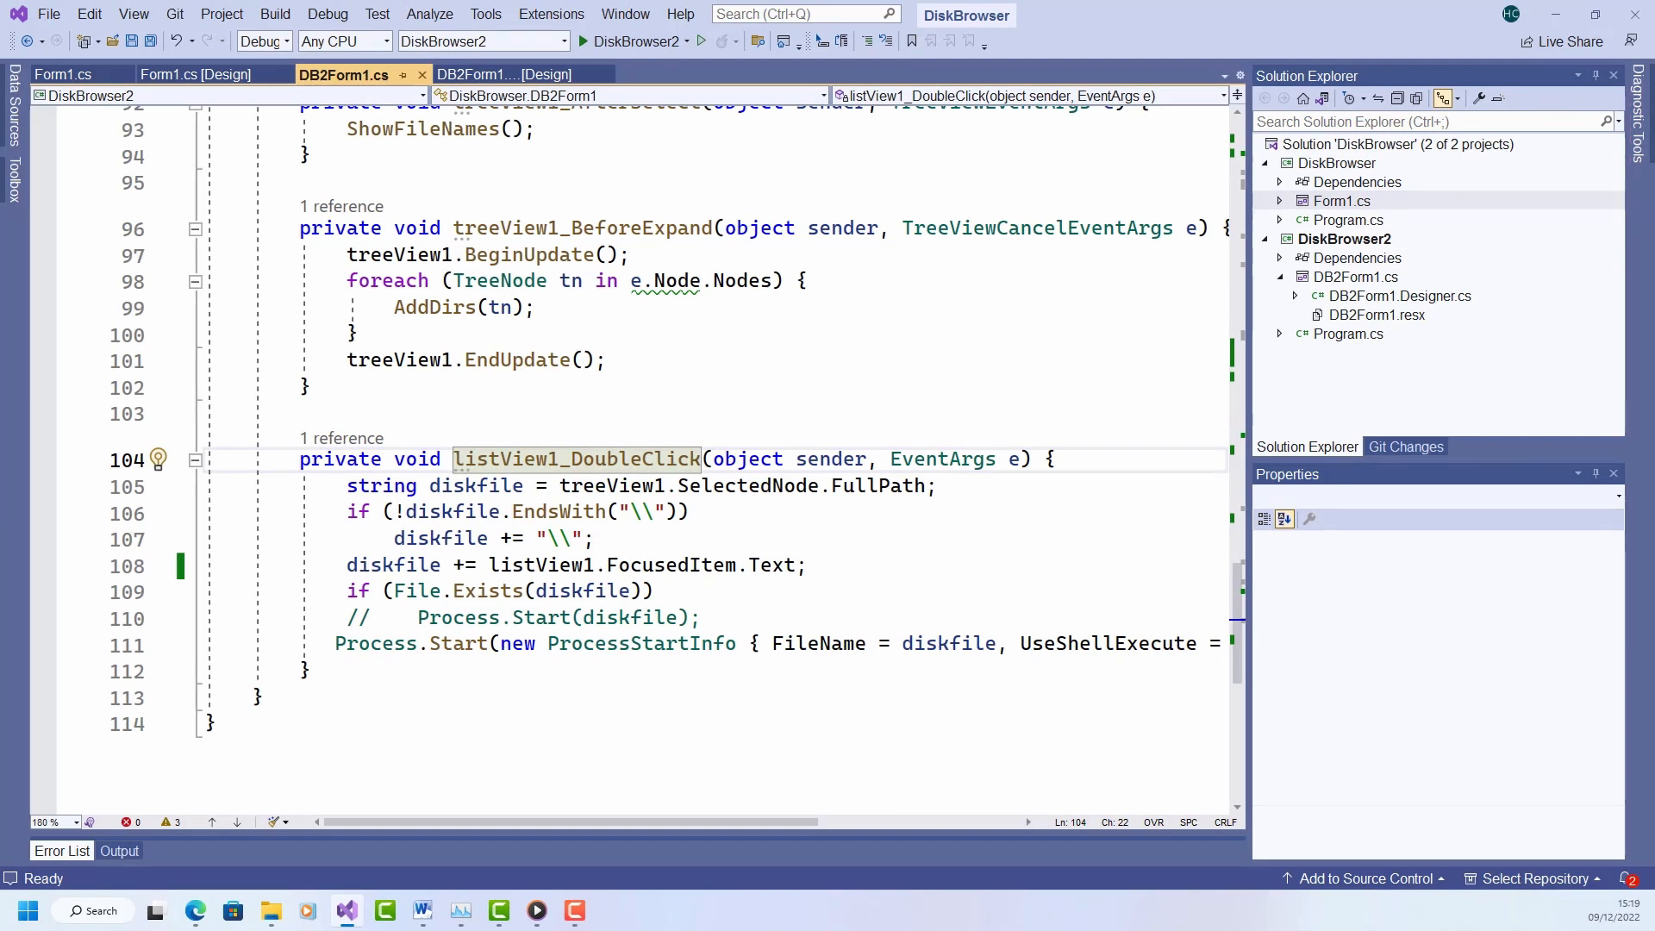
{"action": "left_click", "coordinate": [368, 617]}
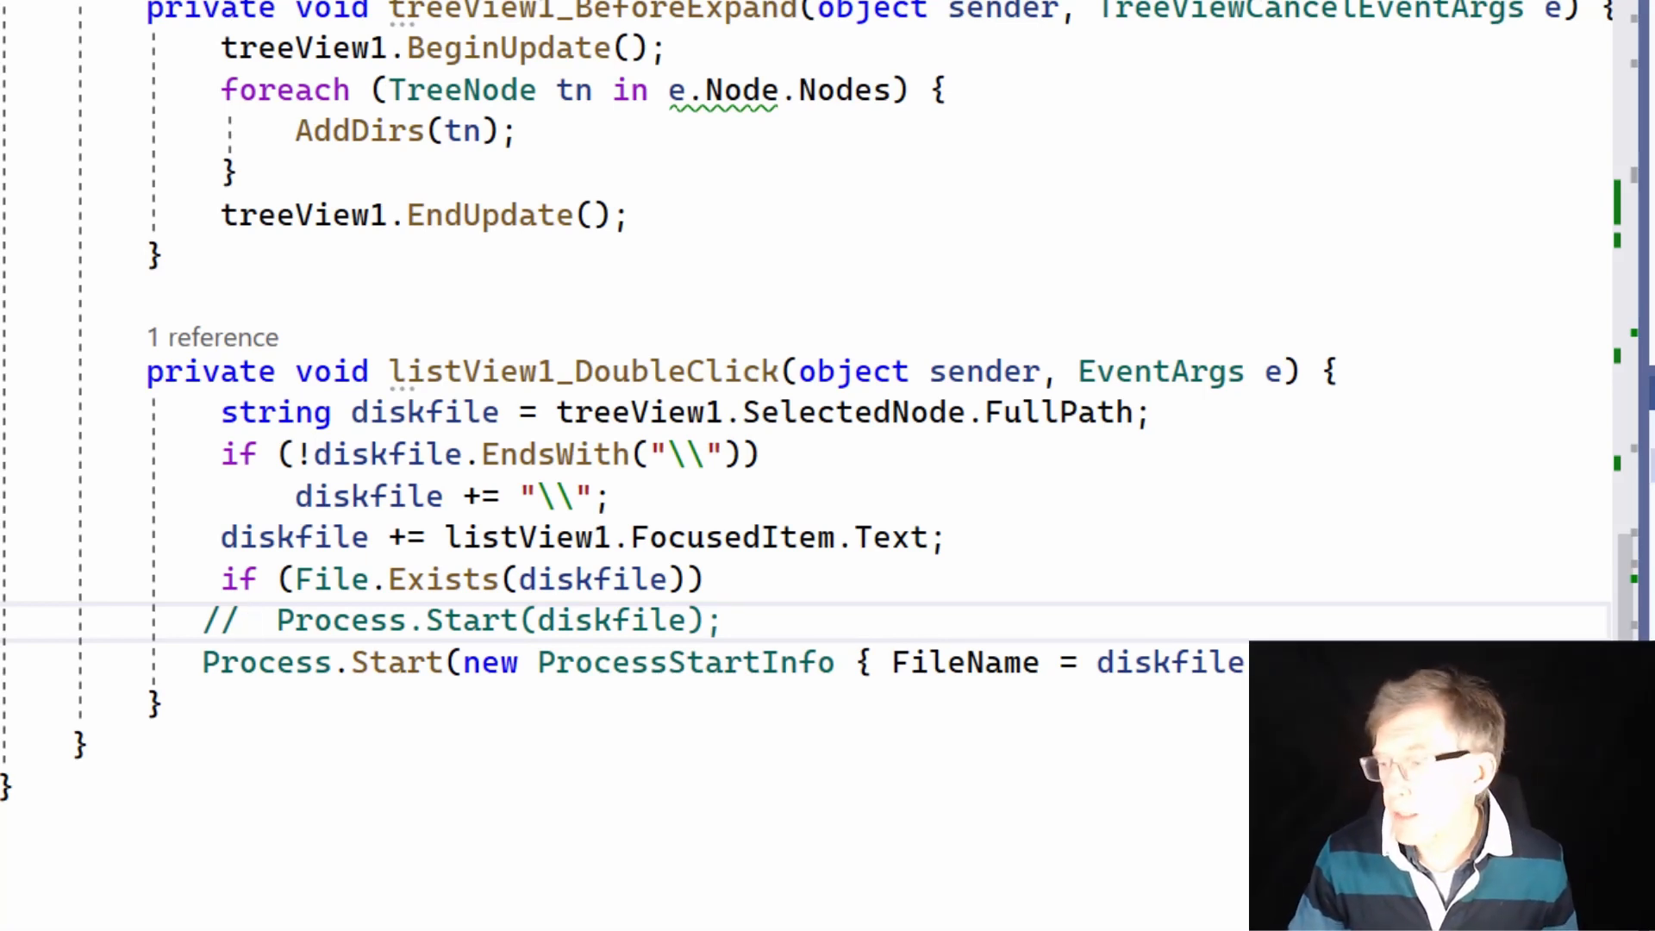
{"action": "left_click", "coordinate": [254, 619]}
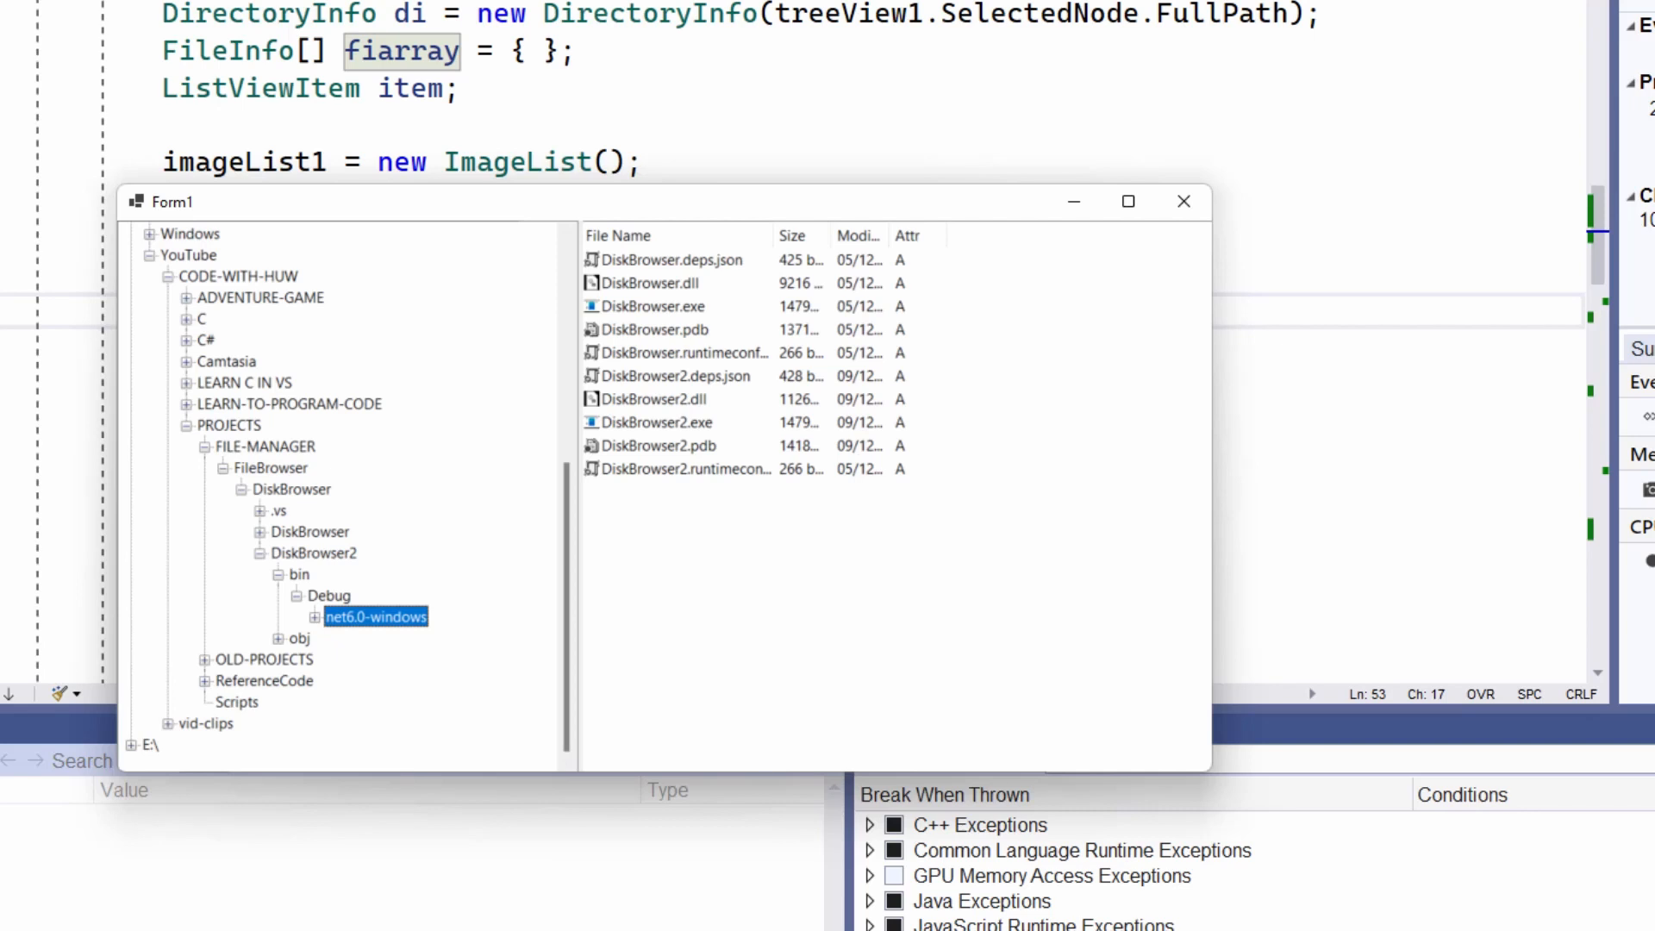
Step: Highlight DiskBrowser2.exe in the net6.0-windows build folder listing
{"action": "left_click", "coordinate": [655, 423]}
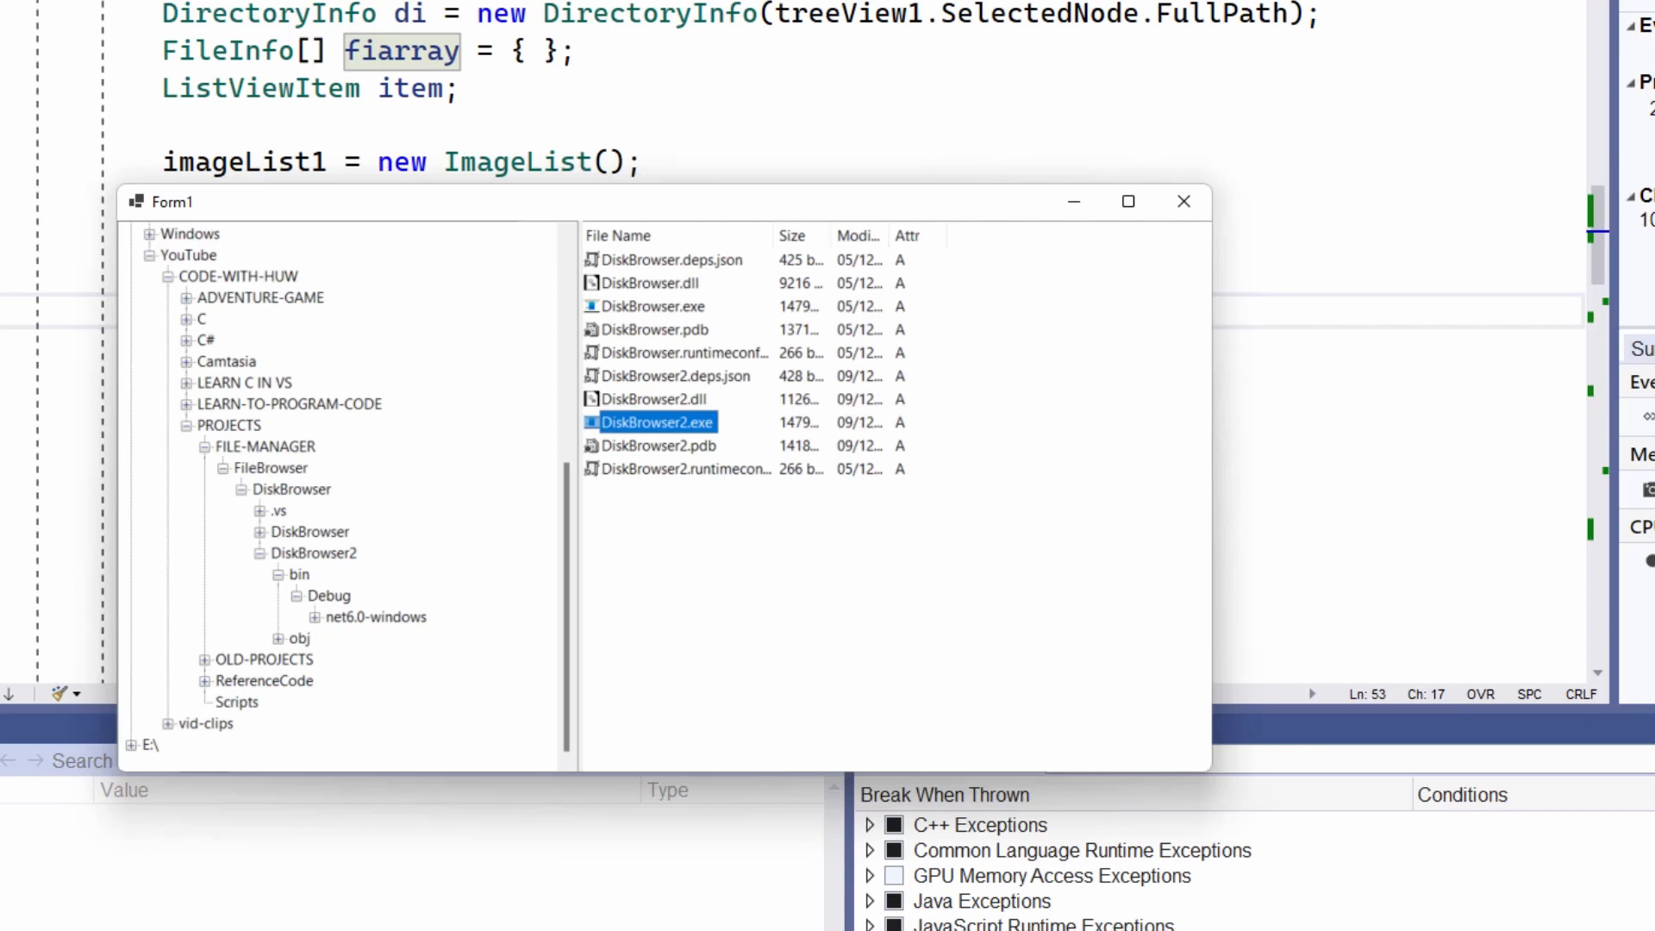